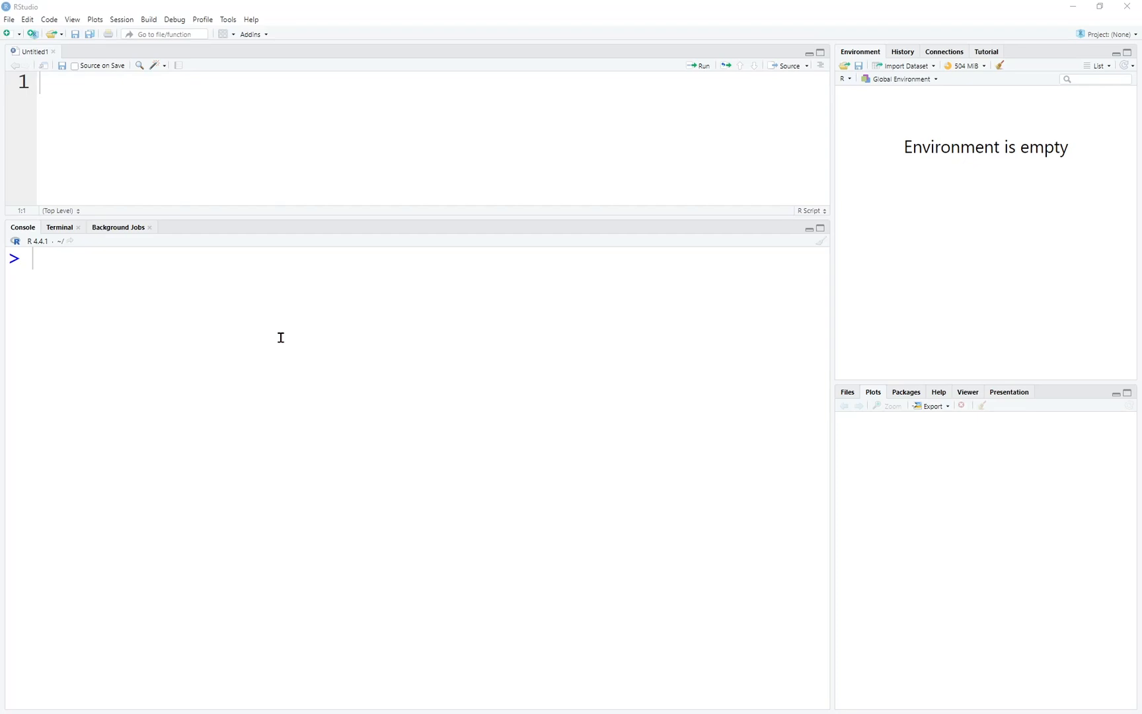
mouse_move(263, 333)
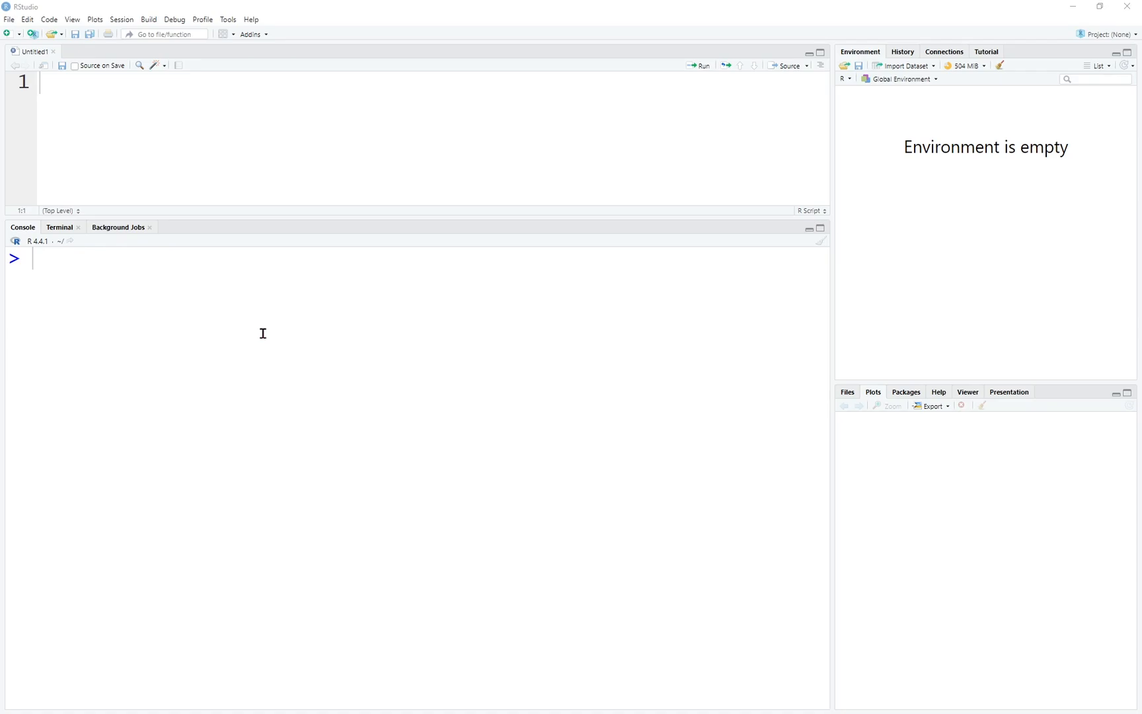
Step: Compute 1+4 as 5, assign a = 6 and b = 8, and print a+b as 14
type("1+4")
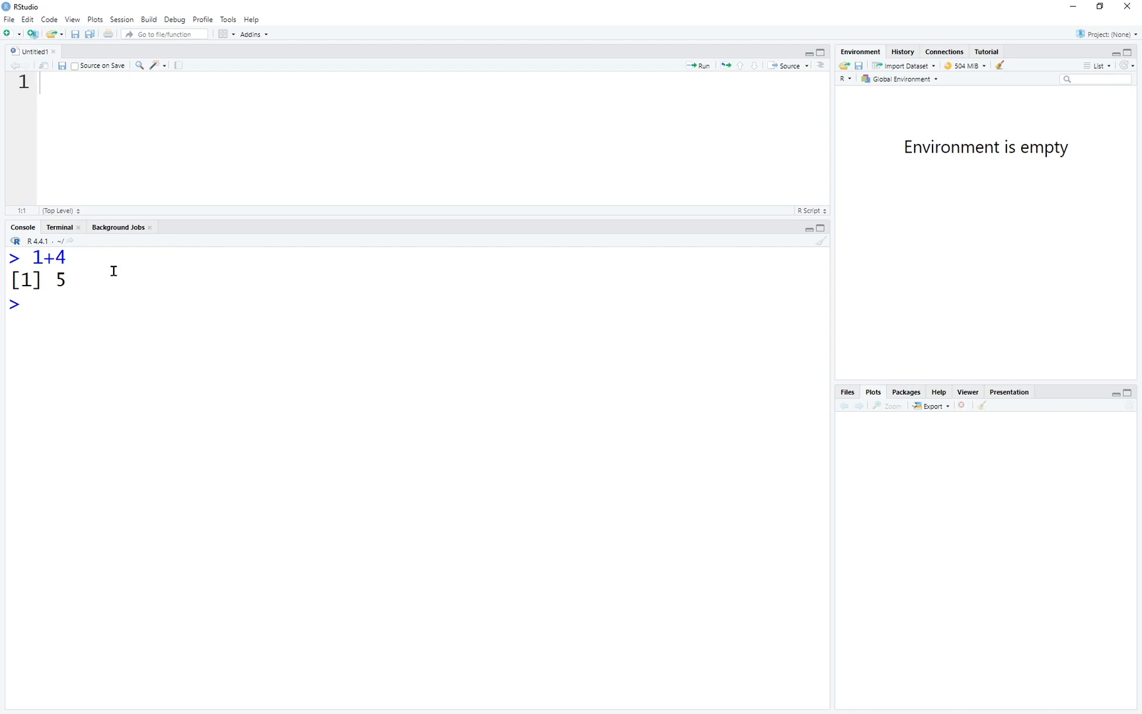
type("a <- 6")
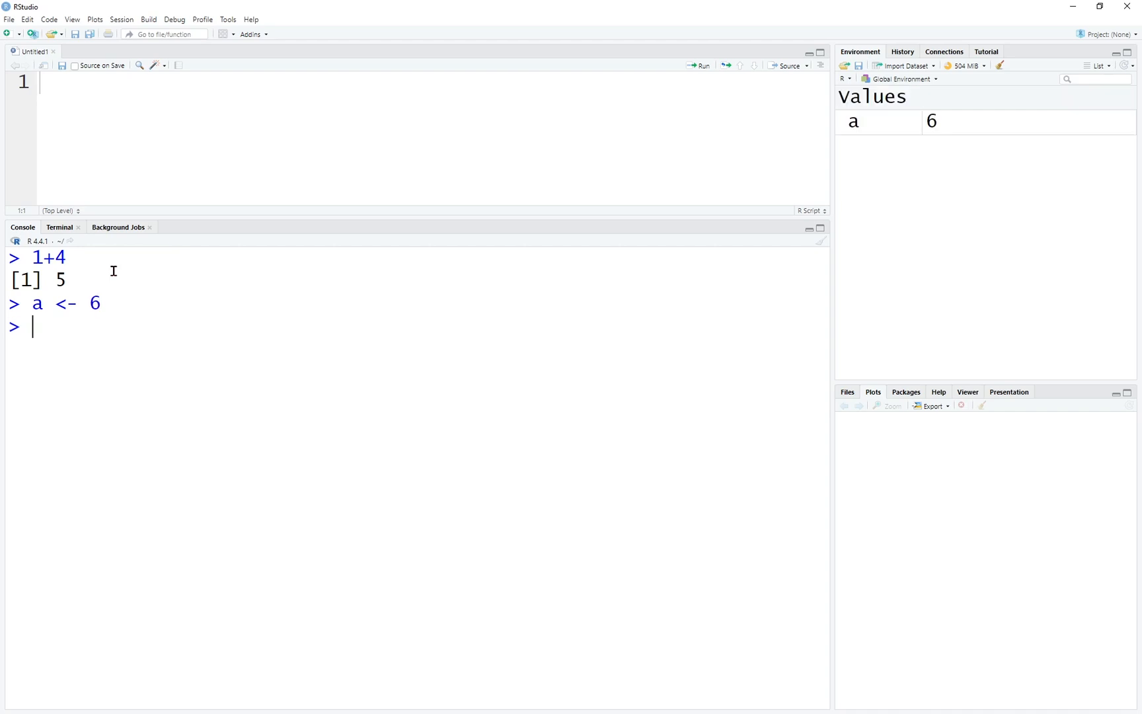
type("b <-8")
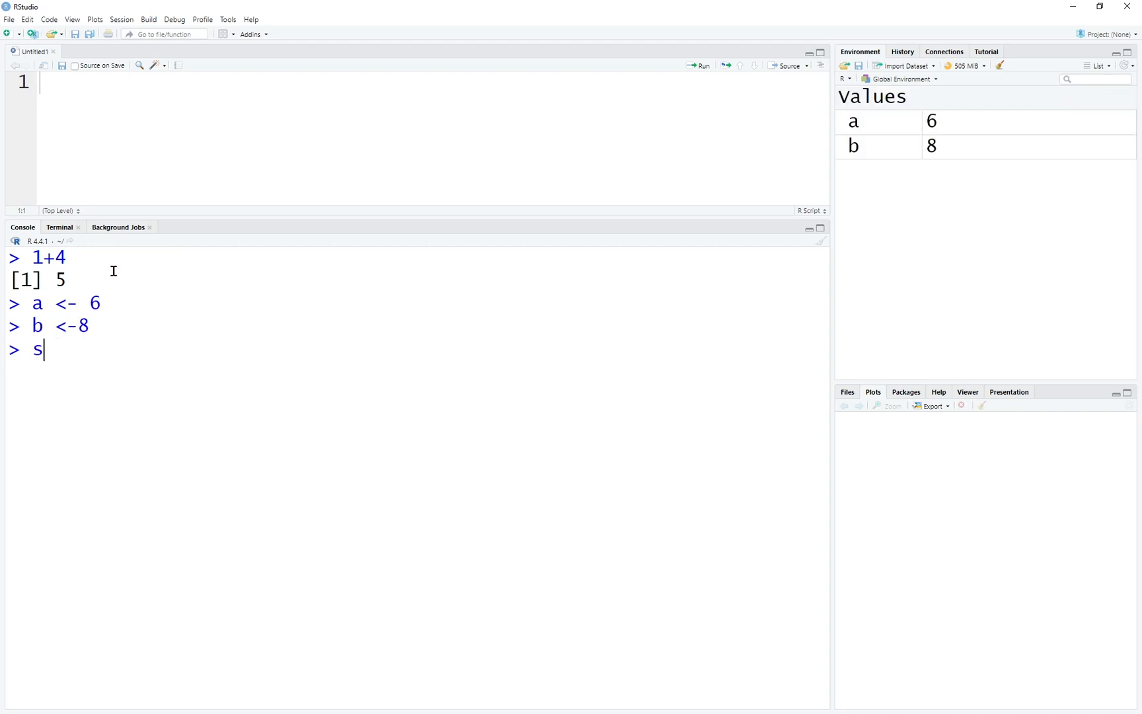
type("a+b")
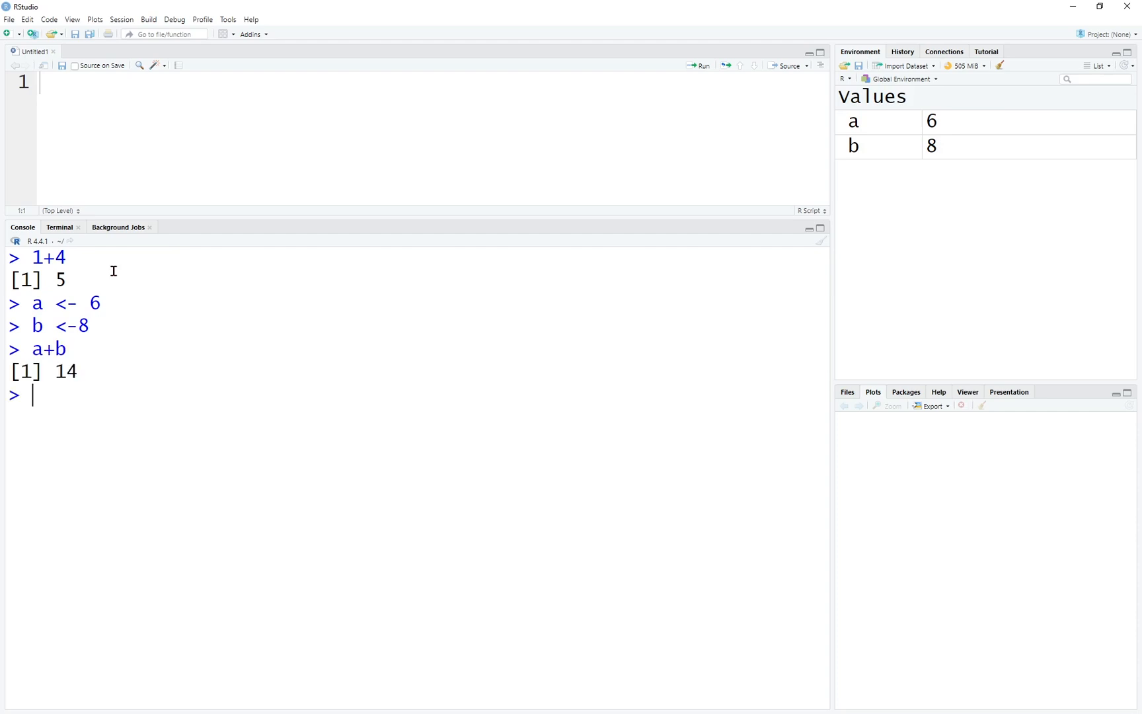
Step: Create vector c holding 1, 2, 4, 6, 9 and print it
type("c")
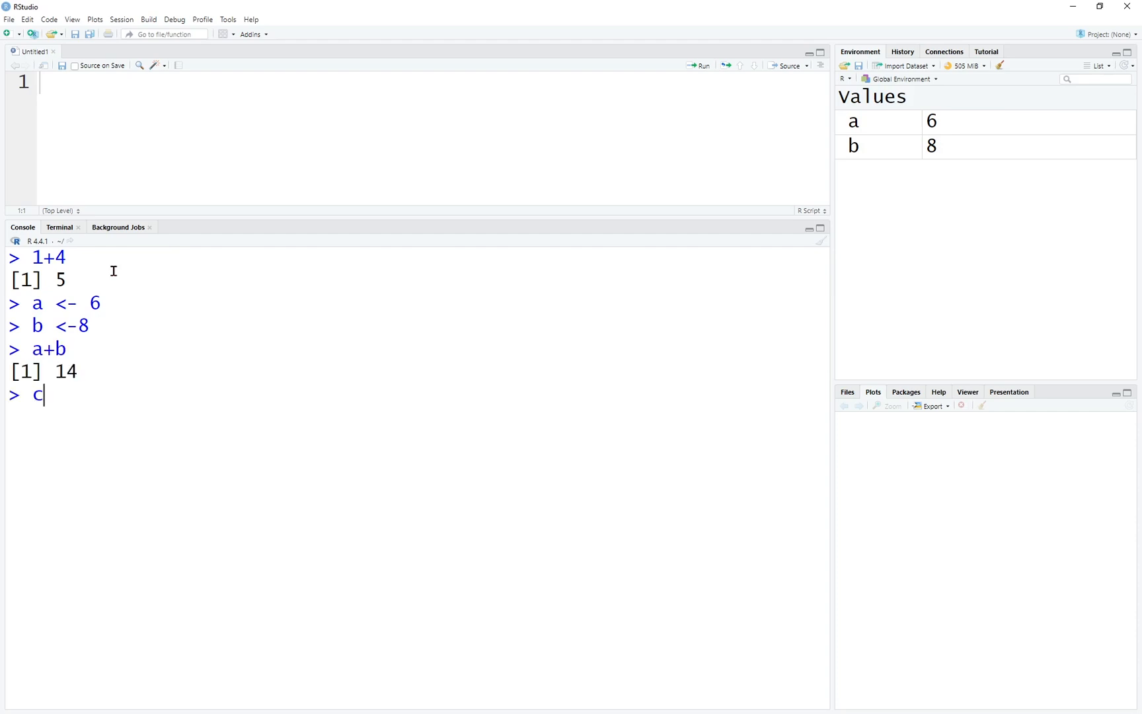
type("<-c(1")
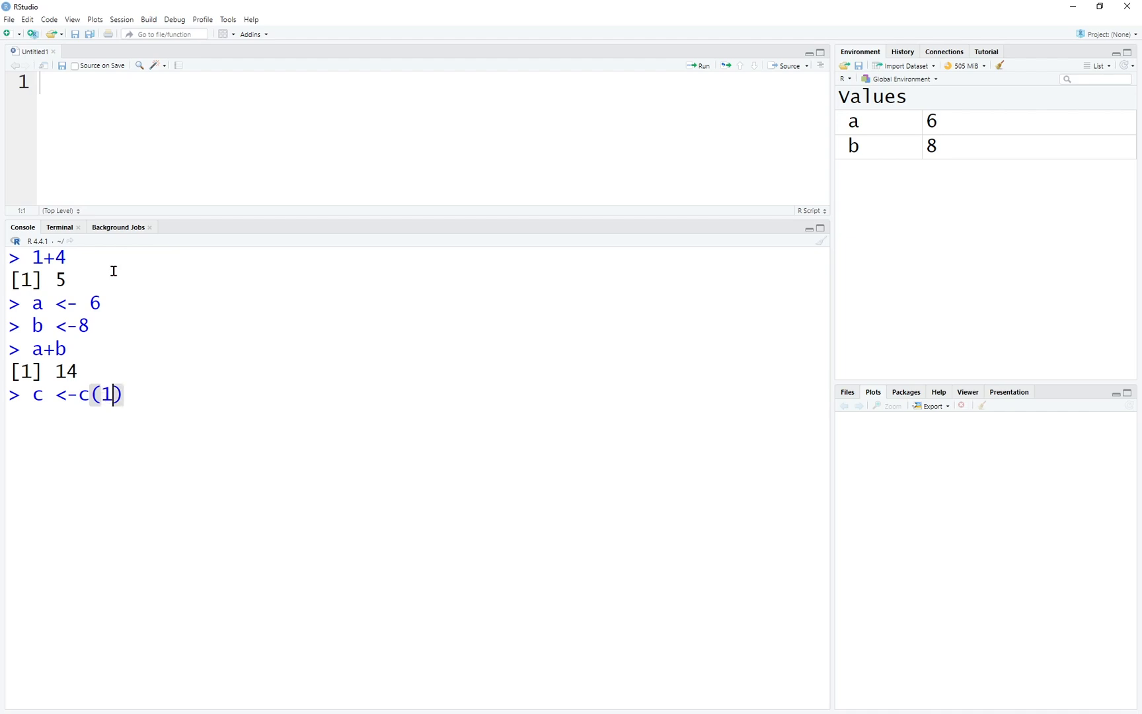
type(",2,4,6,9")
type("c")
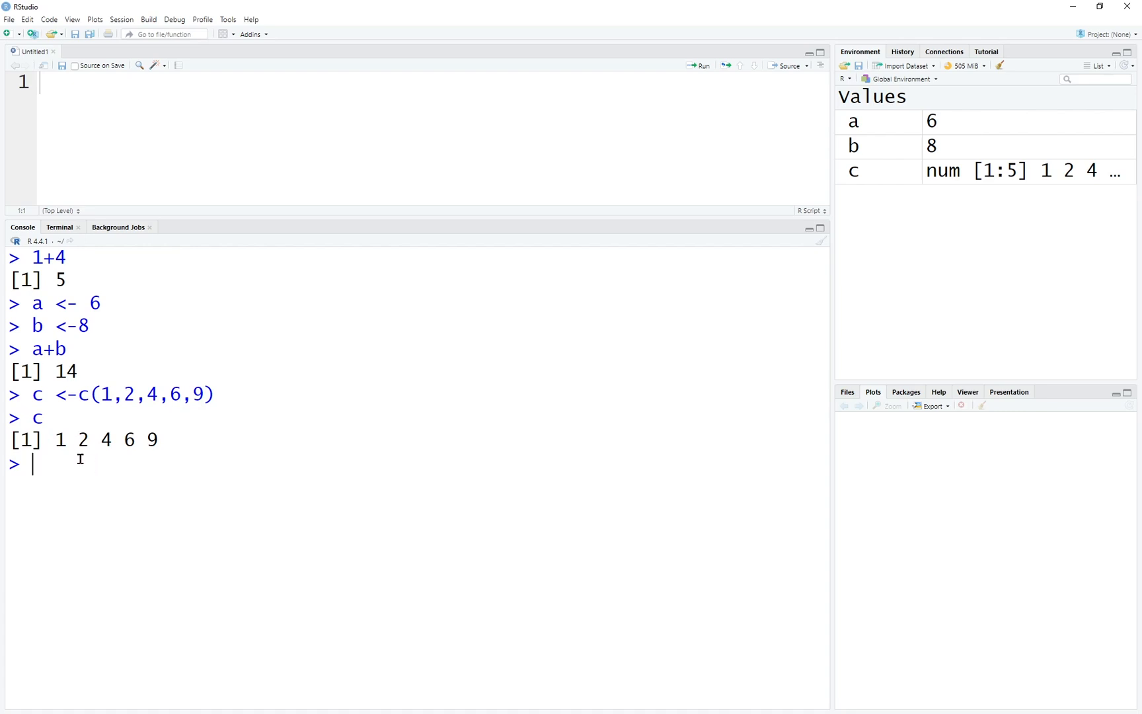
mouse_move(147, 527)
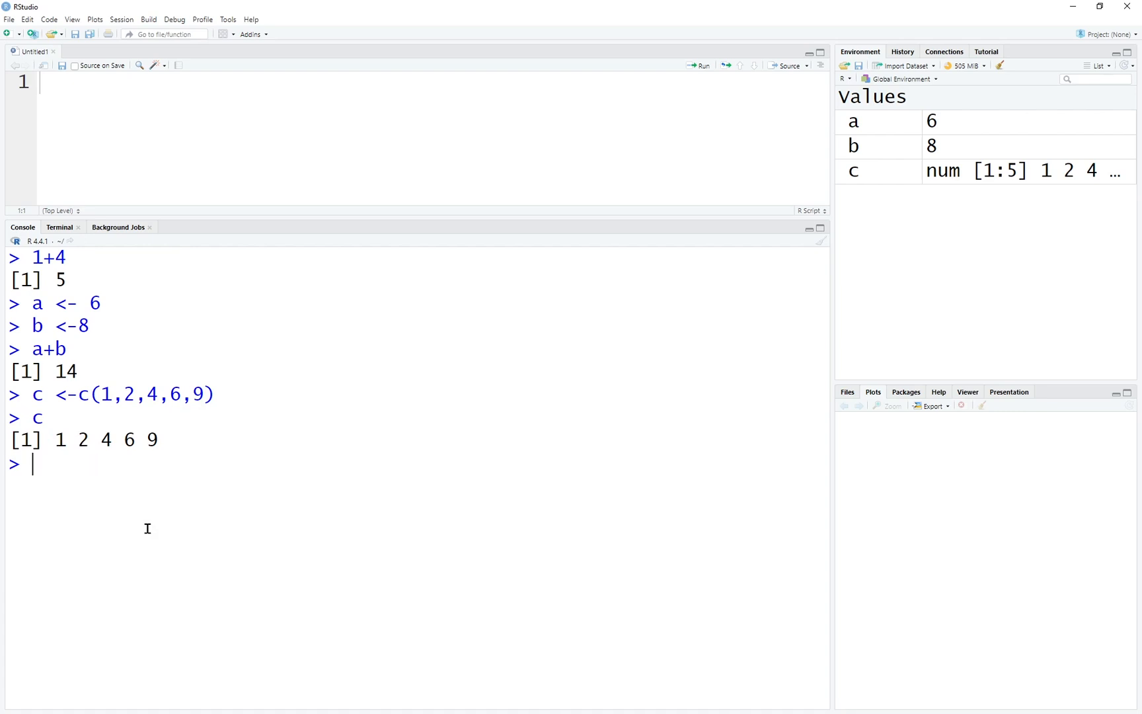
Step: Create d as 7, 4, 8, 2 with assign(), print it, and highlight c's arrow
type("assign(")
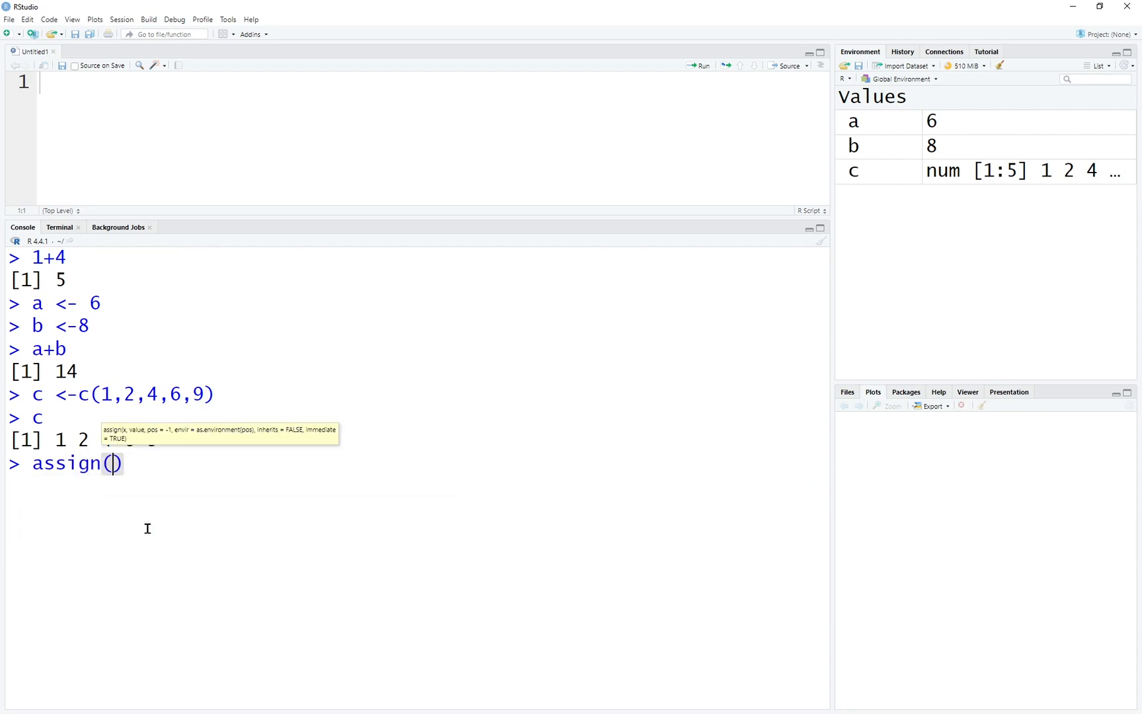
type("d")
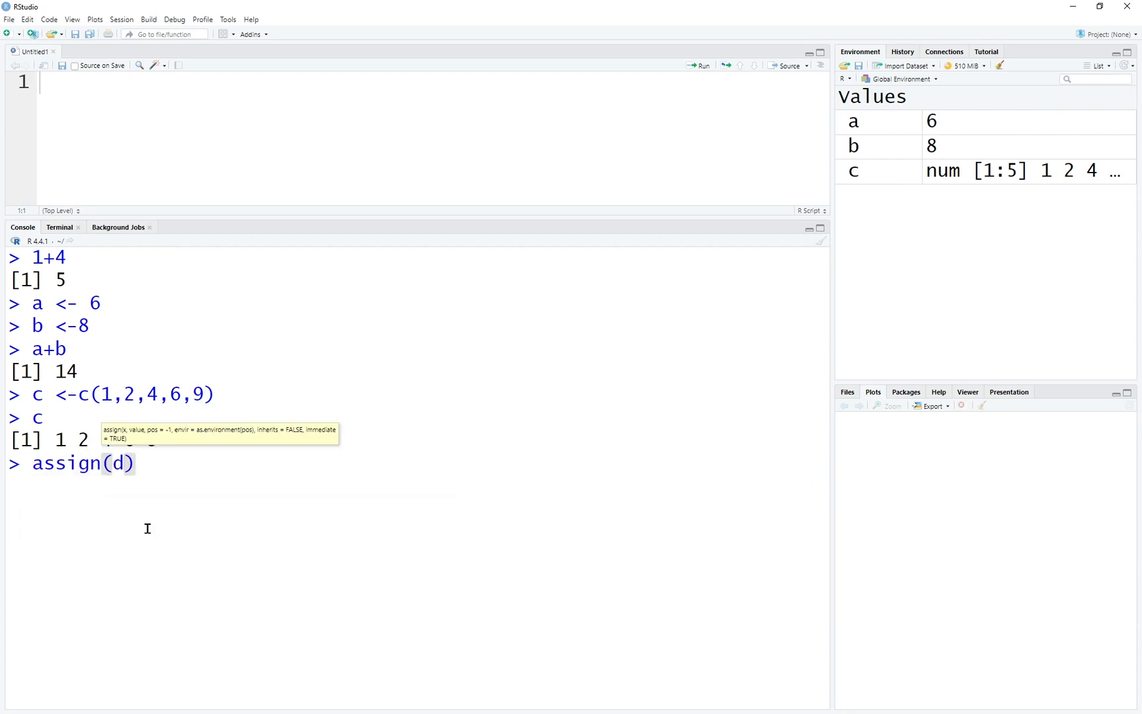
type("\"d\"")
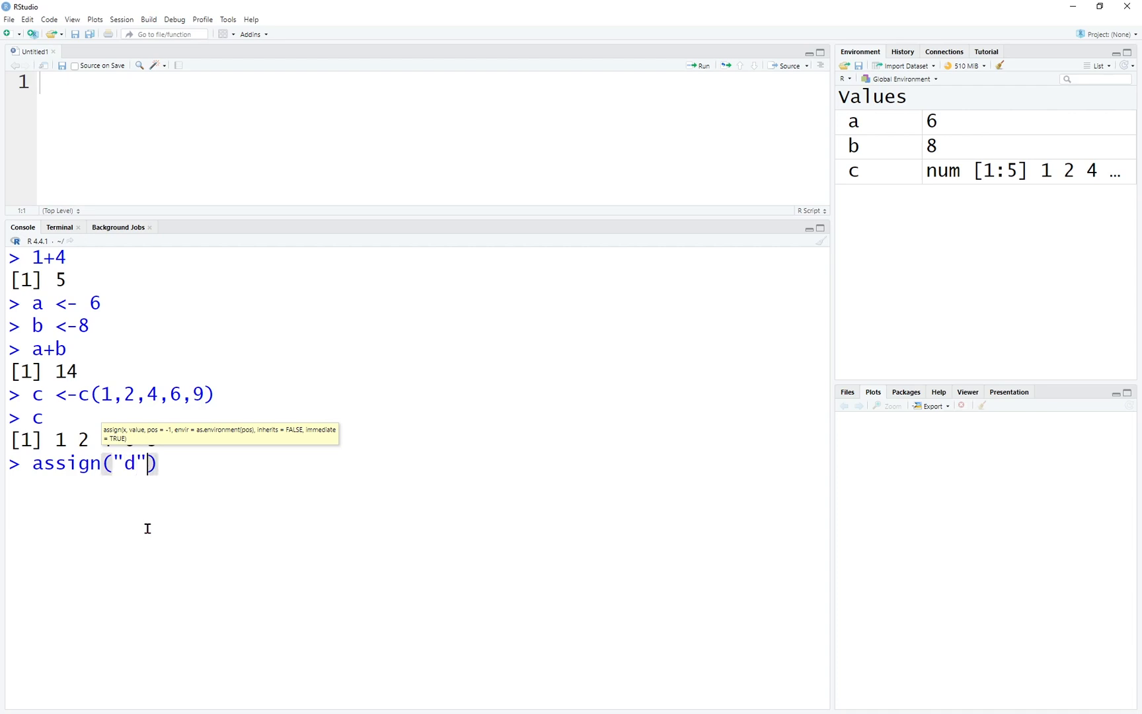
type(",c")
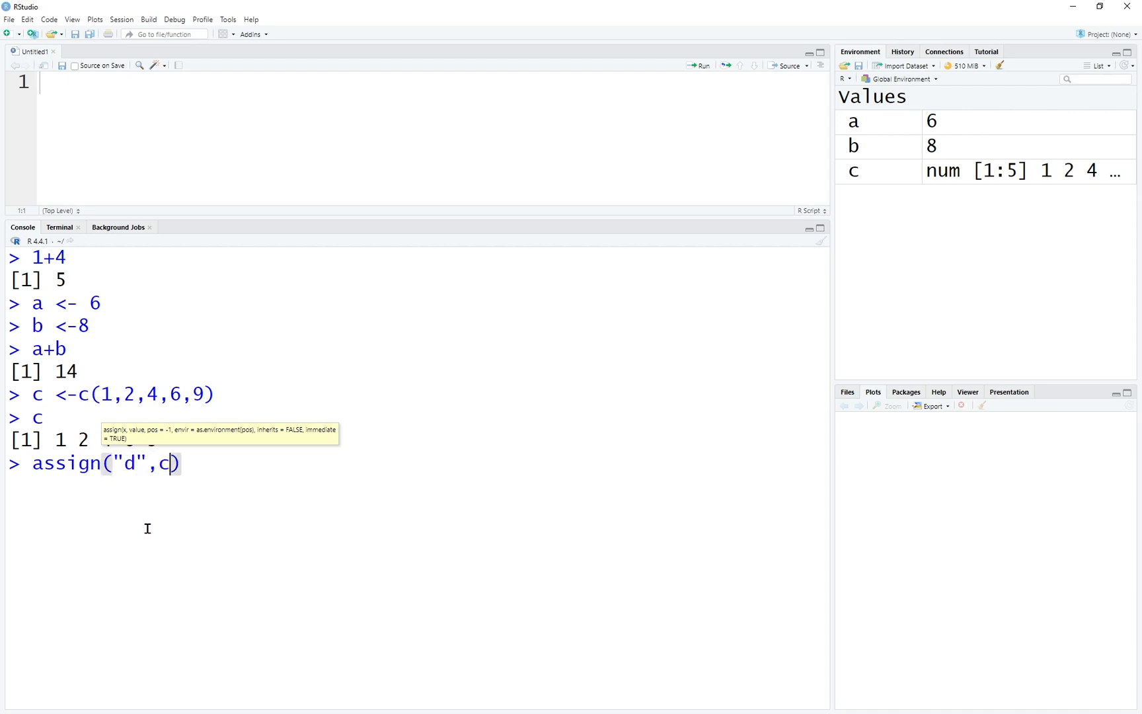
type("()")
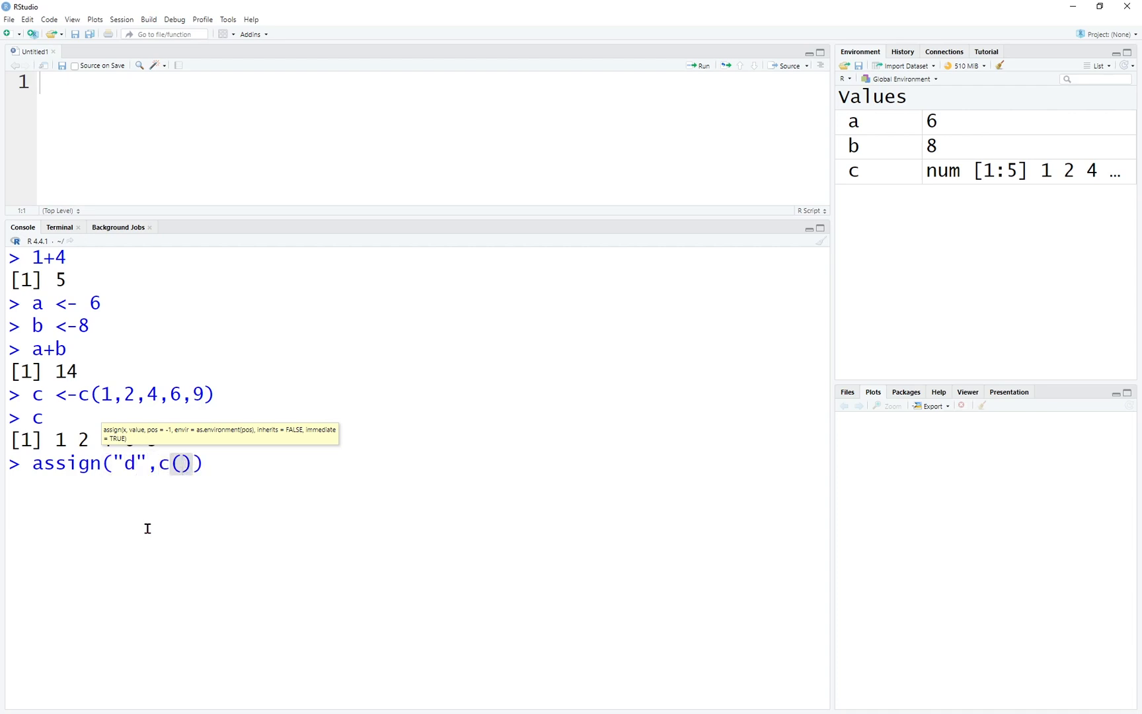
type("7,4,8,2")
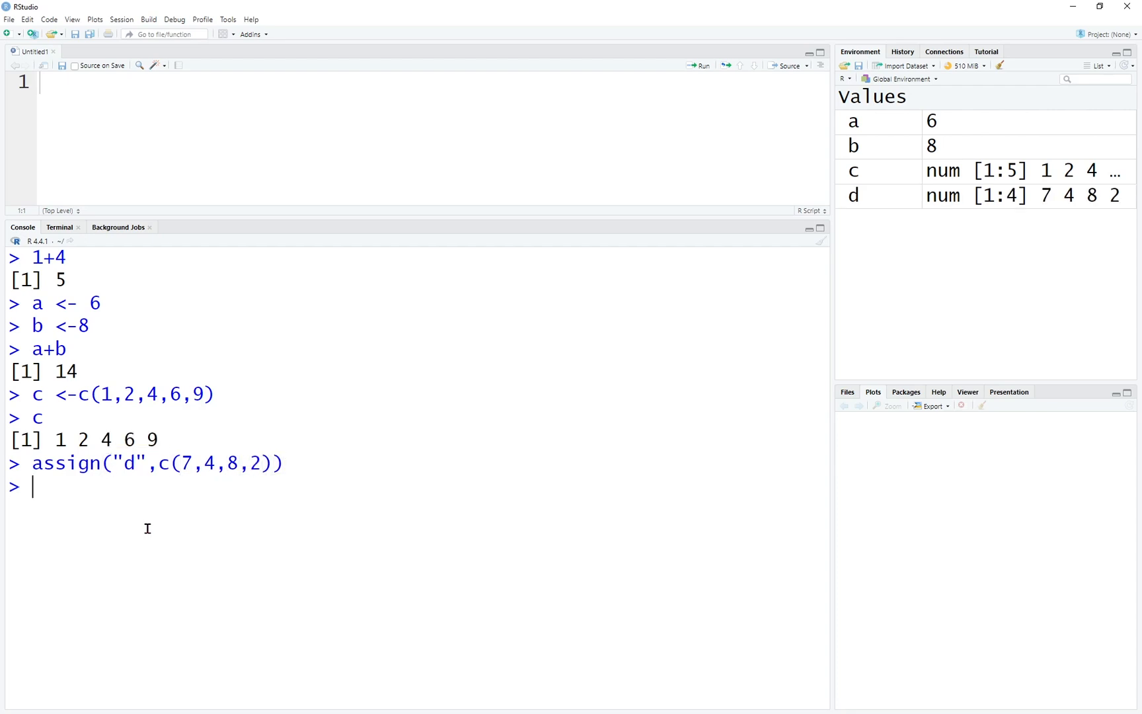
type("d")
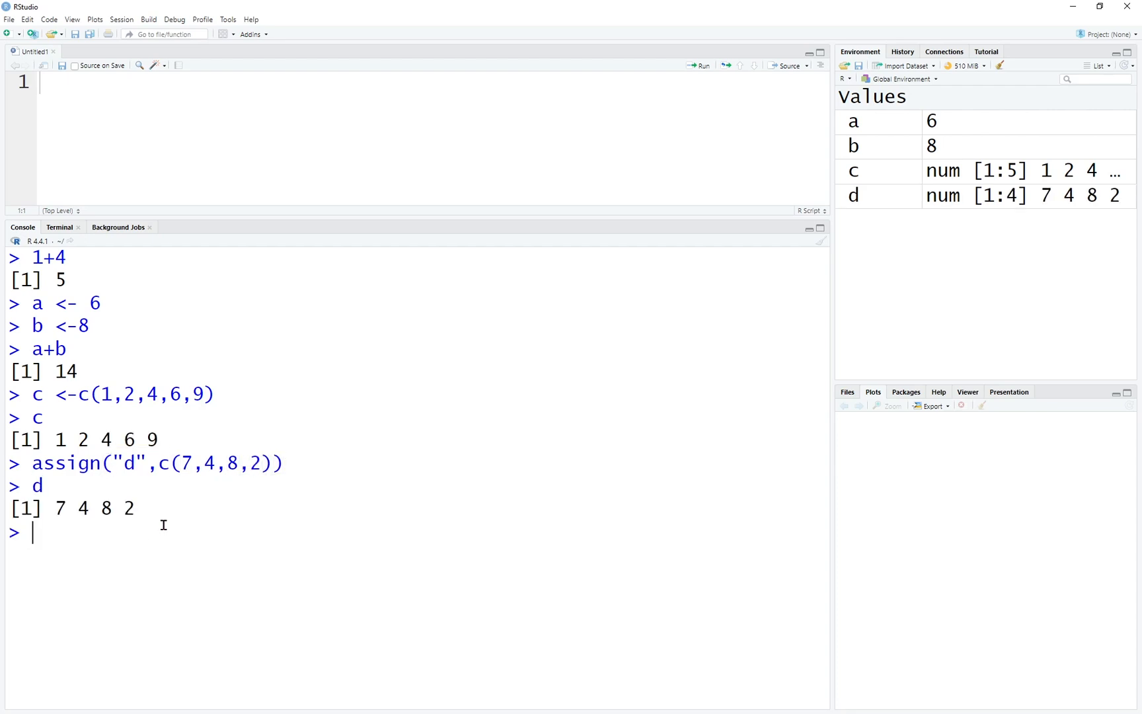
left_click_drag(157, 464, 273, 464)
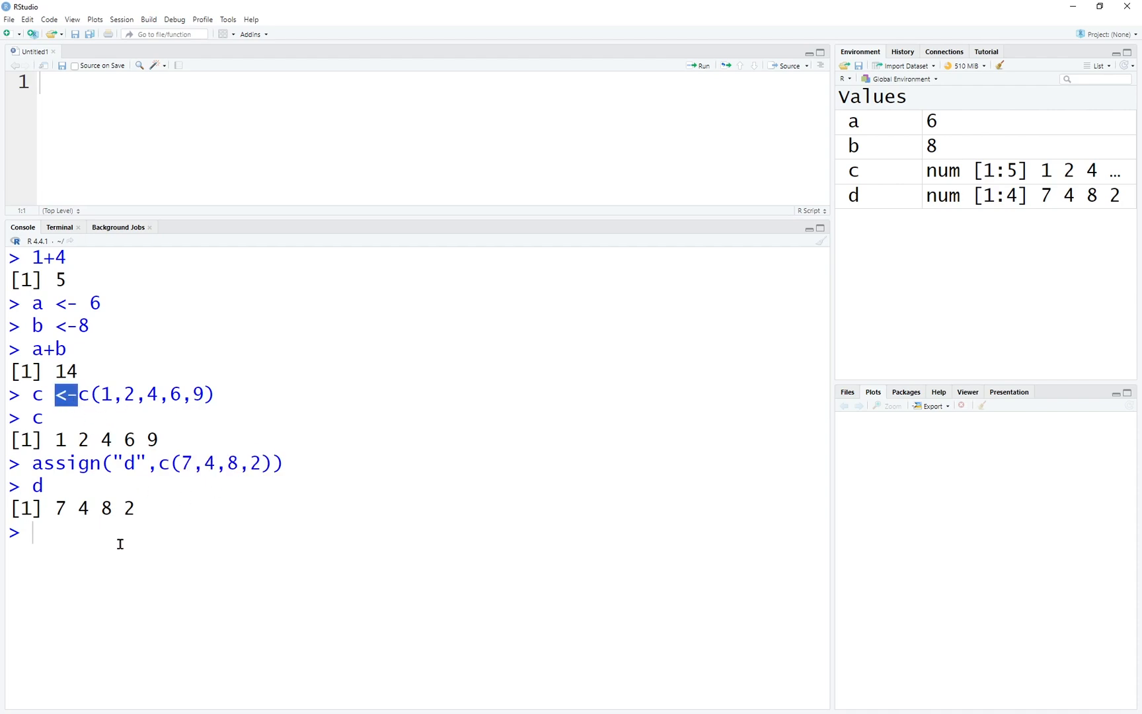
Step: Create e as c("text","textsomething") using a rightward -> assignment
type("c")
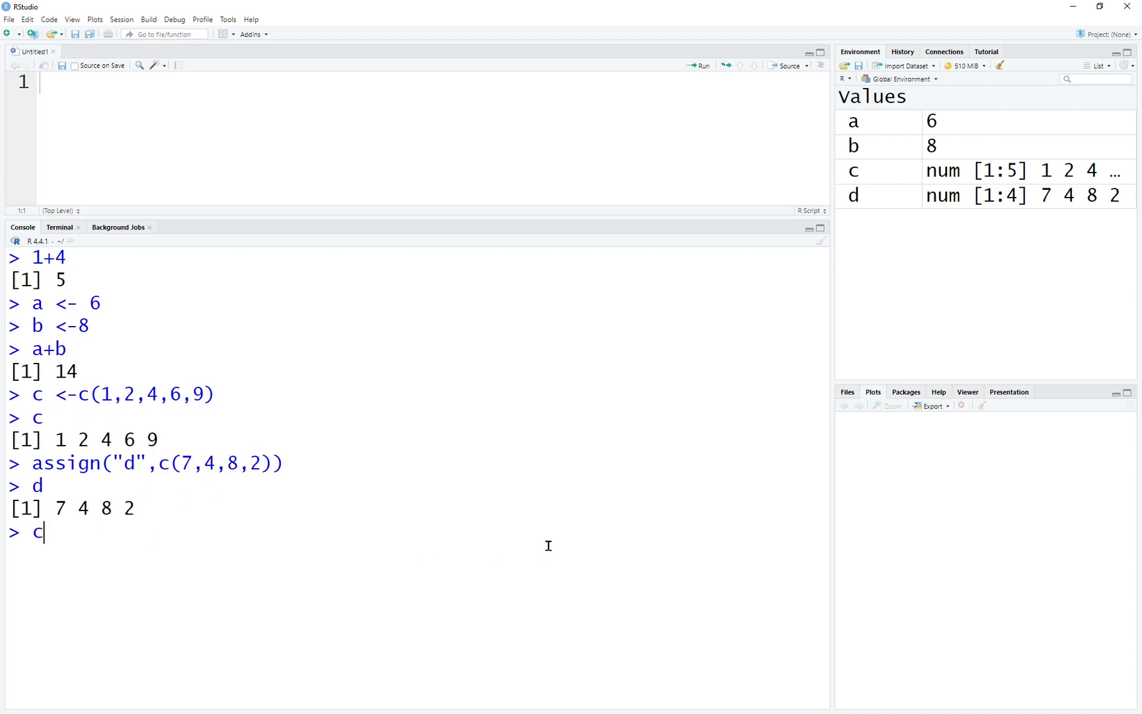
type("(\"text\",\"textsomething\") _")
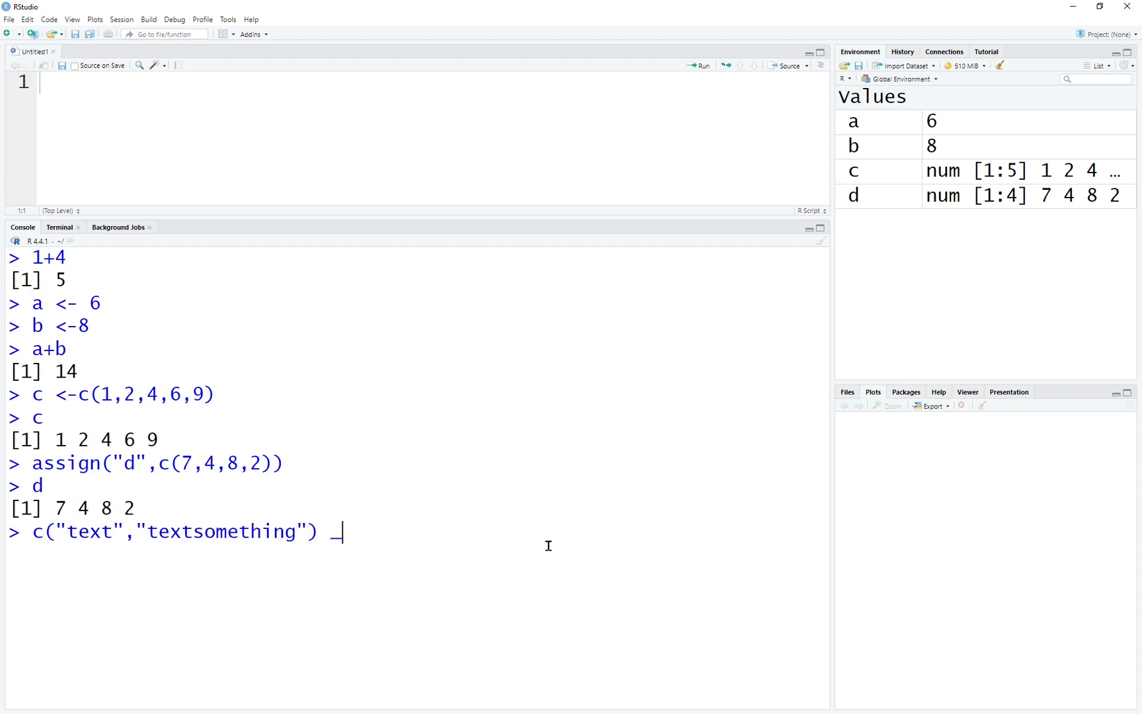
type(">")
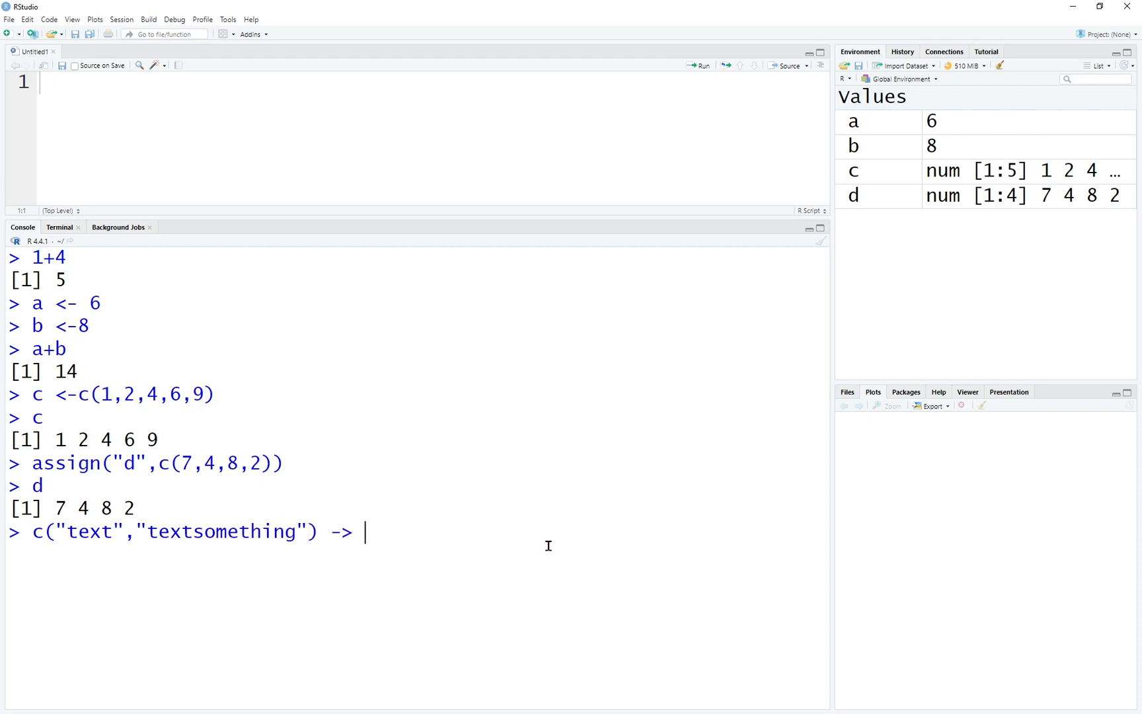
type("e")
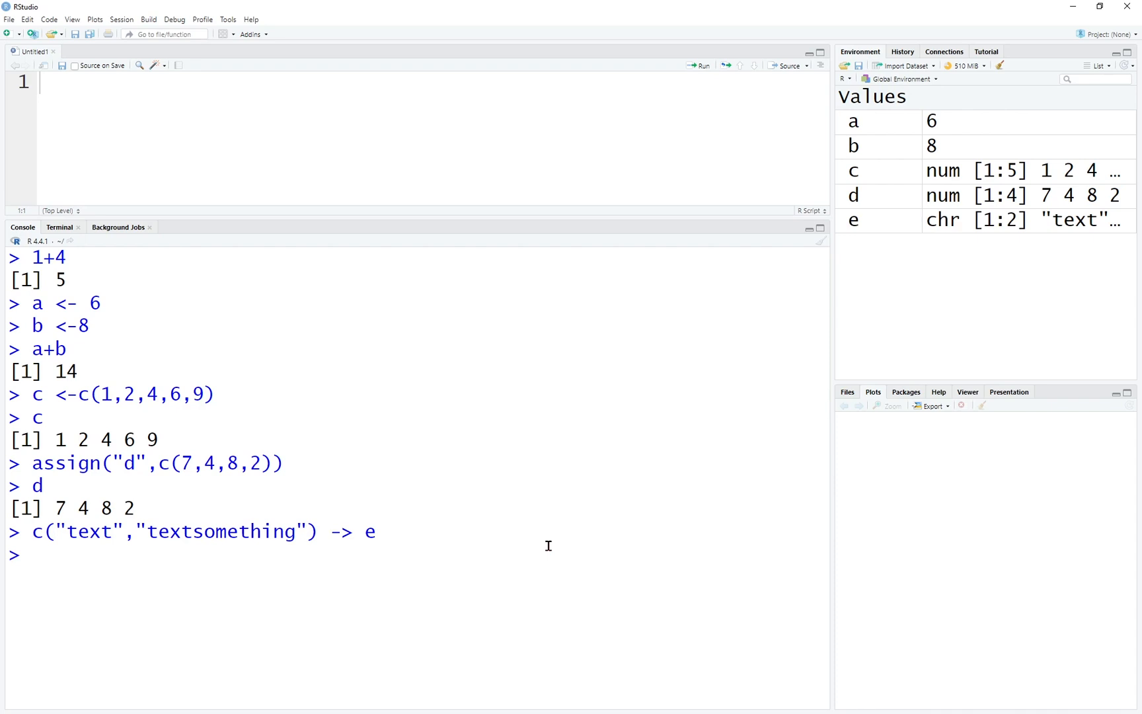
key("Return")
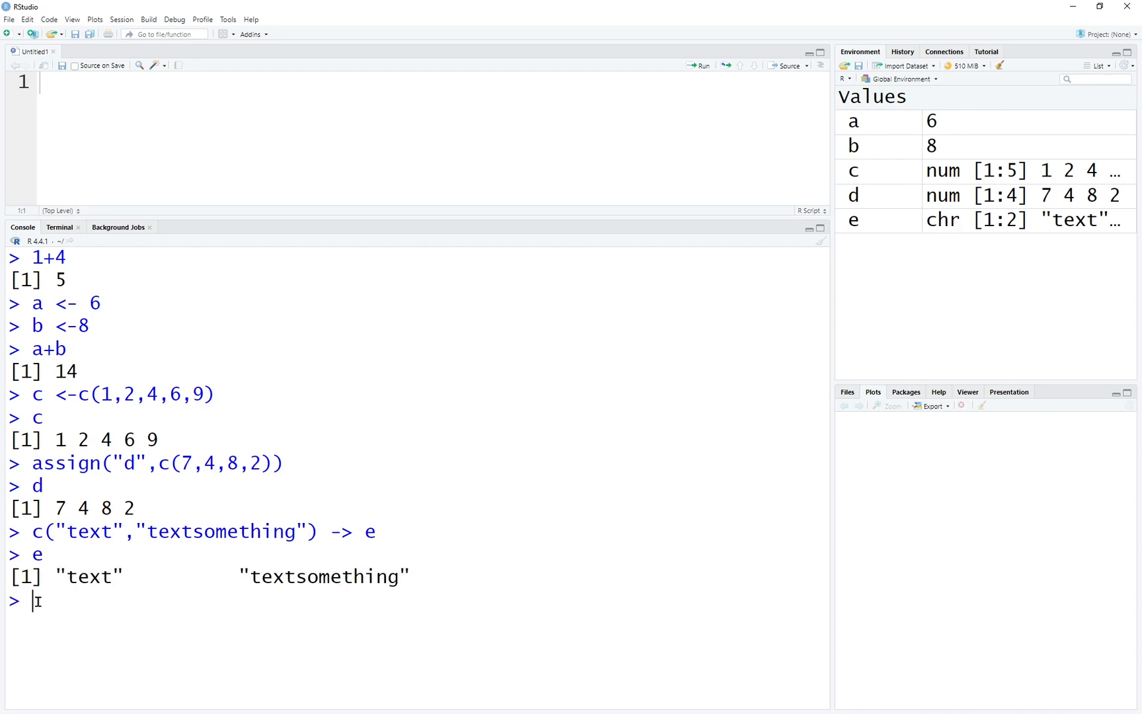
mouse_move(164, 605)
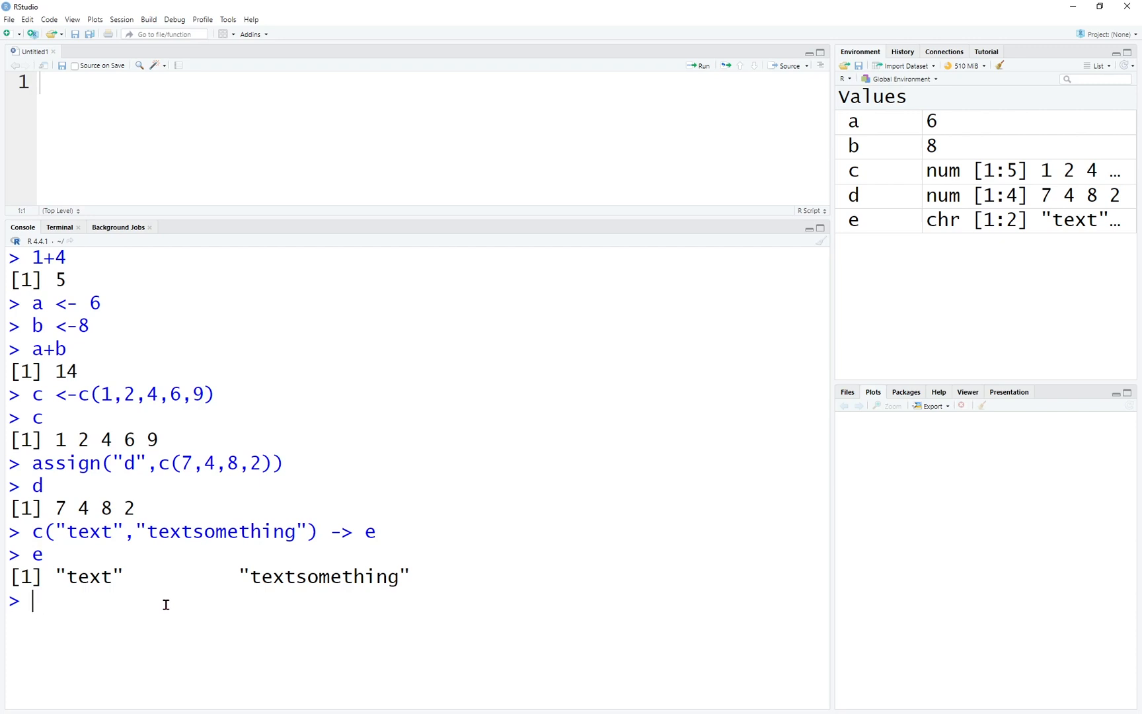
Step: Combine a, b, c, d and e into f and print its 13 values
type("f <")
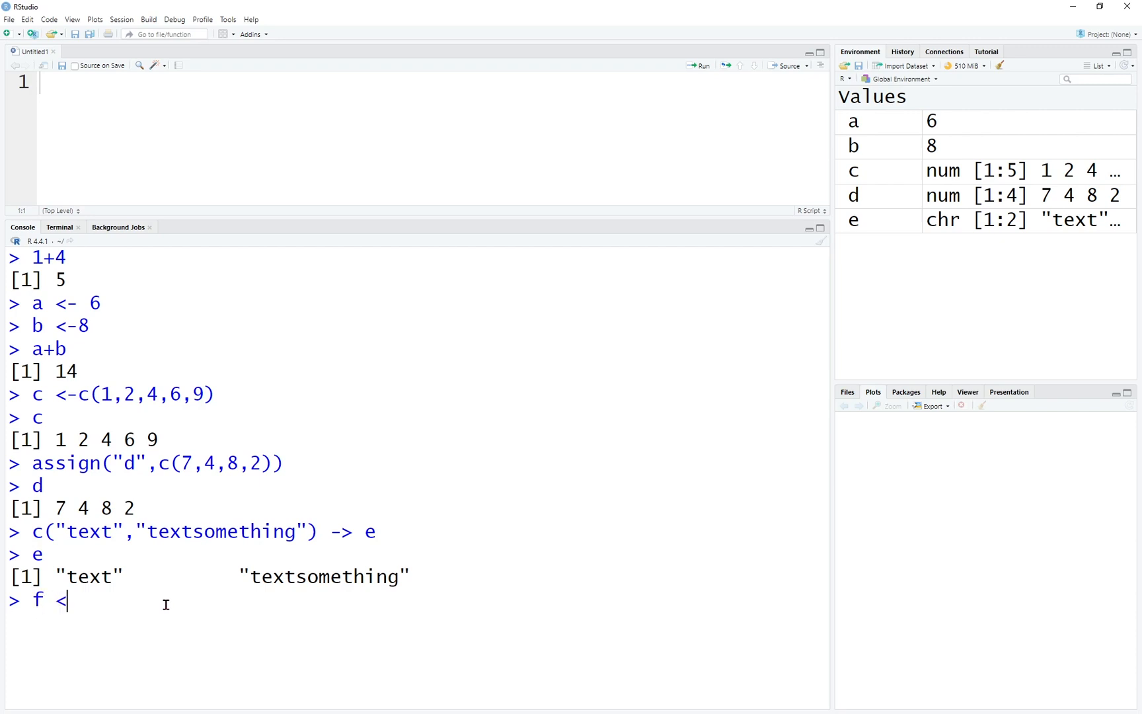
type("- c")
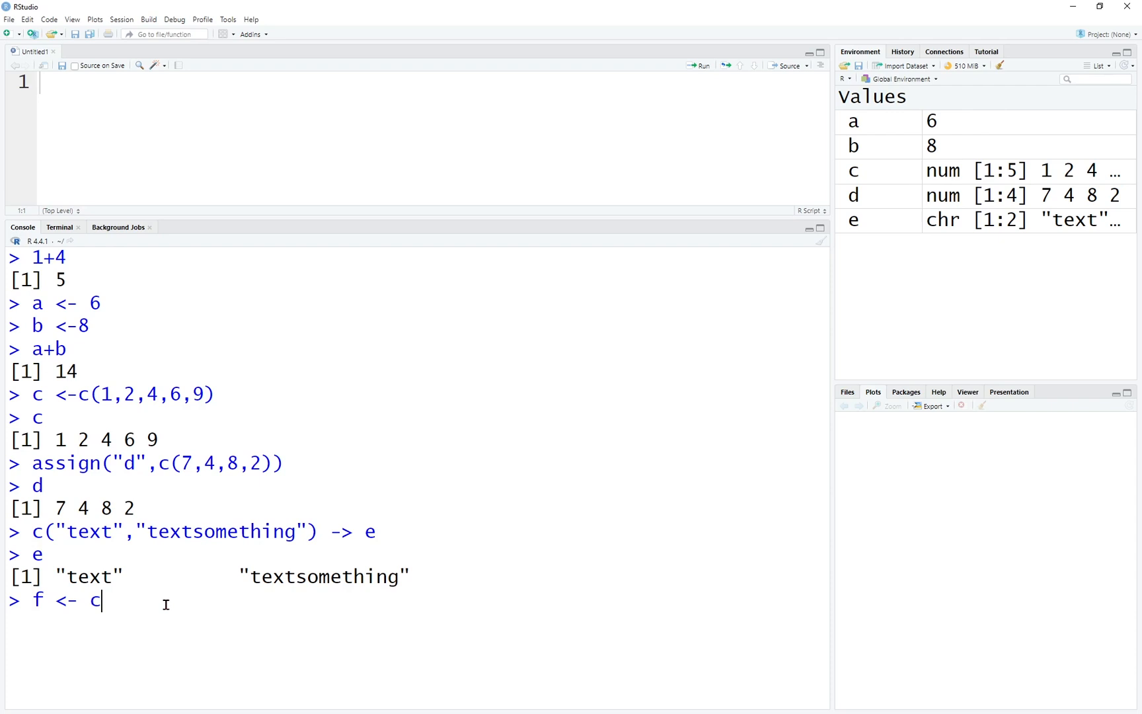
type("(a")
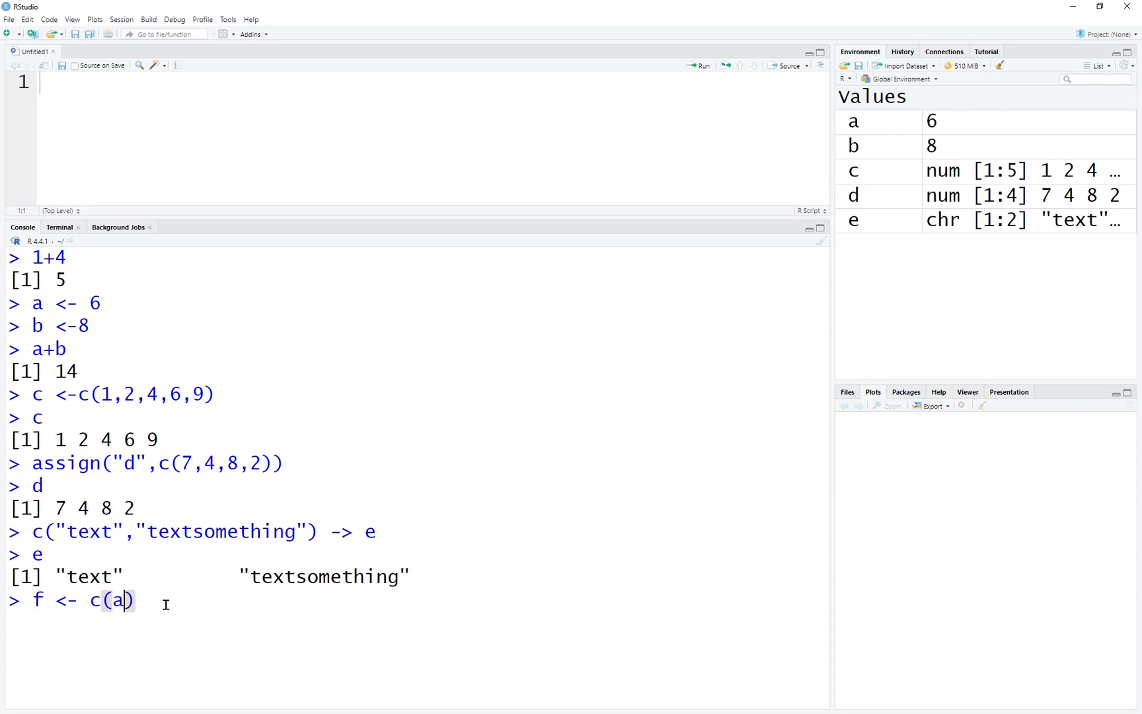
type(",b,c,d,e")
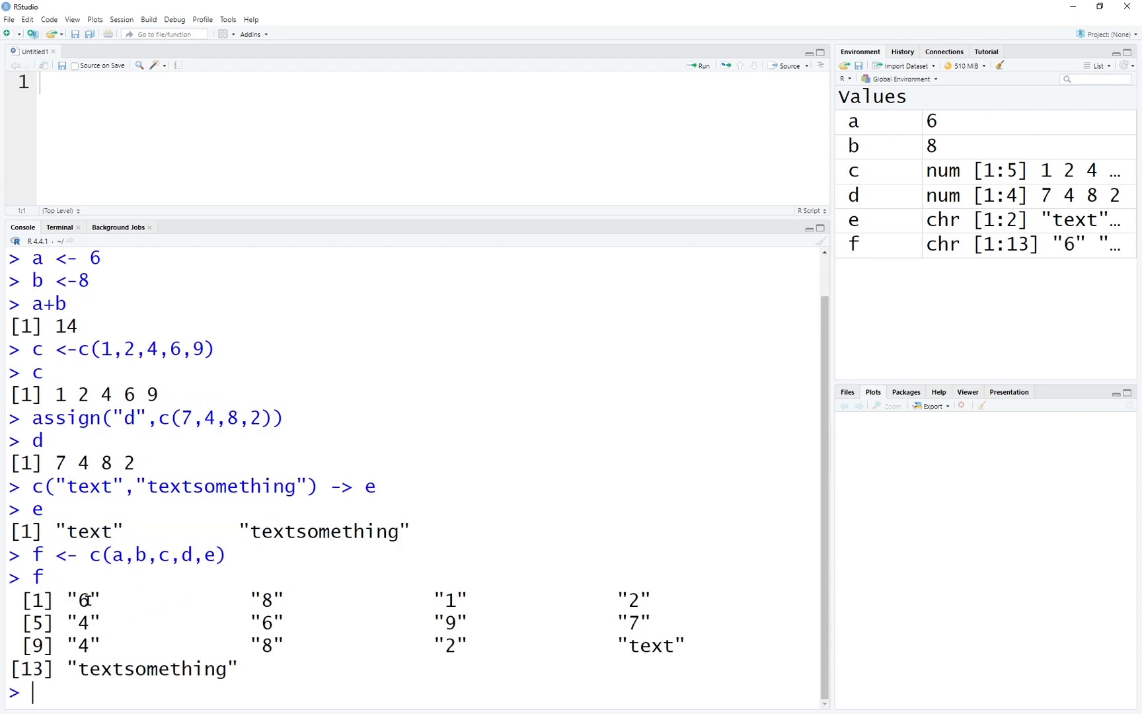
mouse_move(207, 600)
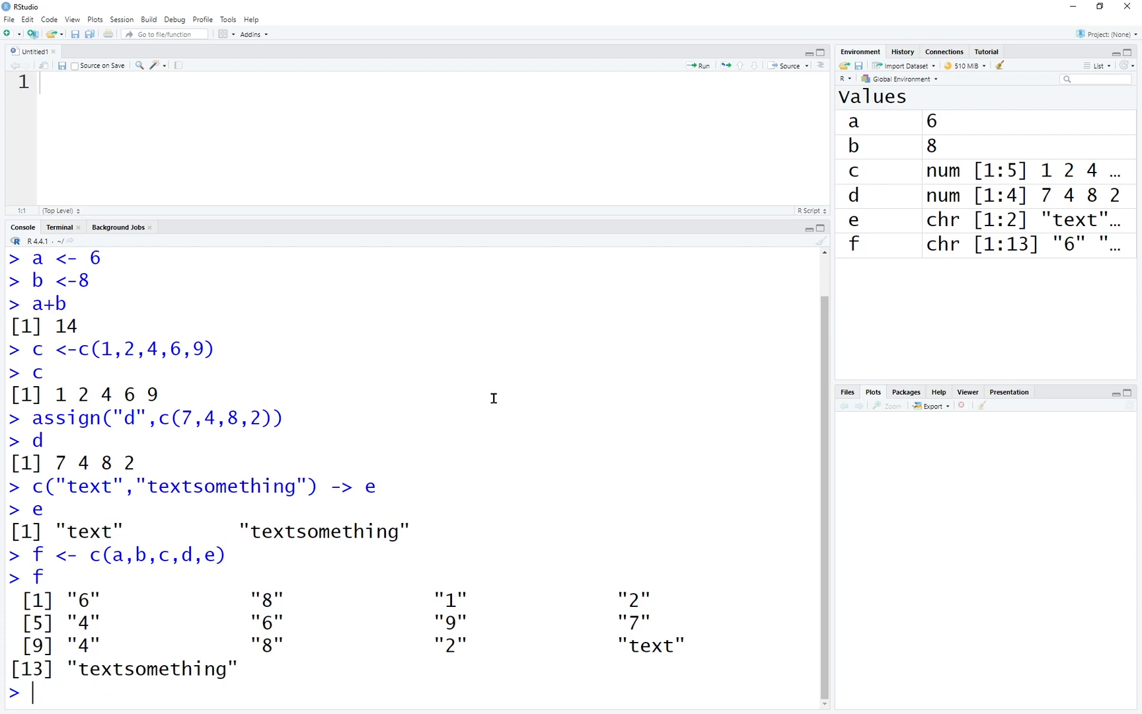
Step: Compute mean(f) as NA, mean(d) as 5.25, and length(f) as 13
type("mean(f)")
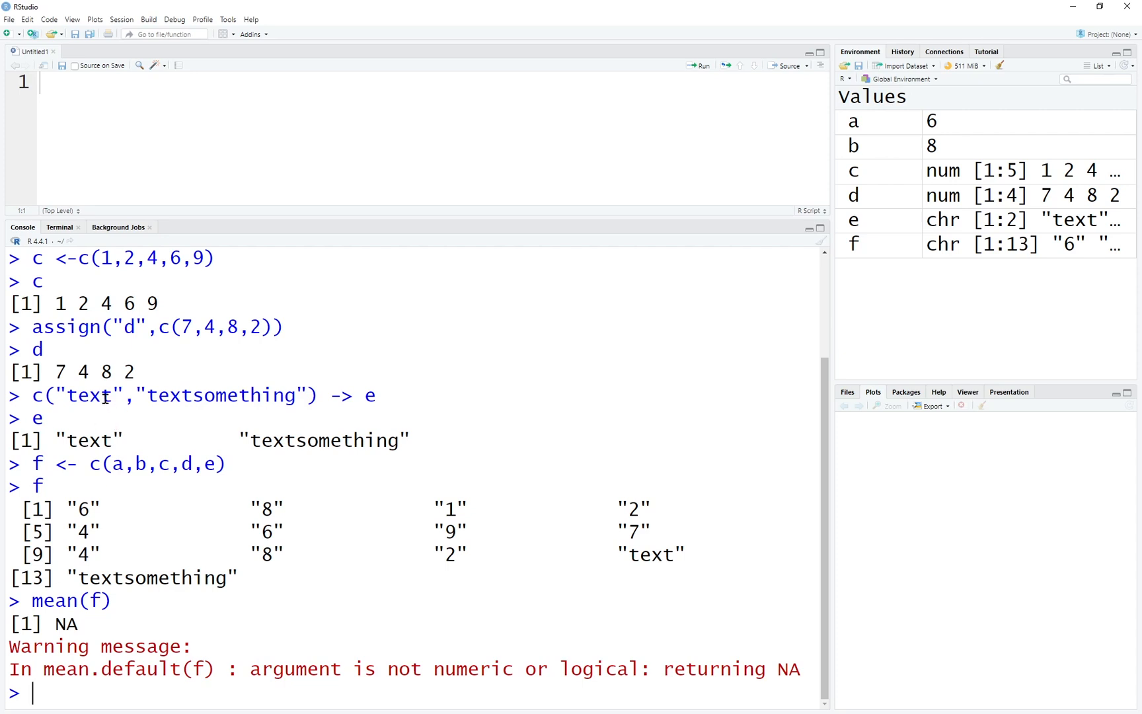
left_click_drag(52, 373, 135, 372)
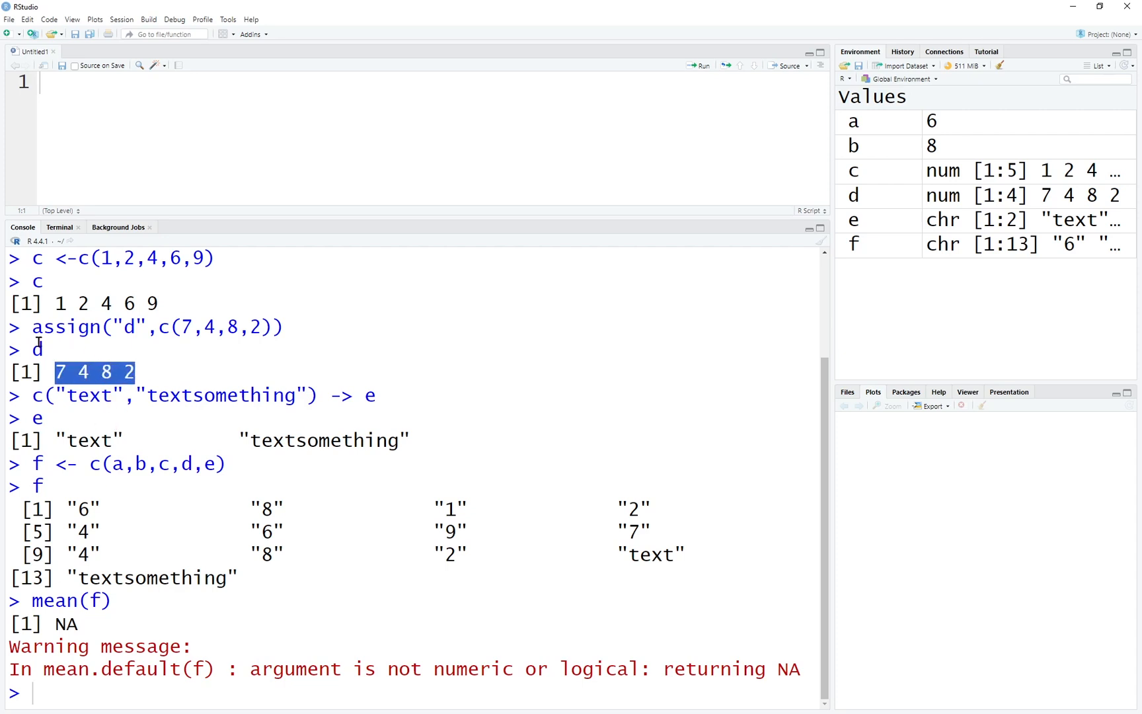
type("mean(d")
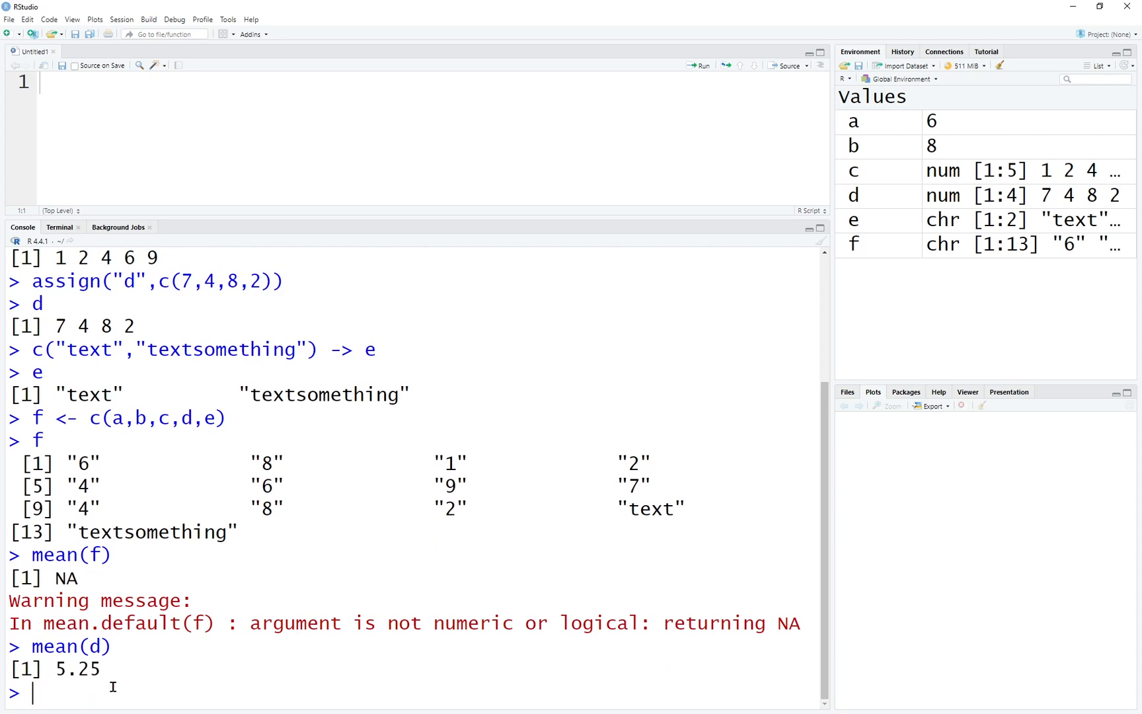
type("length(")
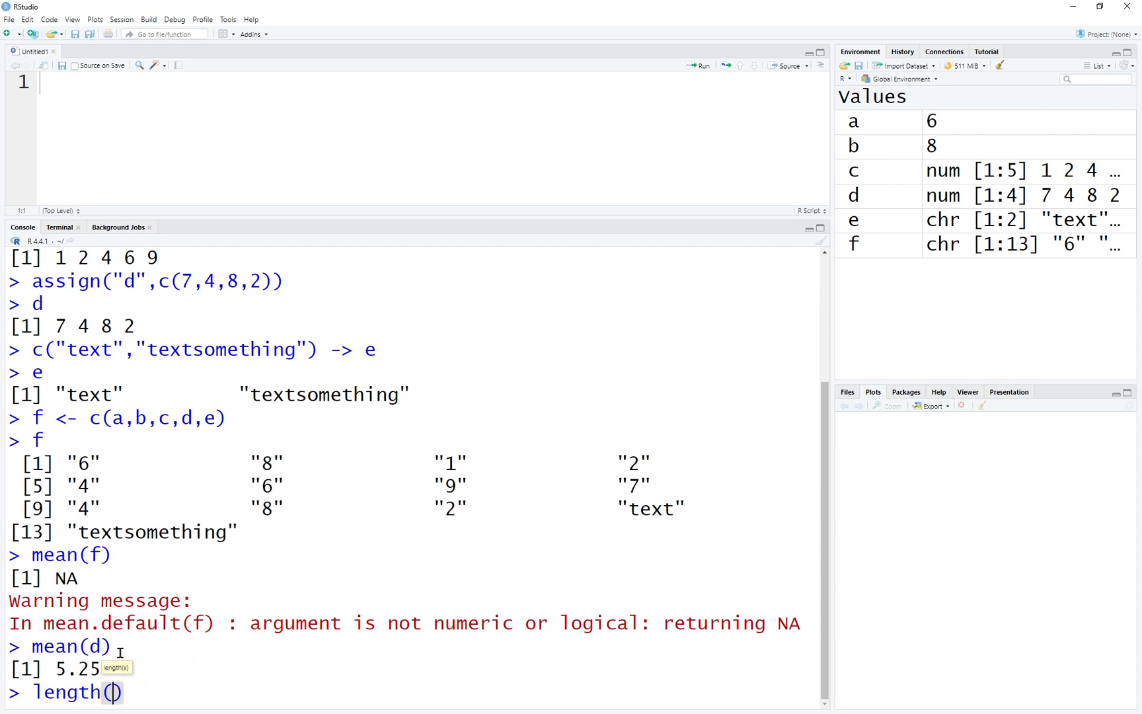
type("f")
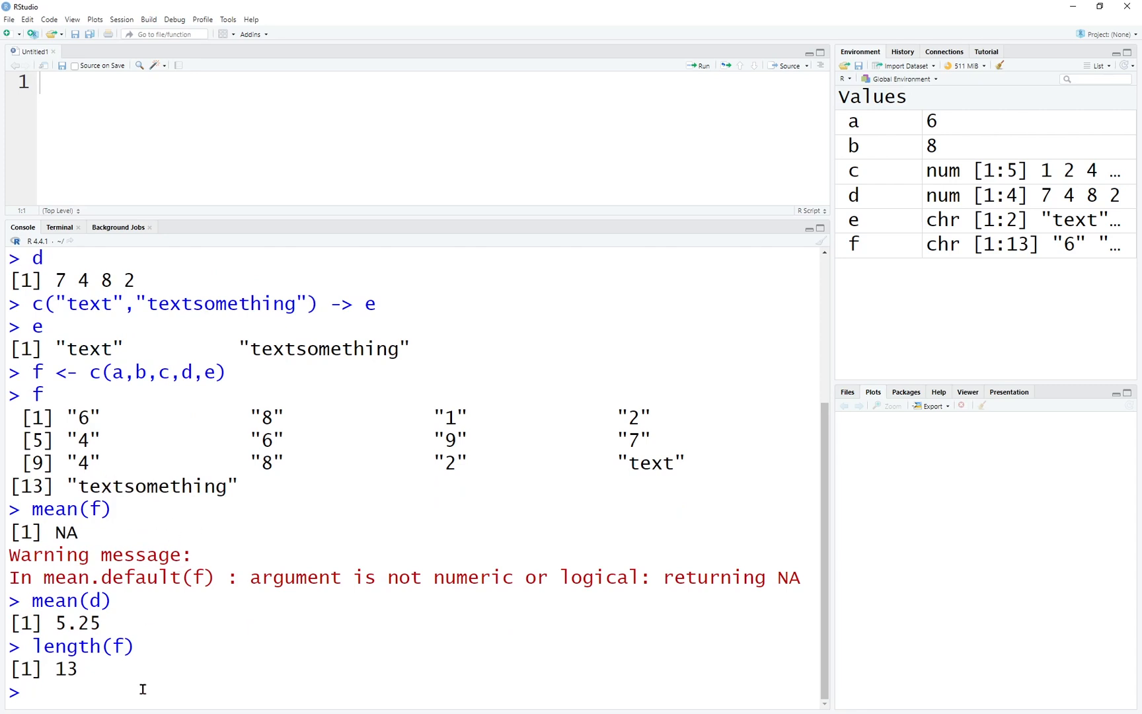
Step: Sort f ascending and with decreasing = TRUE, then clear the console
type("sort(f)")
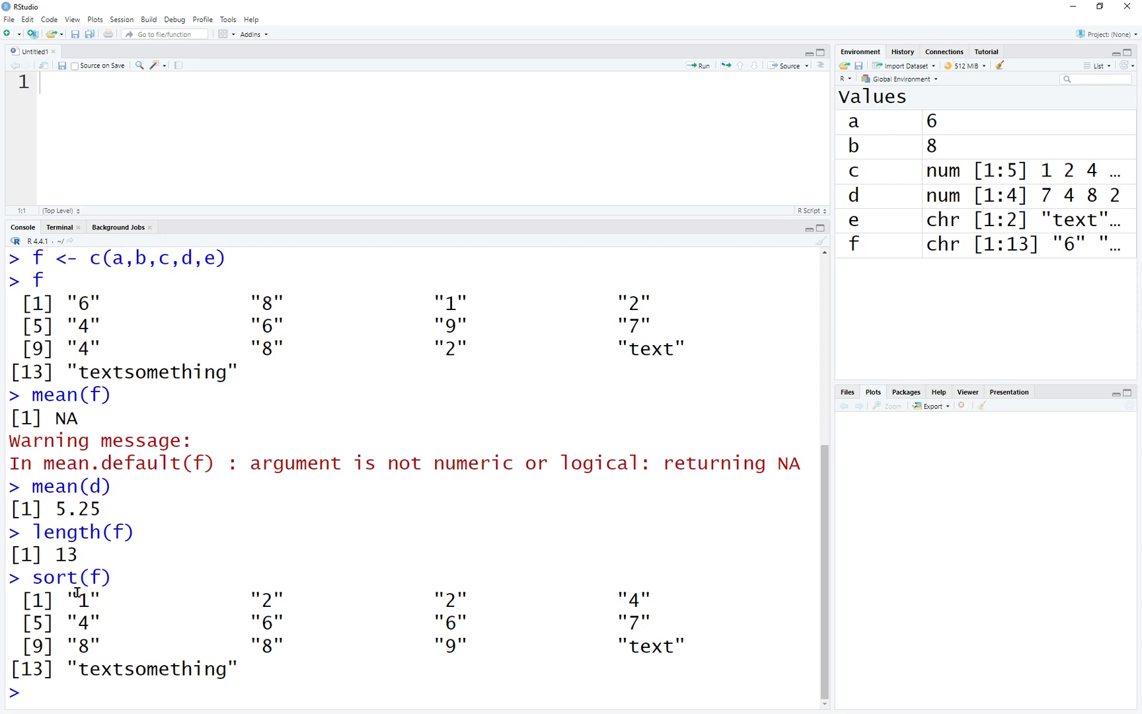
mouse_move(102, 607)
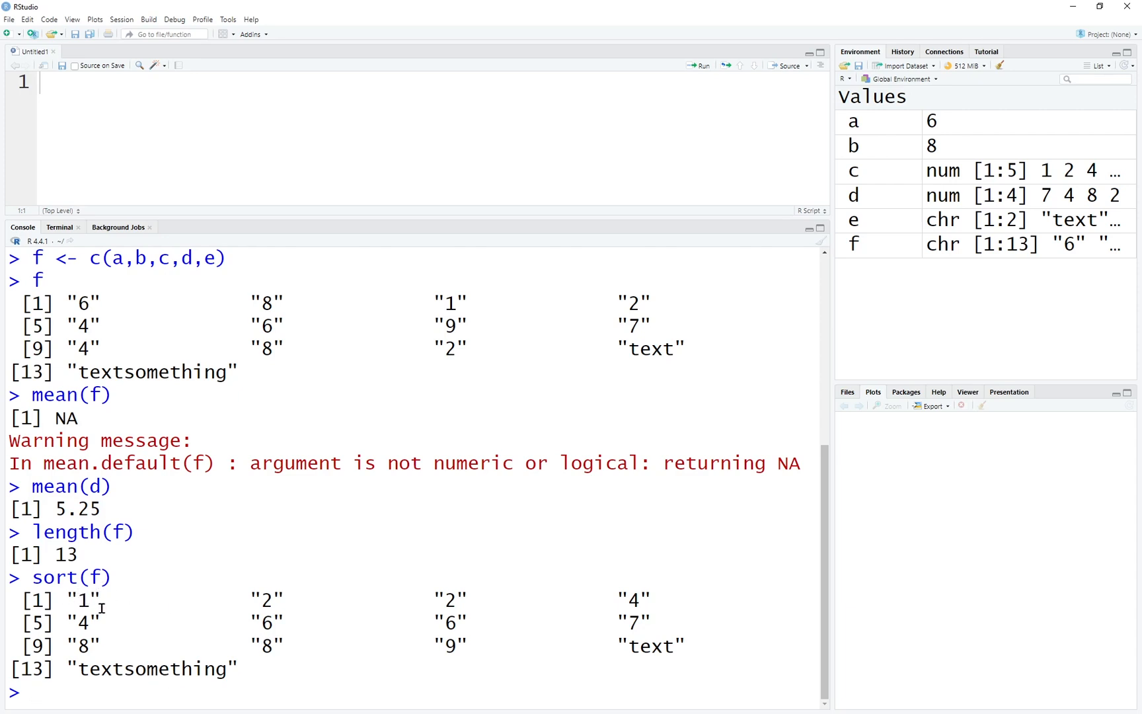
type("sort(f")
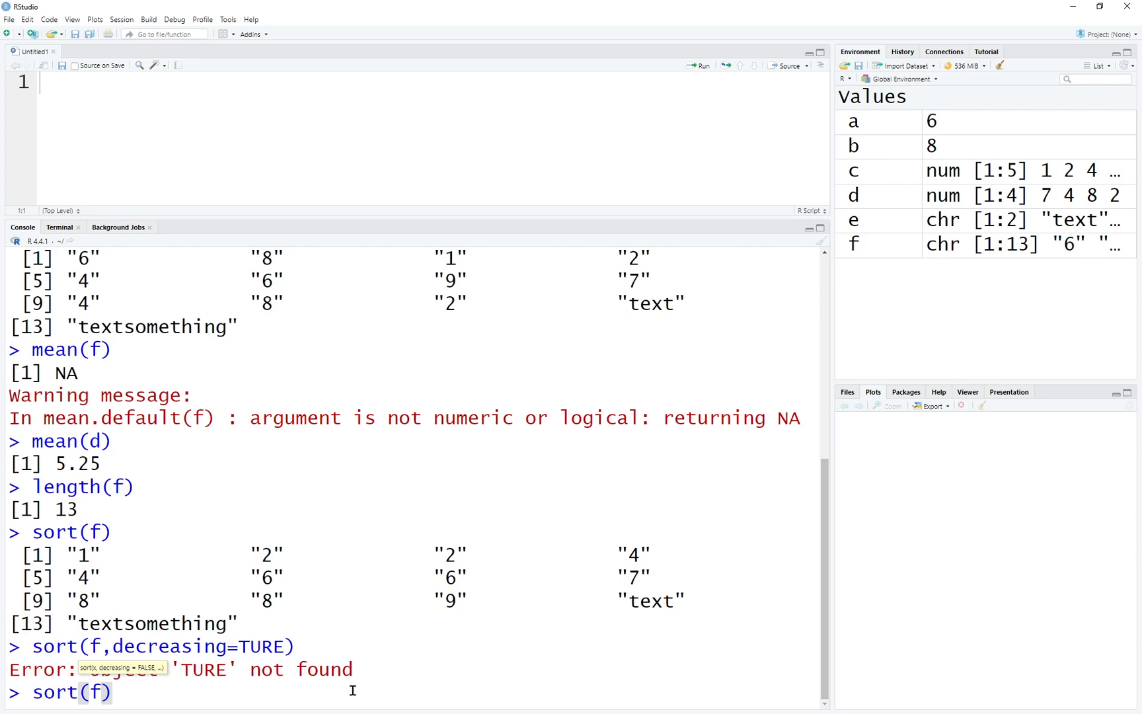
type(",decreating =")
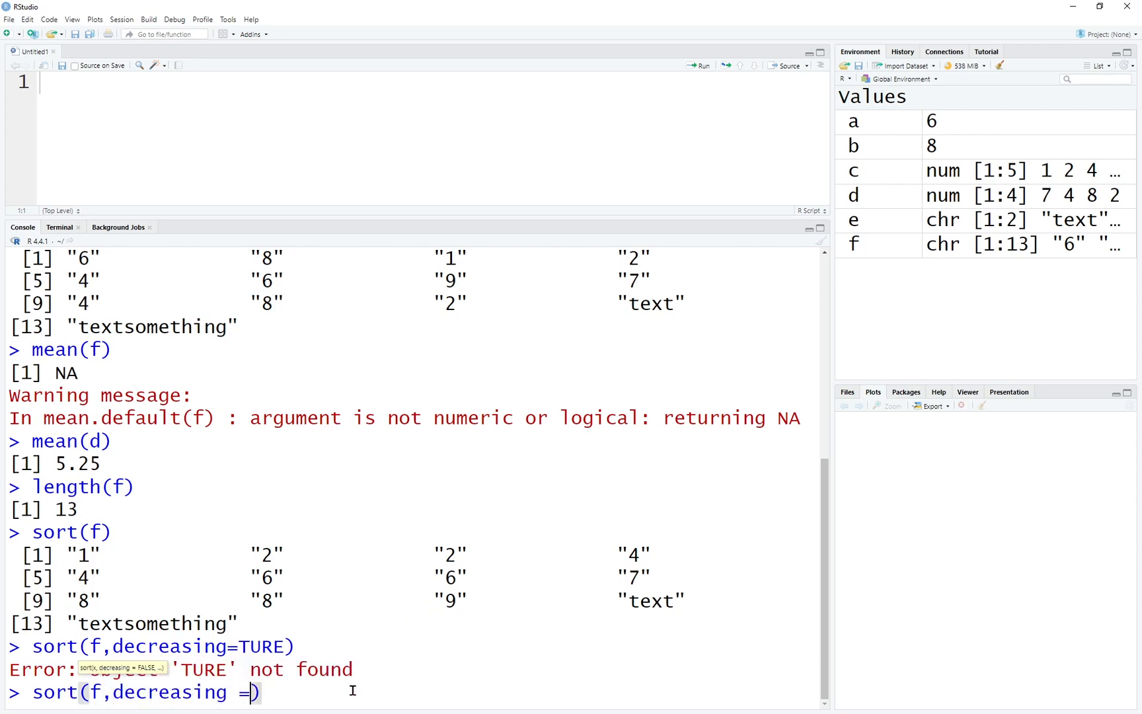
key("Return")
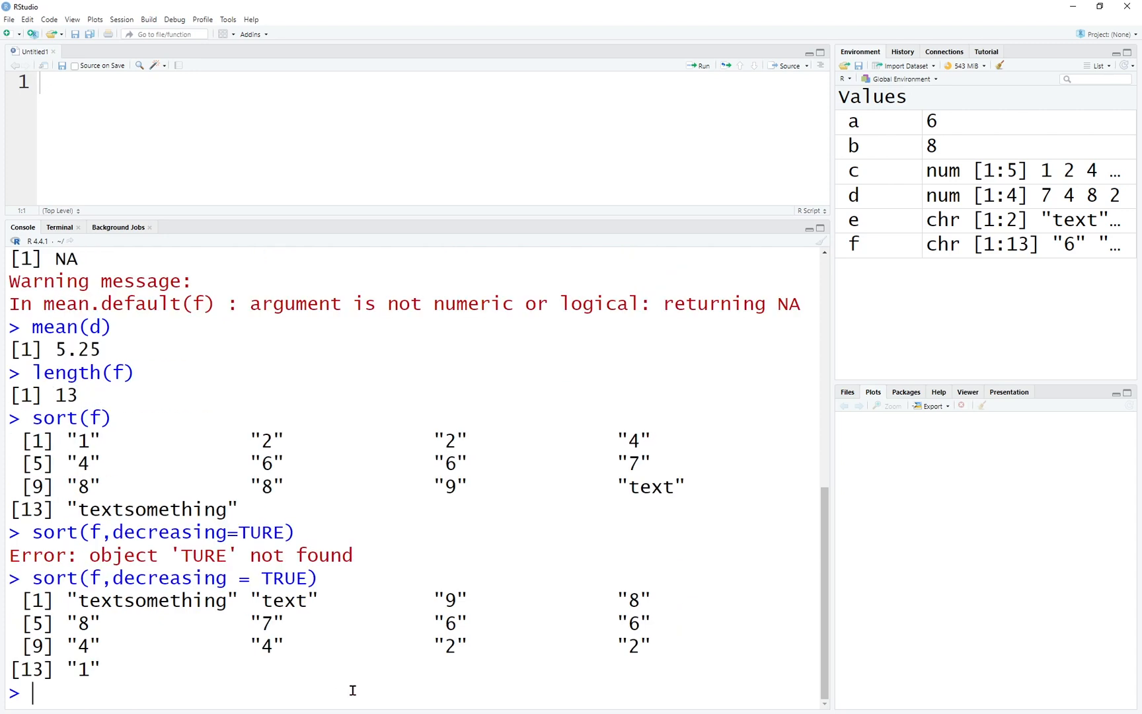
mouse_move(69, 600)
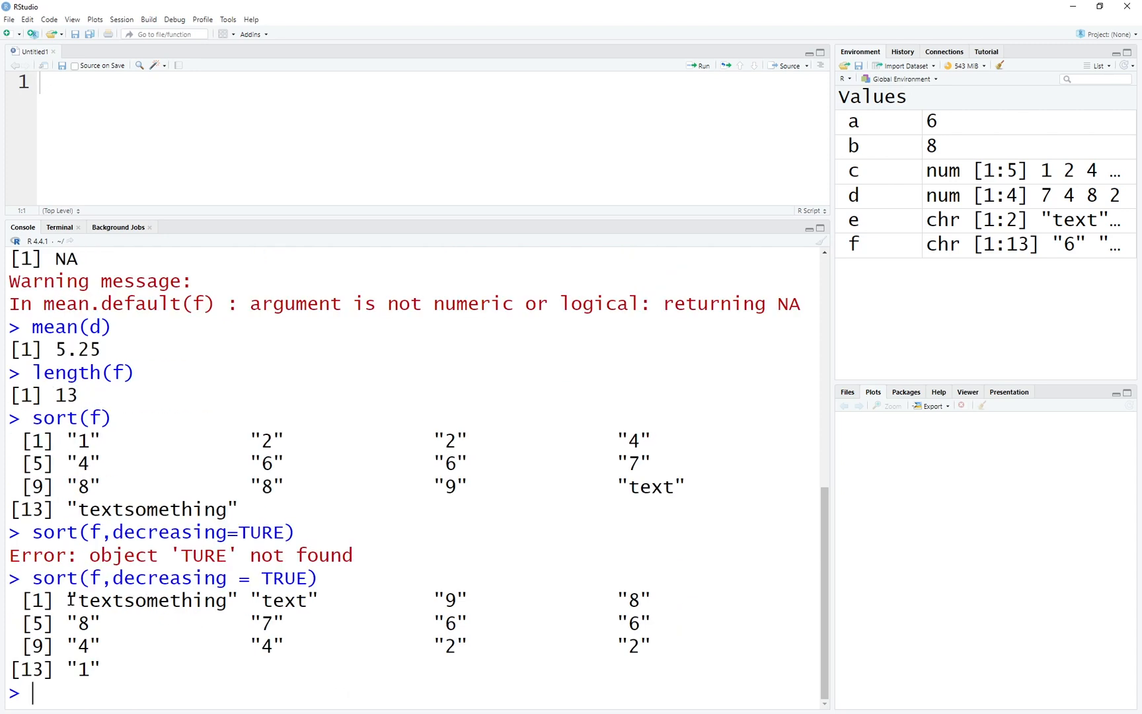
left_click_drag(69, 600, 314, 600)
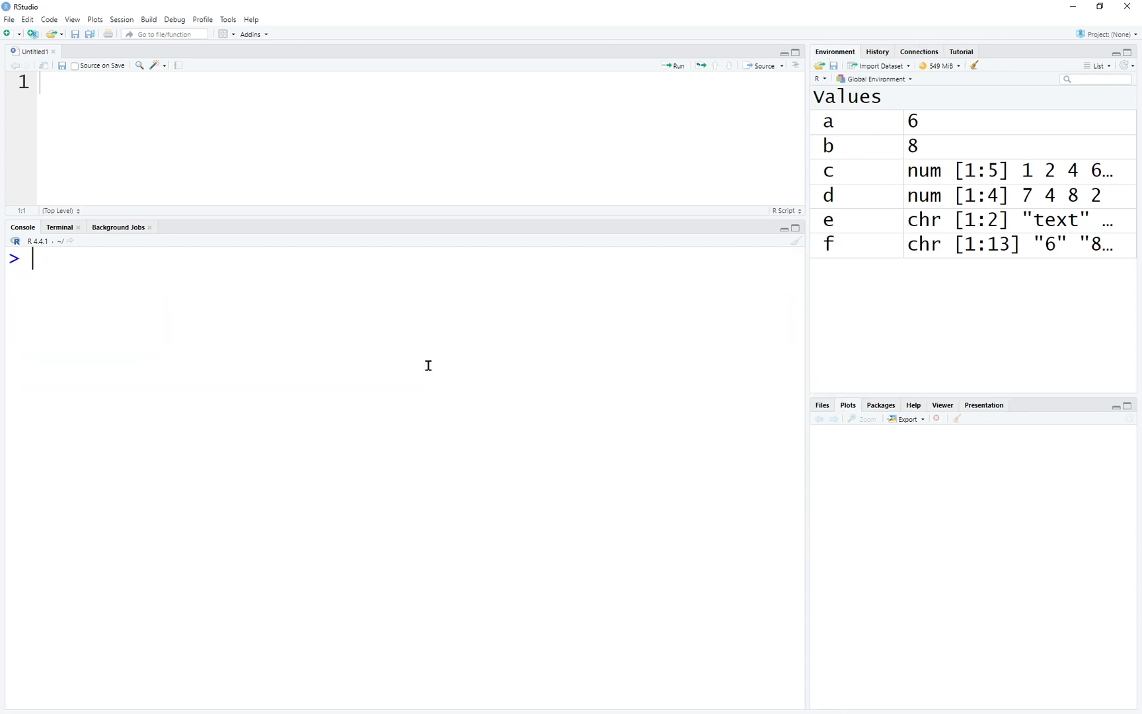
Step: Open the sort help page with ?sort and highlight arguments in its usage
type("?sort")
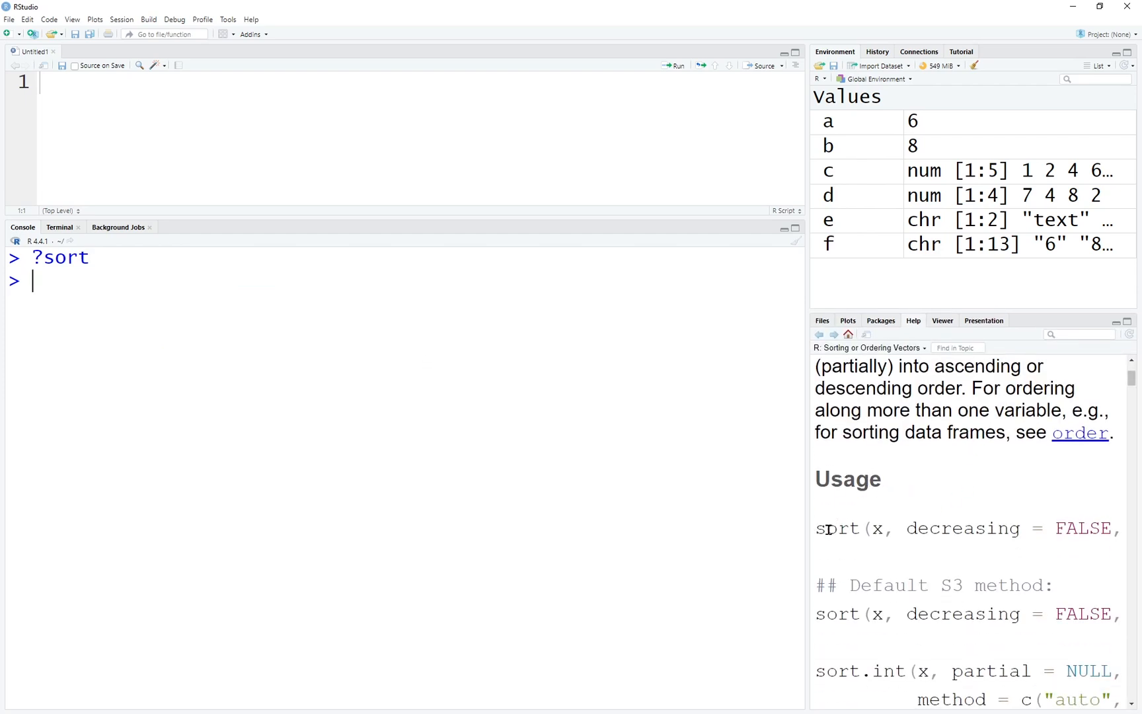
double_click(837, 528)
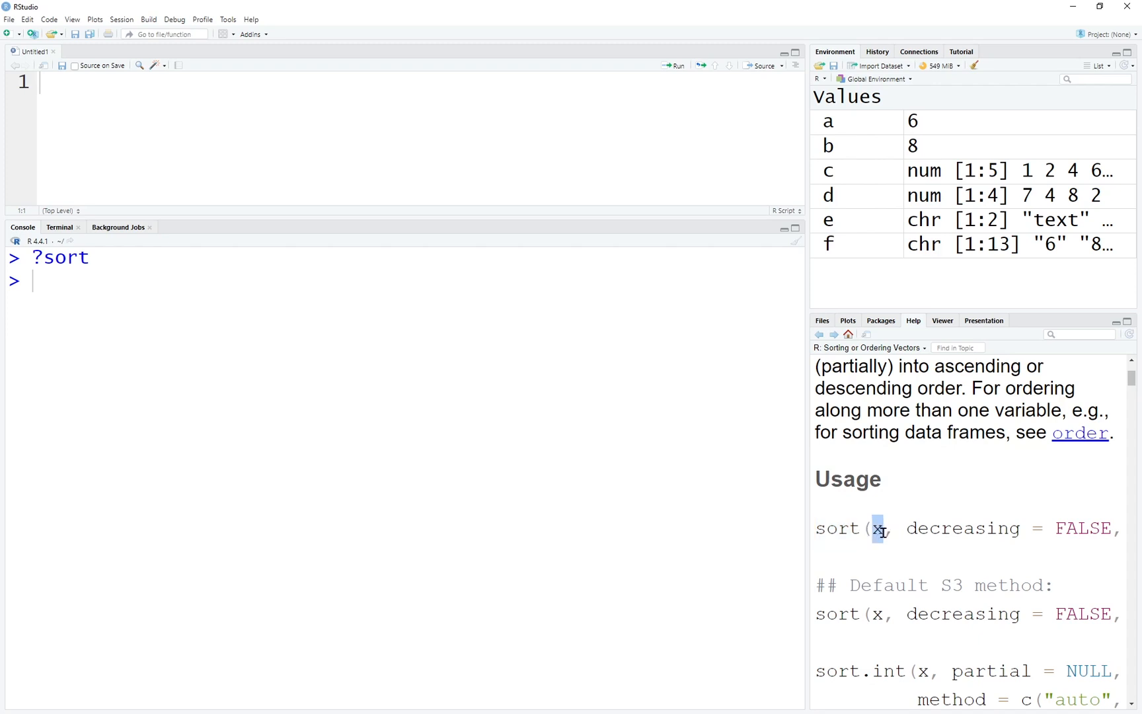
double_click(960, 528)
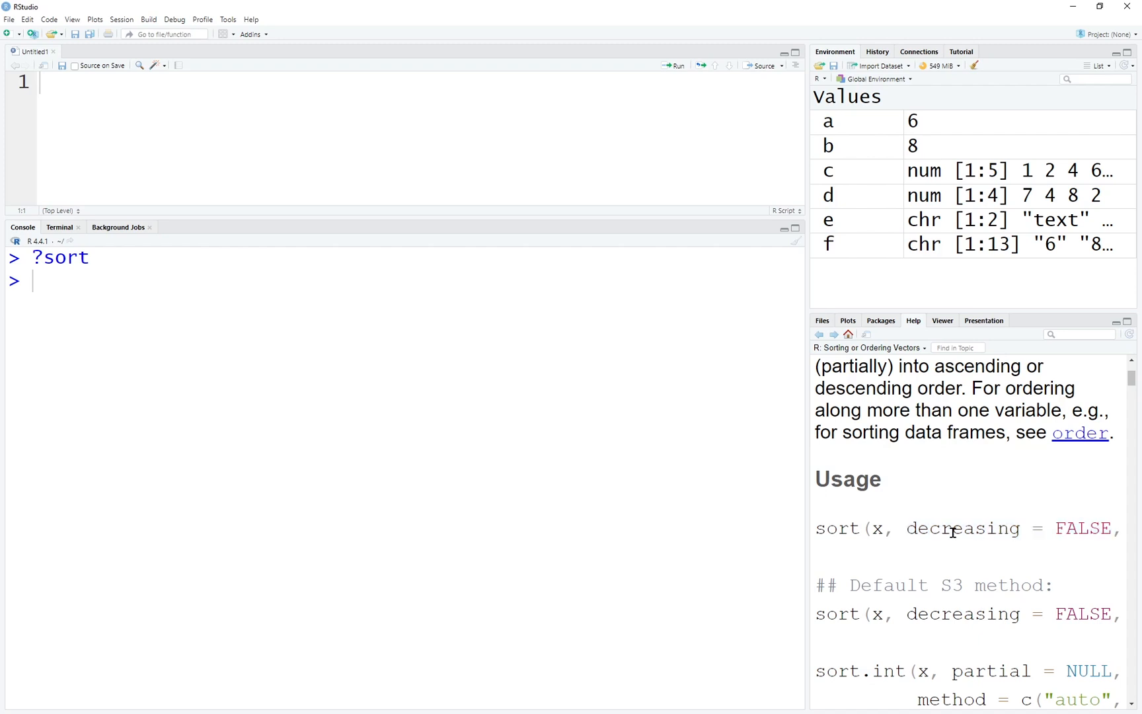
mouse_move(963, 532)
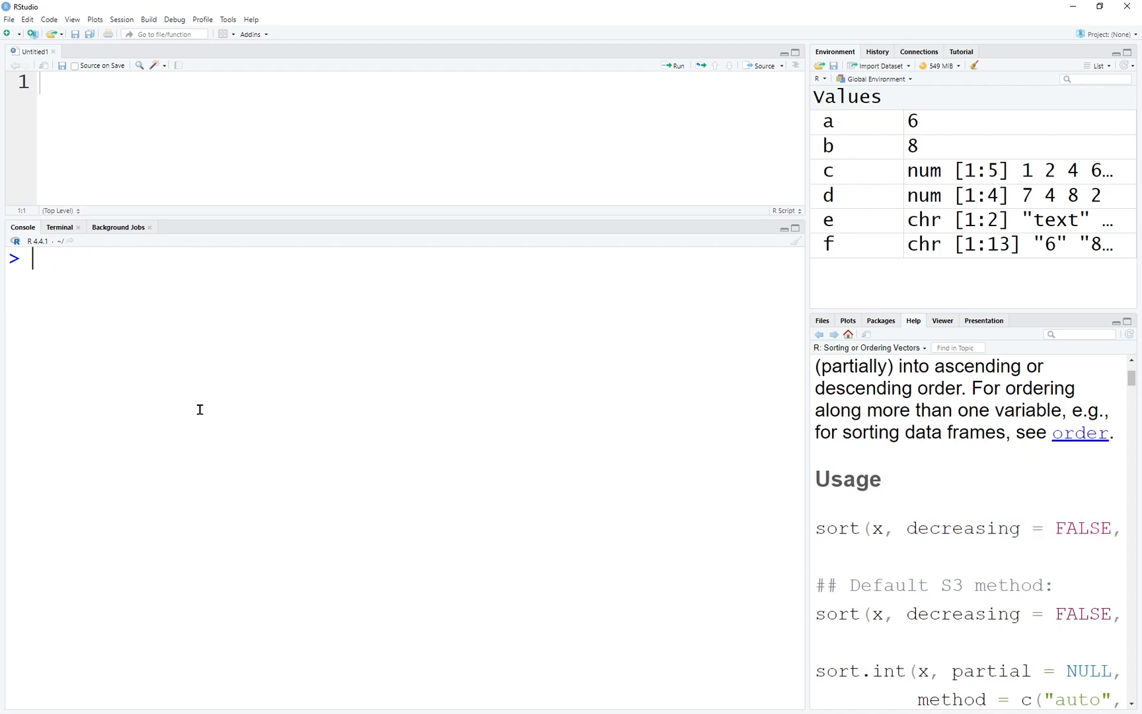
Step: Print 1:12 and its multiples of 3 via 3*1:12 and 1:12*3
type("1:")
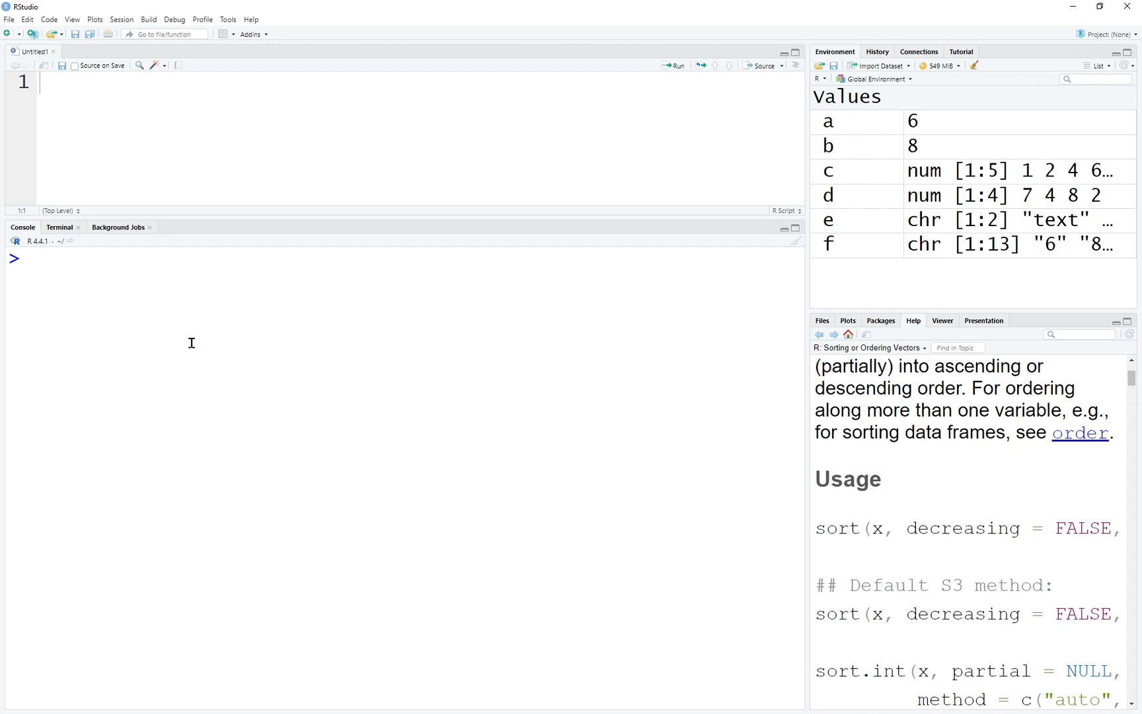
type("3")
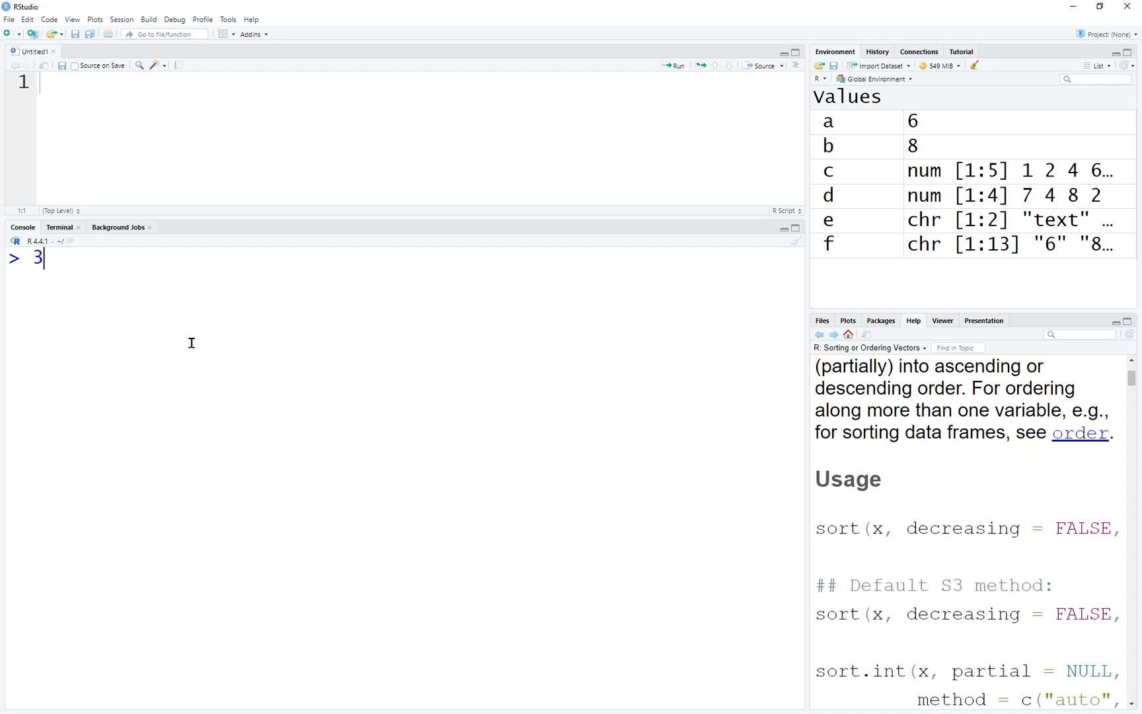
type("*1:12")
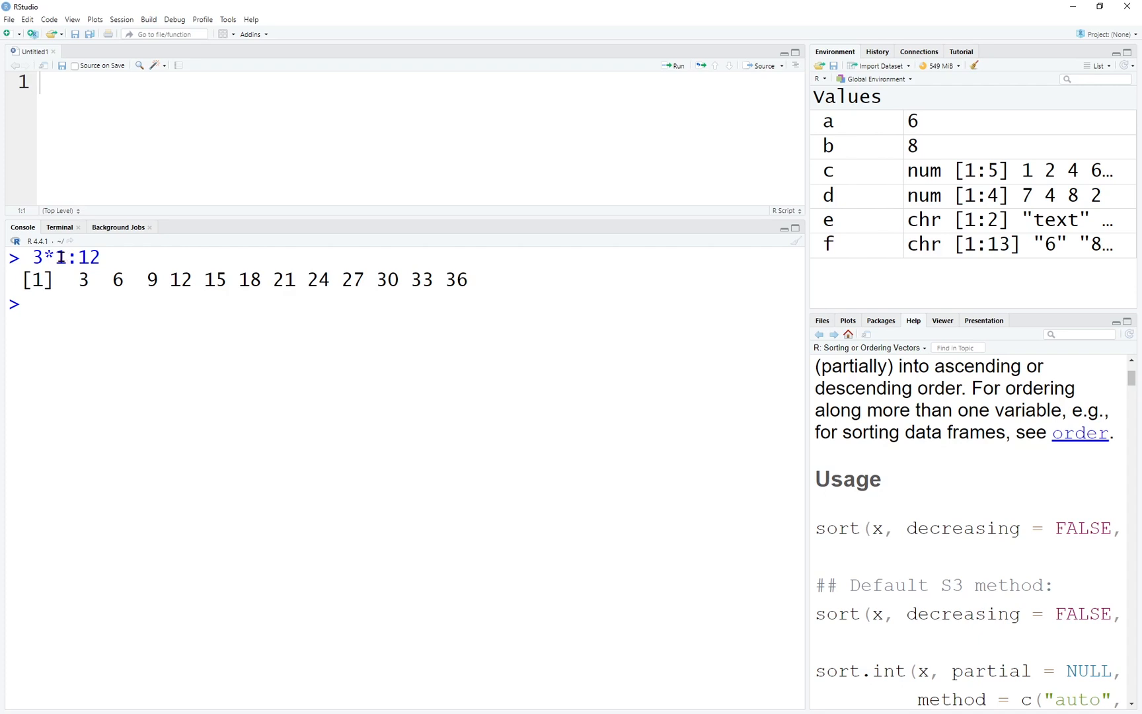
type("1:12")
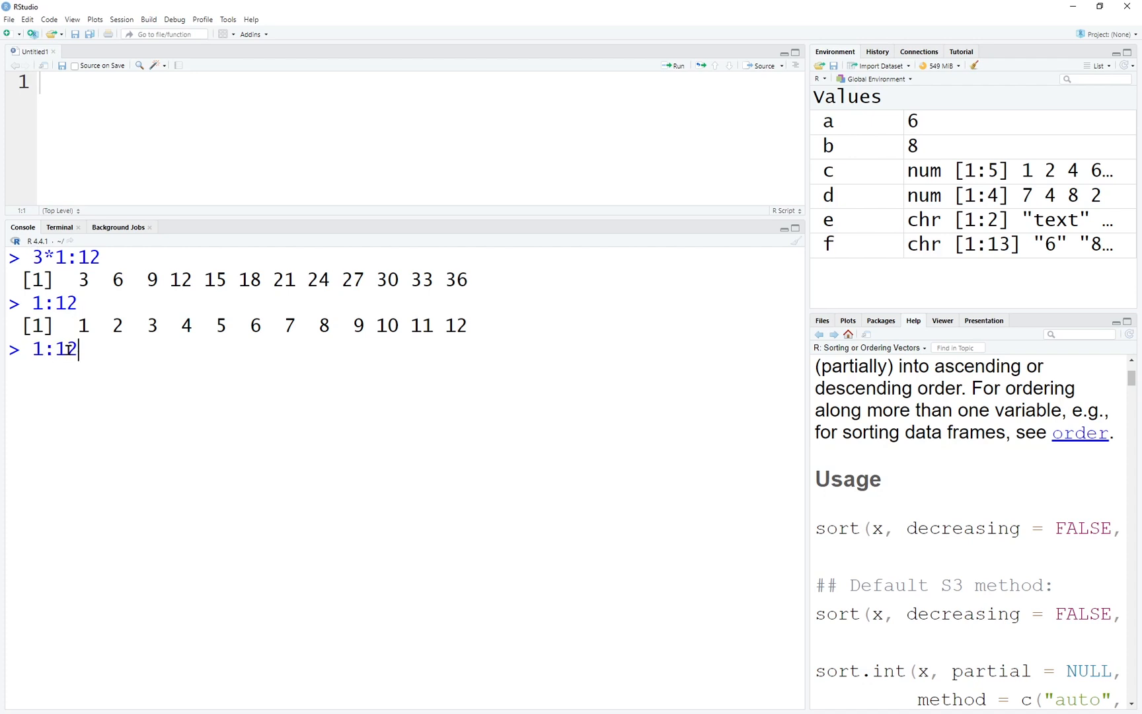
type("*")
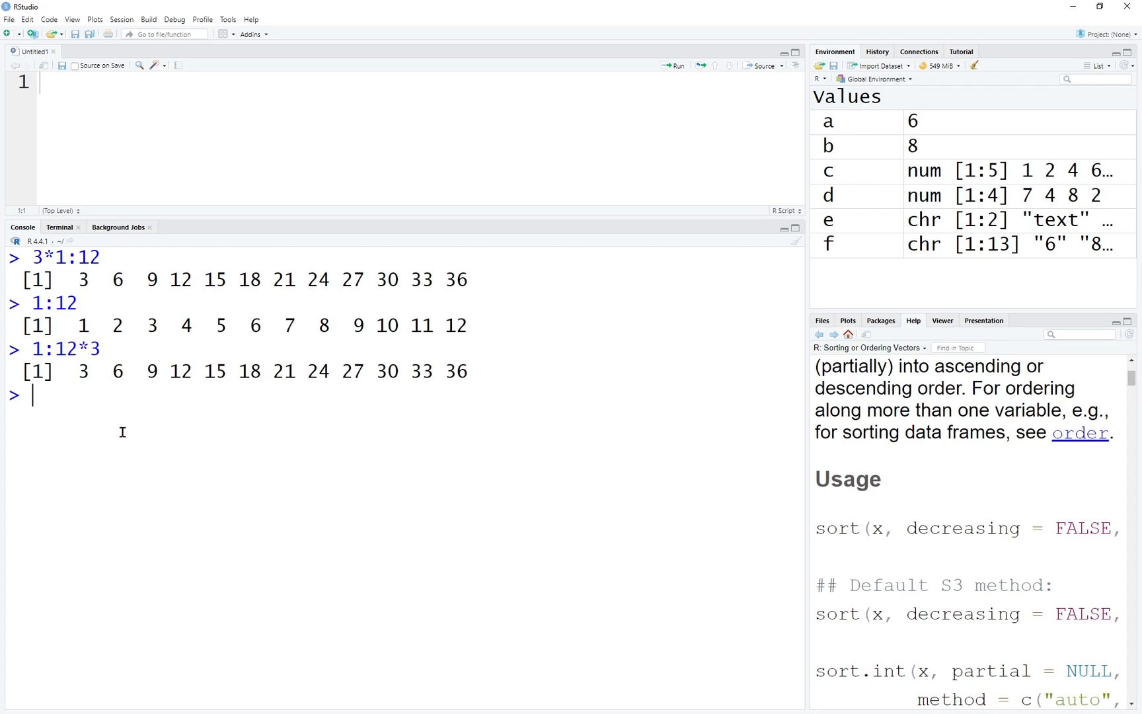
Step: Print seq(2,20) and the even numbers seq(2,20,2), then clear the console
type("seq(")
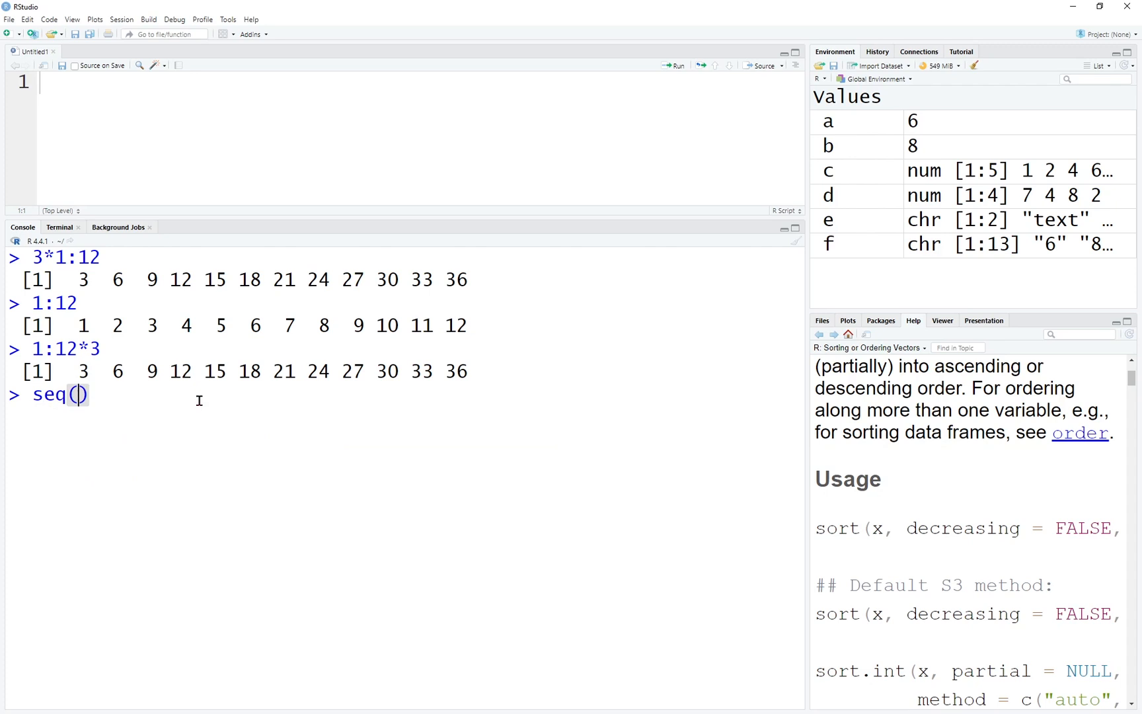
type("2,20")
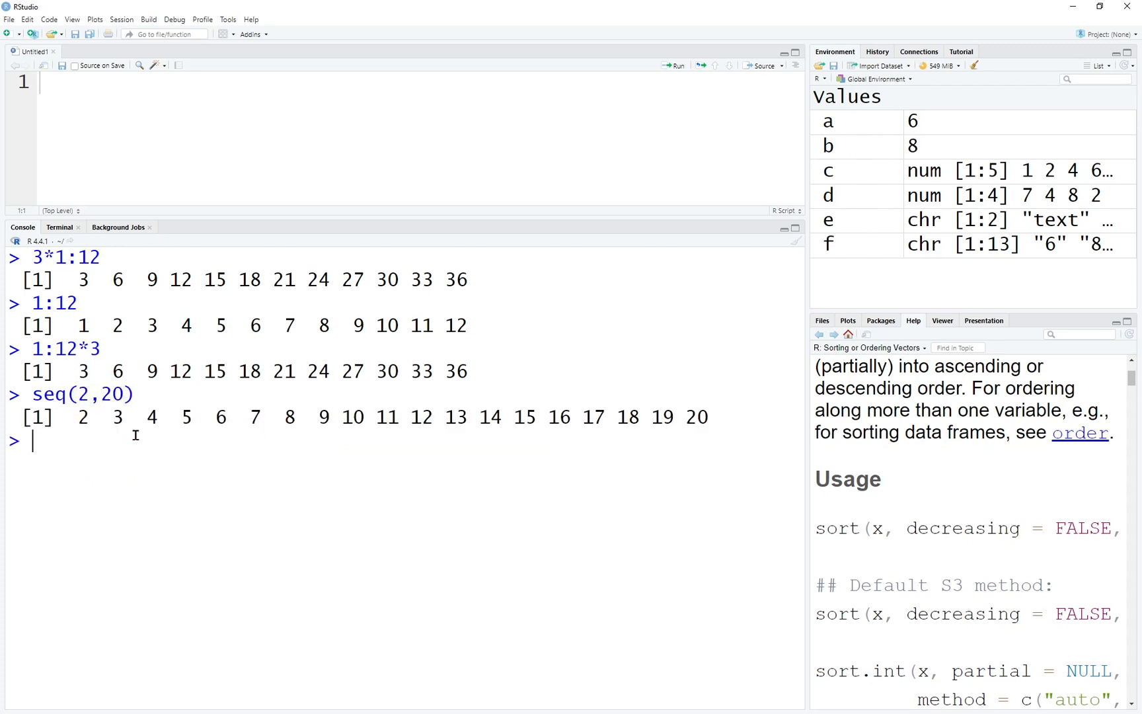
mouse_move(248, 472)
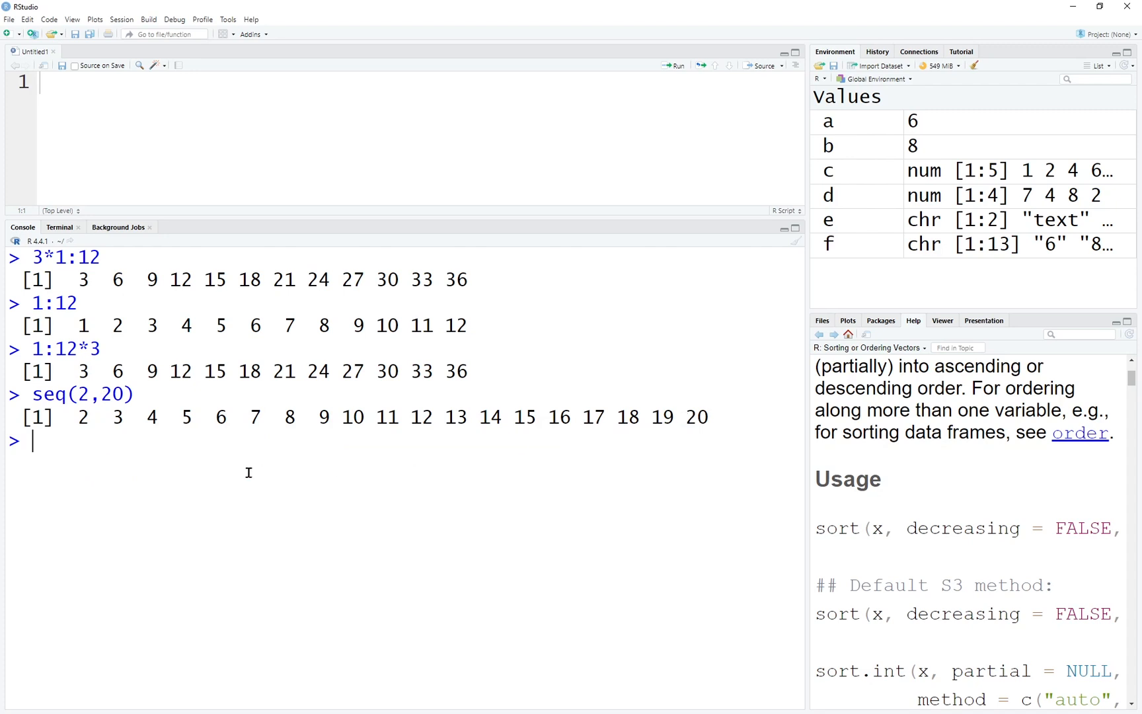
type("seq(")
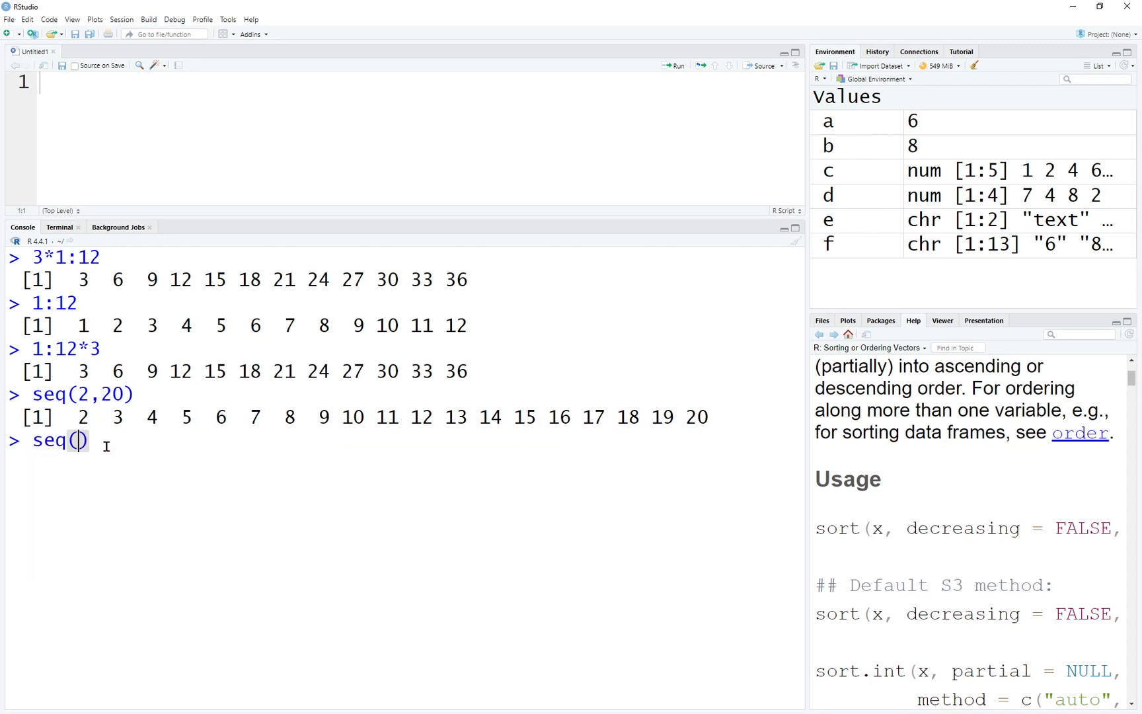
type("2,20,2")
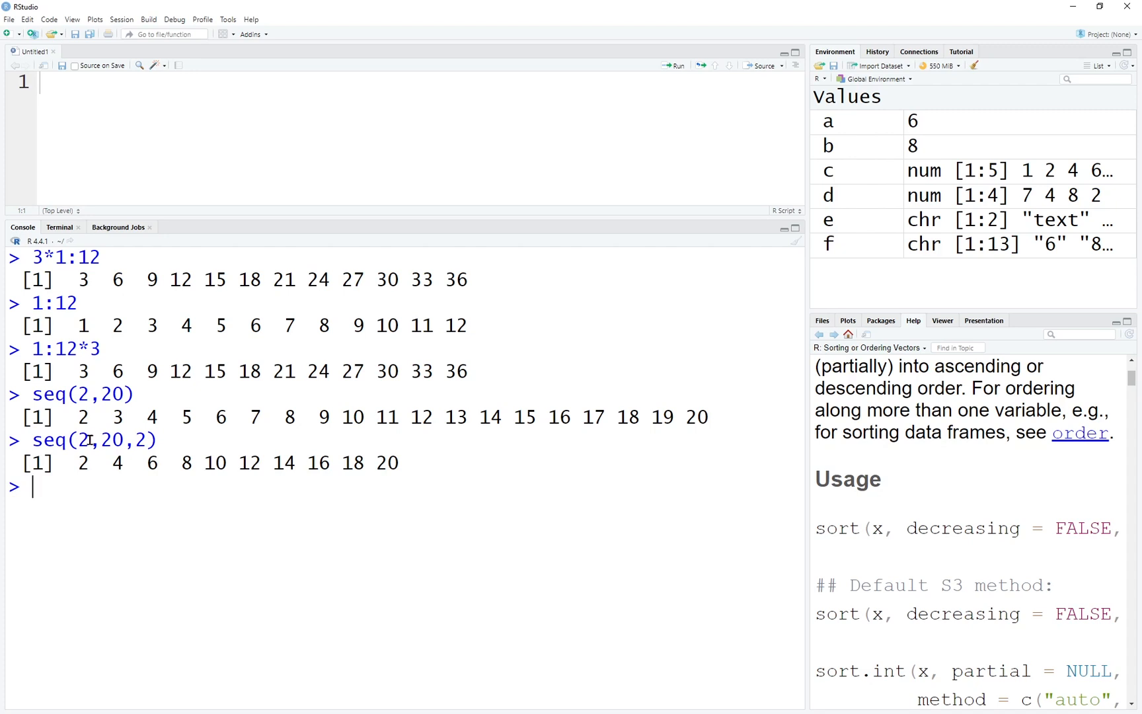
left_click_drag(77, 463, 321, 463)
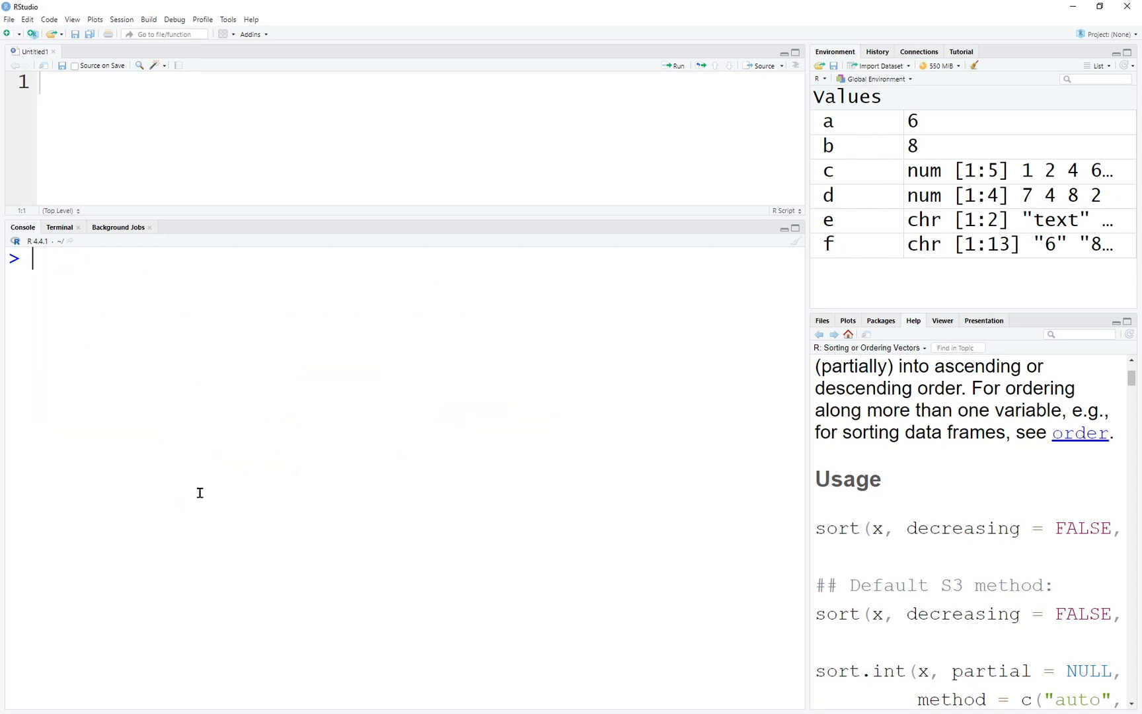
Step: Print rep(6, times=5) as five sixes, begin rep(c(1,2), times=…), and clear
type("rep(")
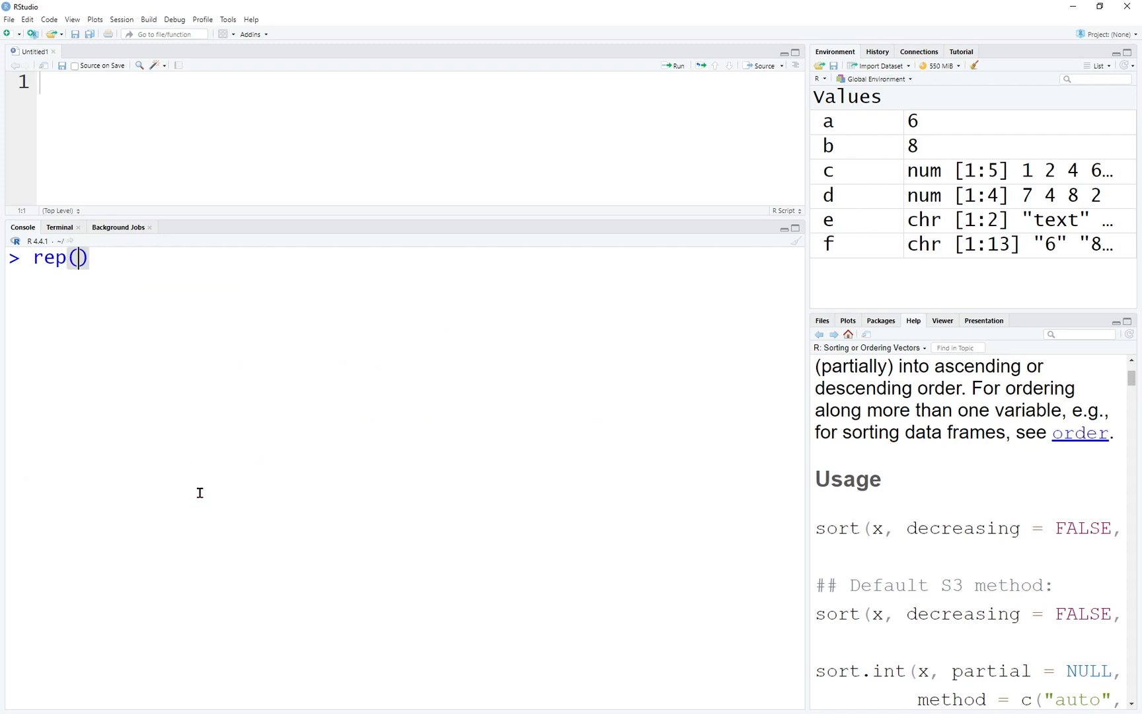
type("6,times=5")
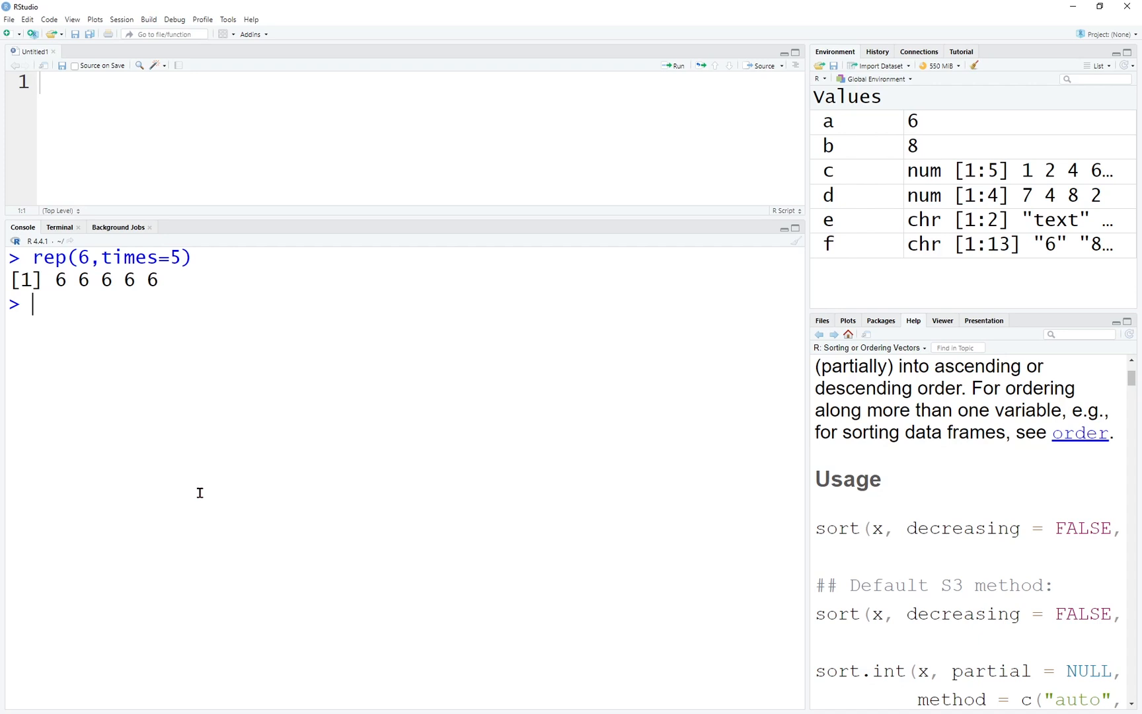
type("rep")
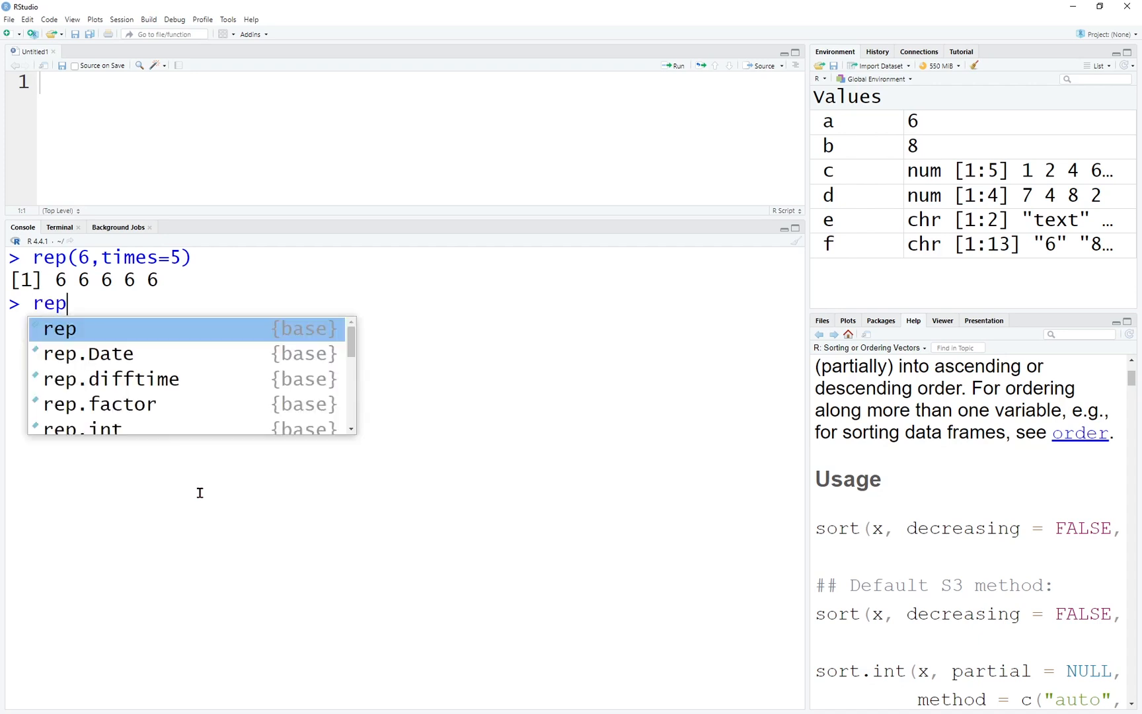
type("(c(")
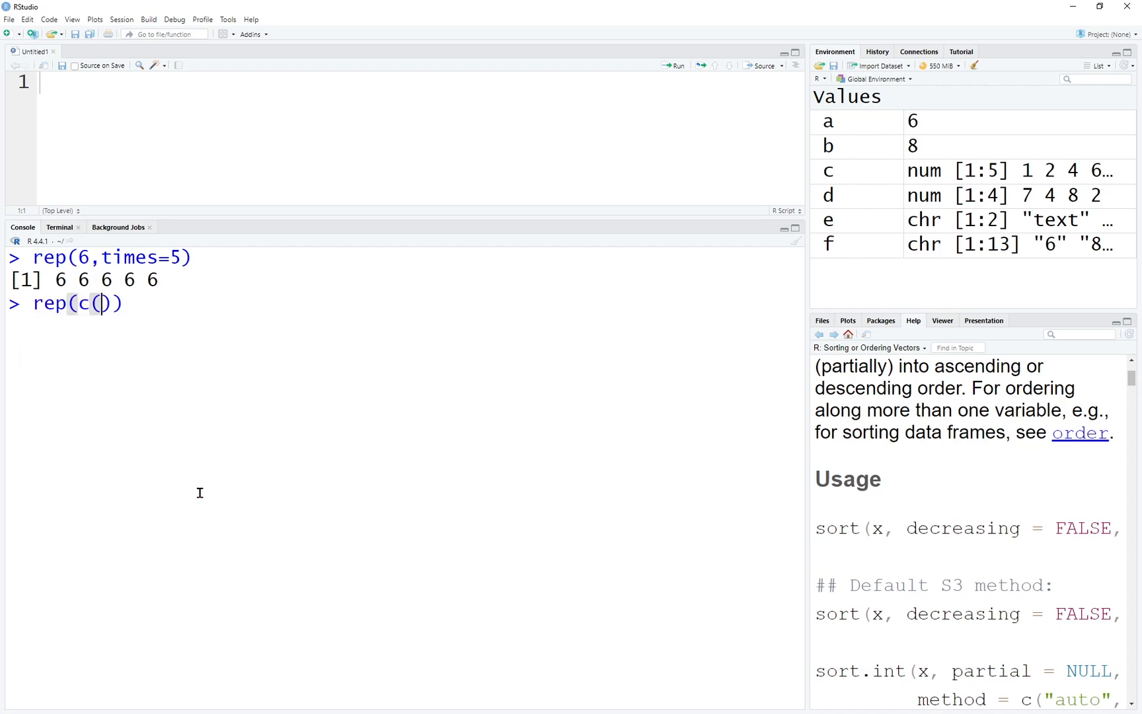
type("1,2),")
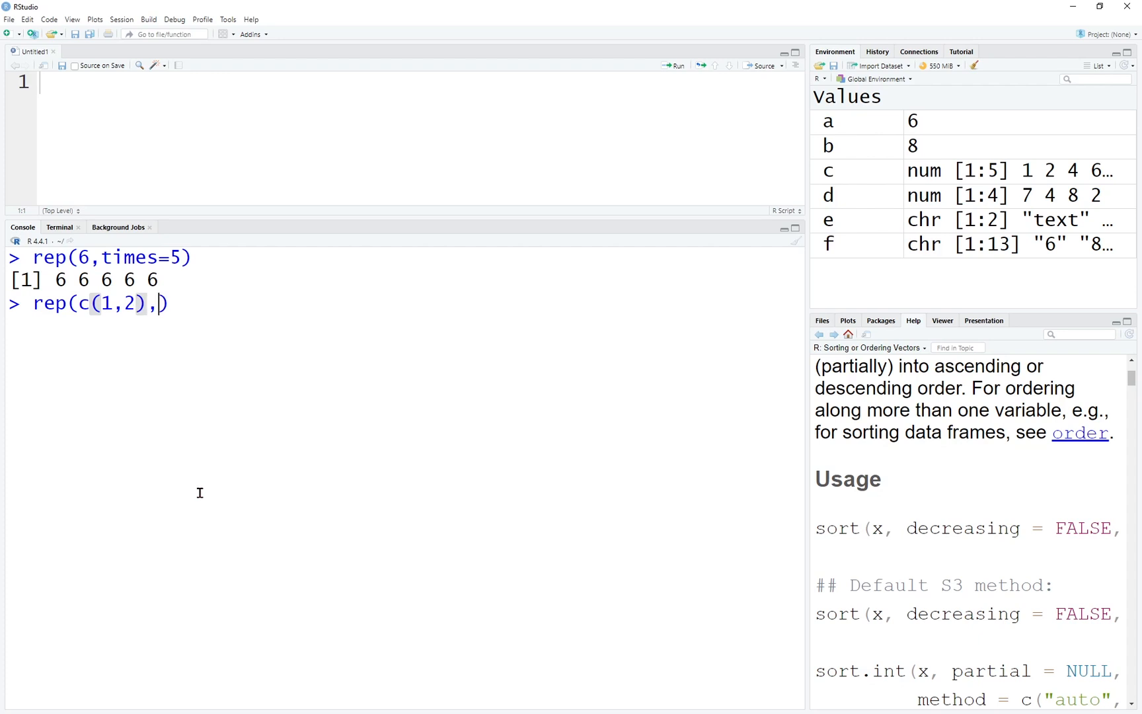
type("times=")
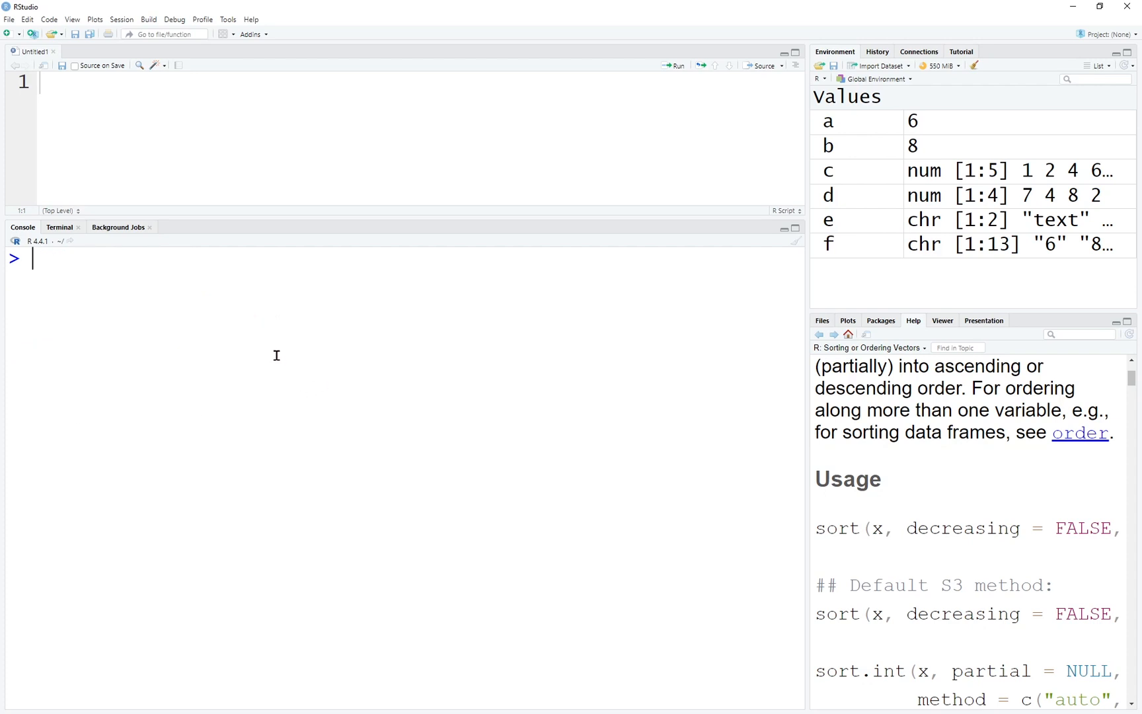
Step: Echo TRUE and FALSE, evaluate 1>2 and 1<2, and test TRUE==0
type("TR")
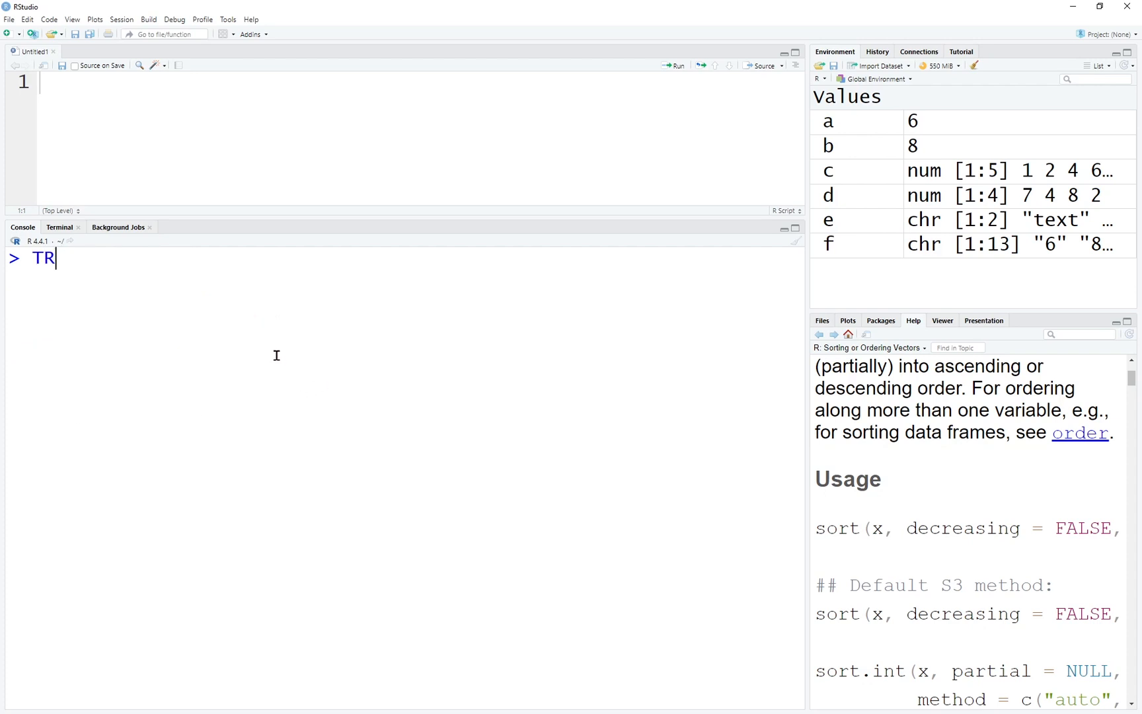
type("FAL")
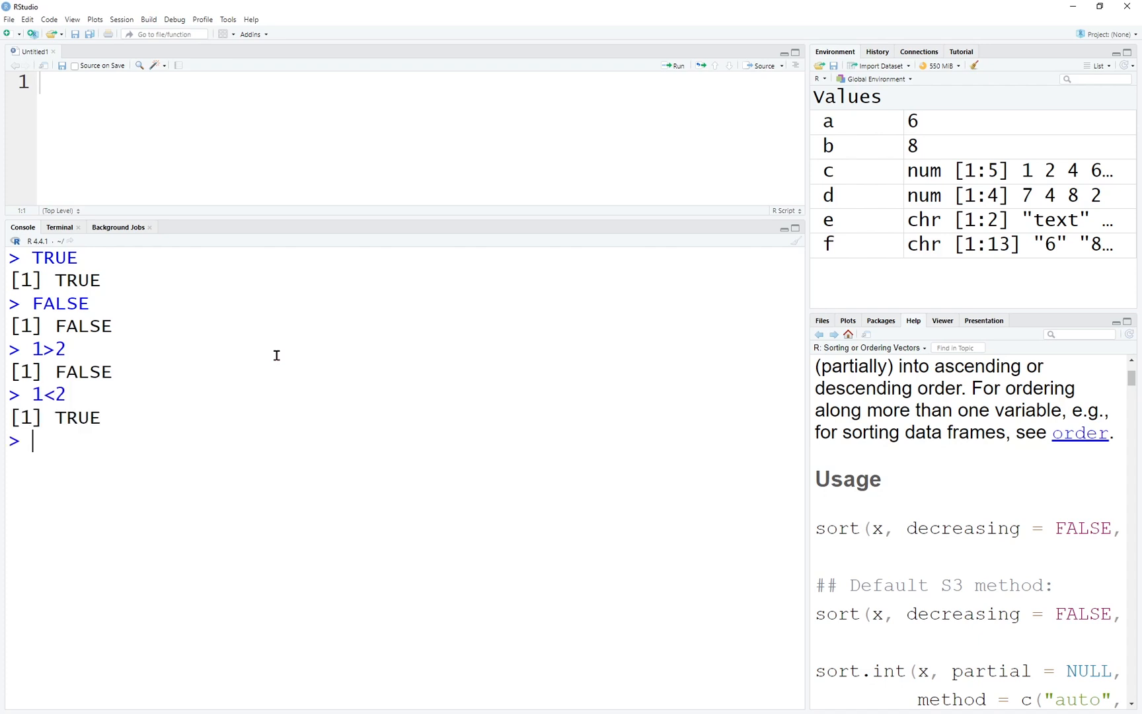
type("TRUE==0")
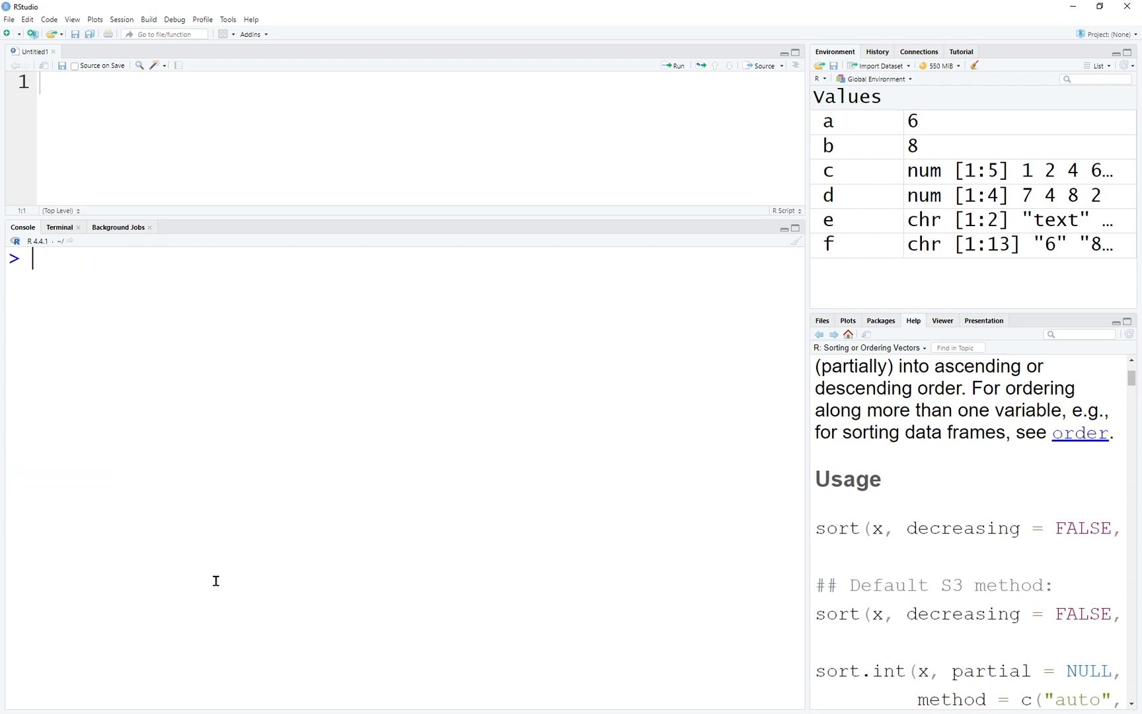
Step: Assign a <- c(1,2,3,NA,5), then run length(a) and is.na(a)
type("NA")
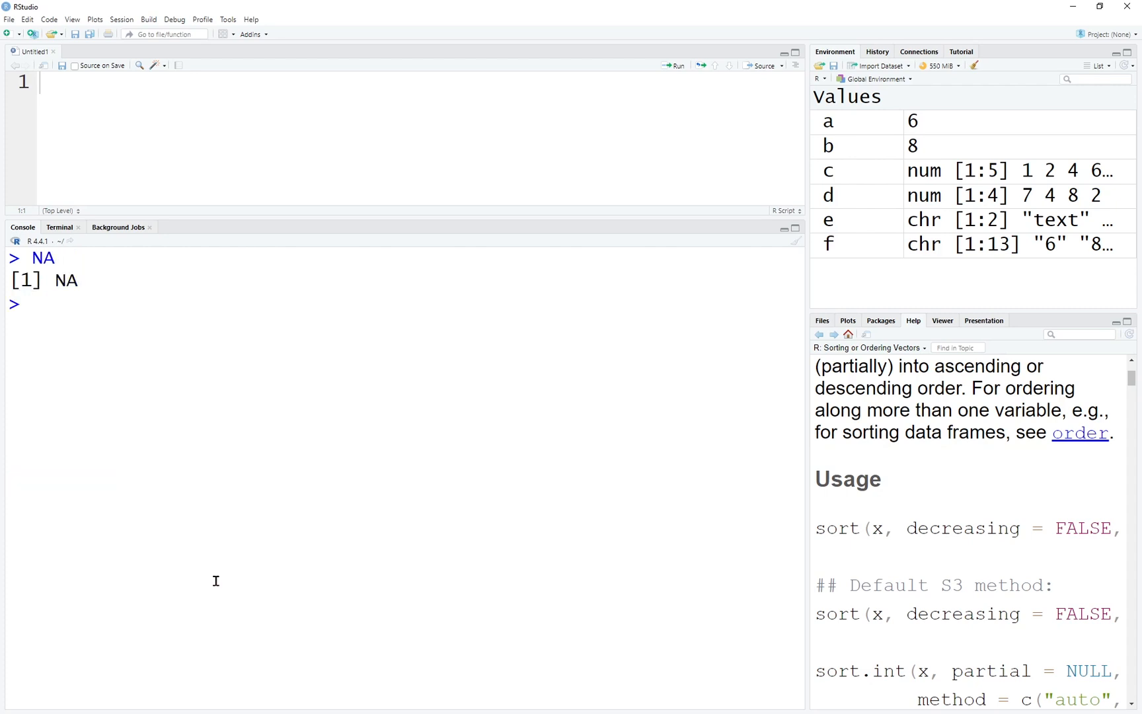
type("c(")
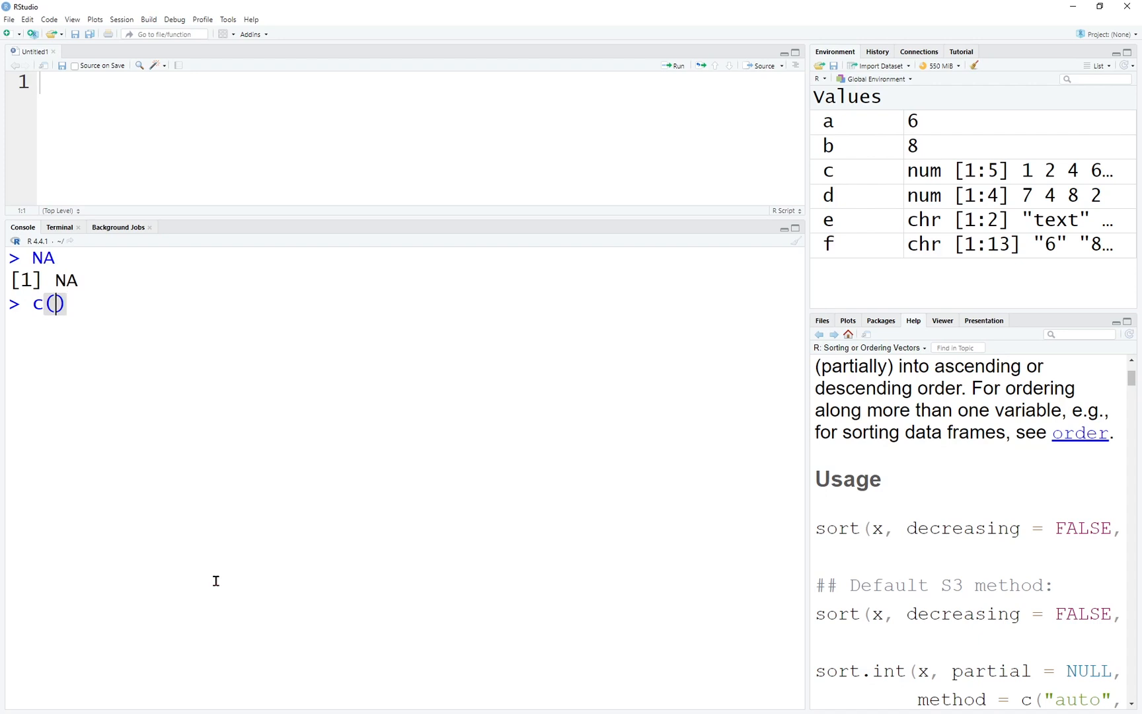
type("1,2,3,NA,5")
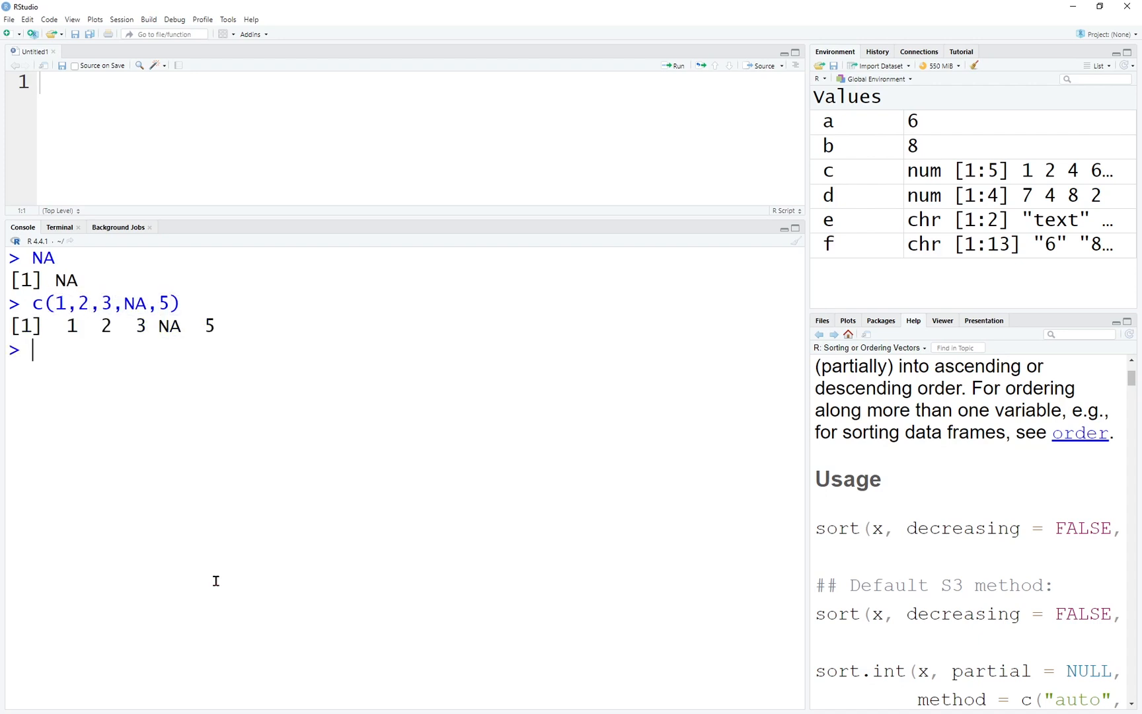
mouse_move(156, 334)
type("a")
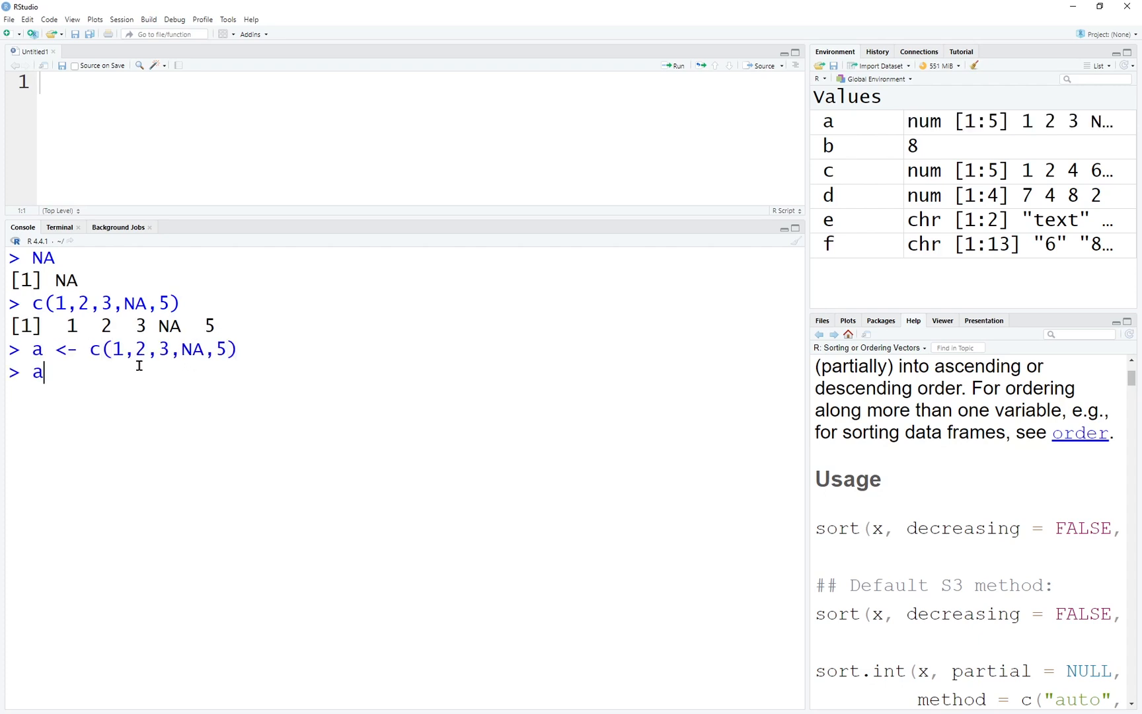
type("length(a")
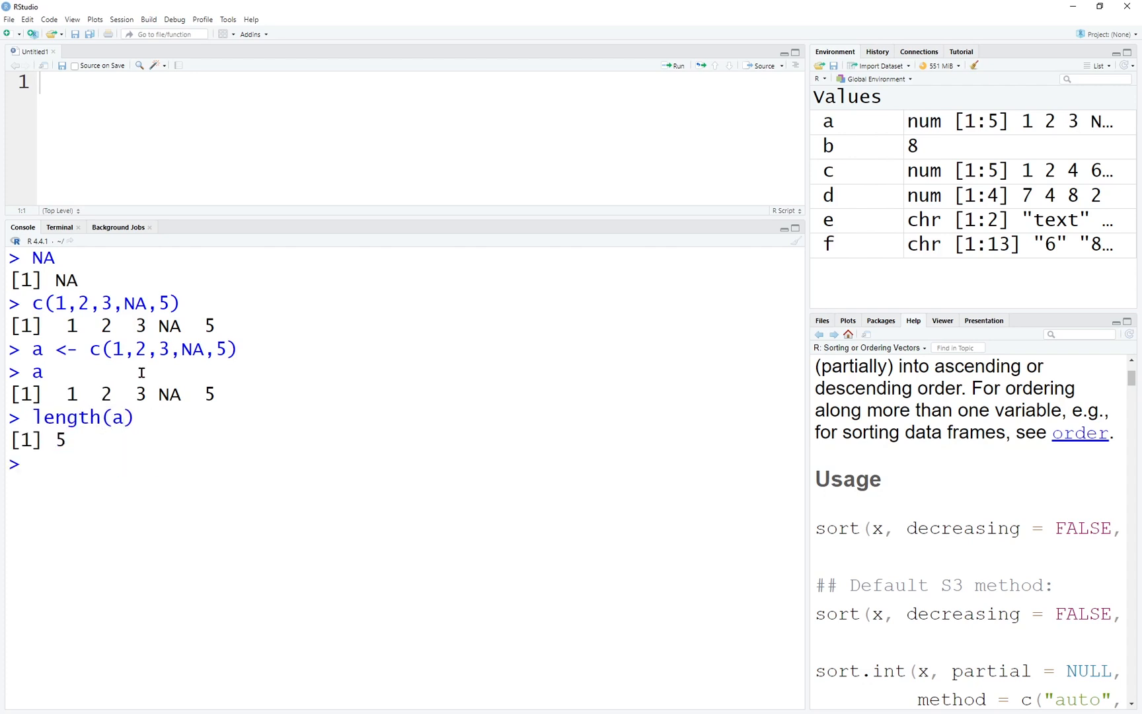
type("is")
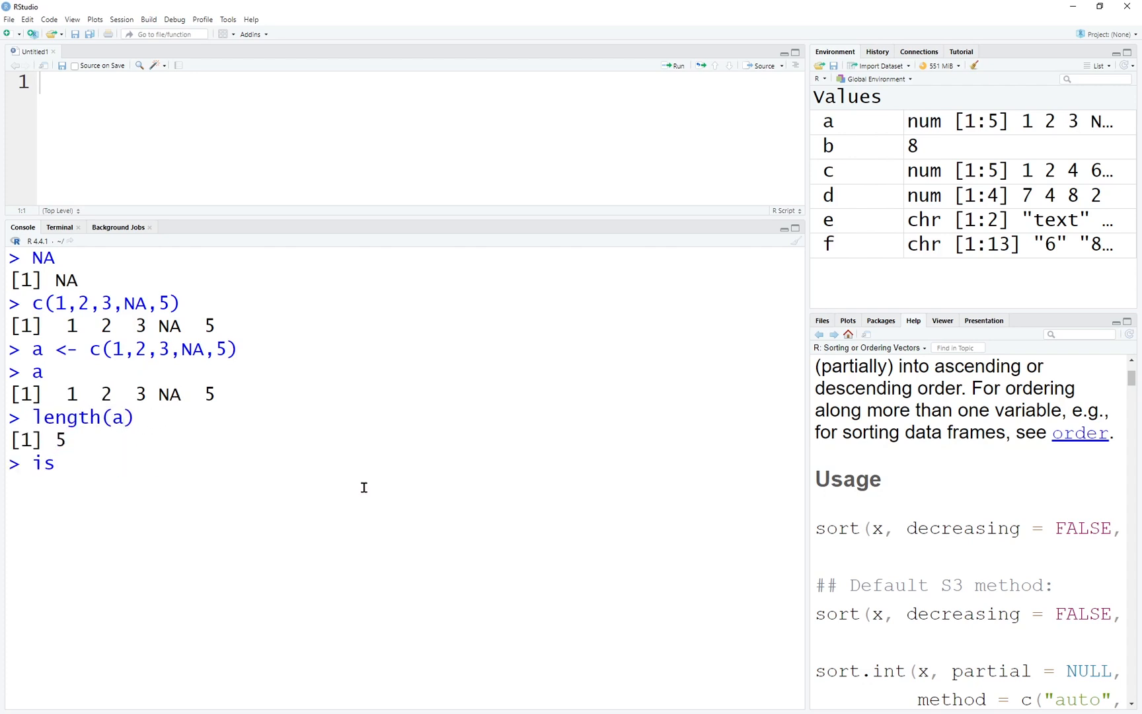
type(".na(")
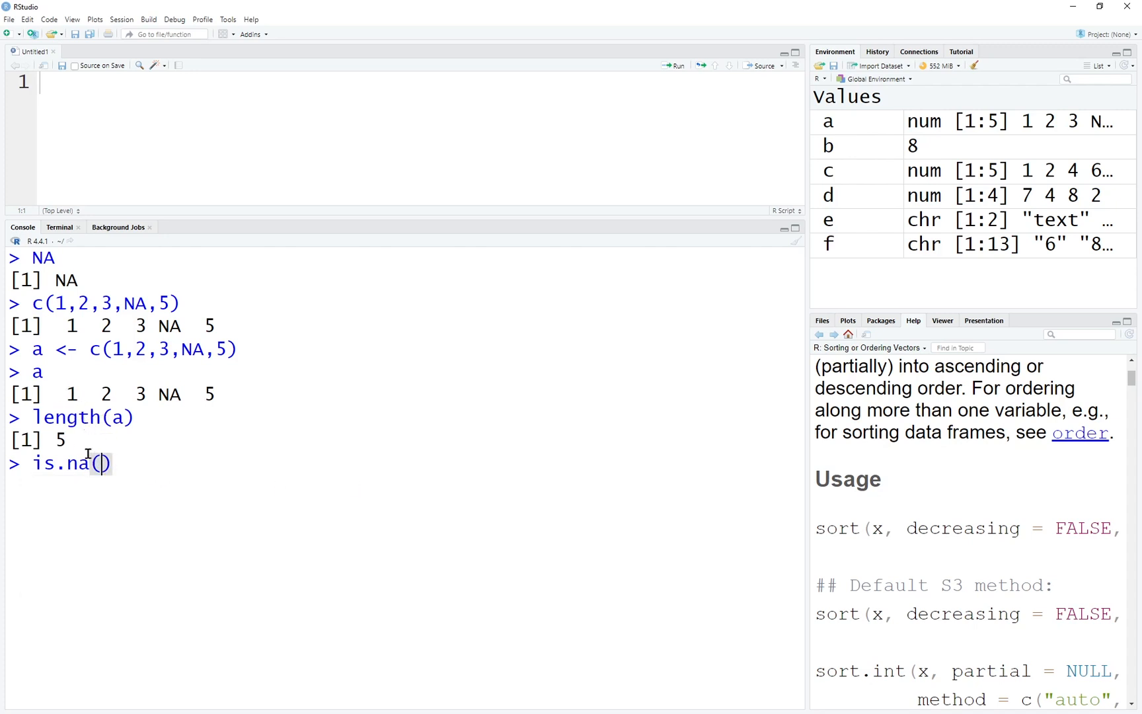
type("a")
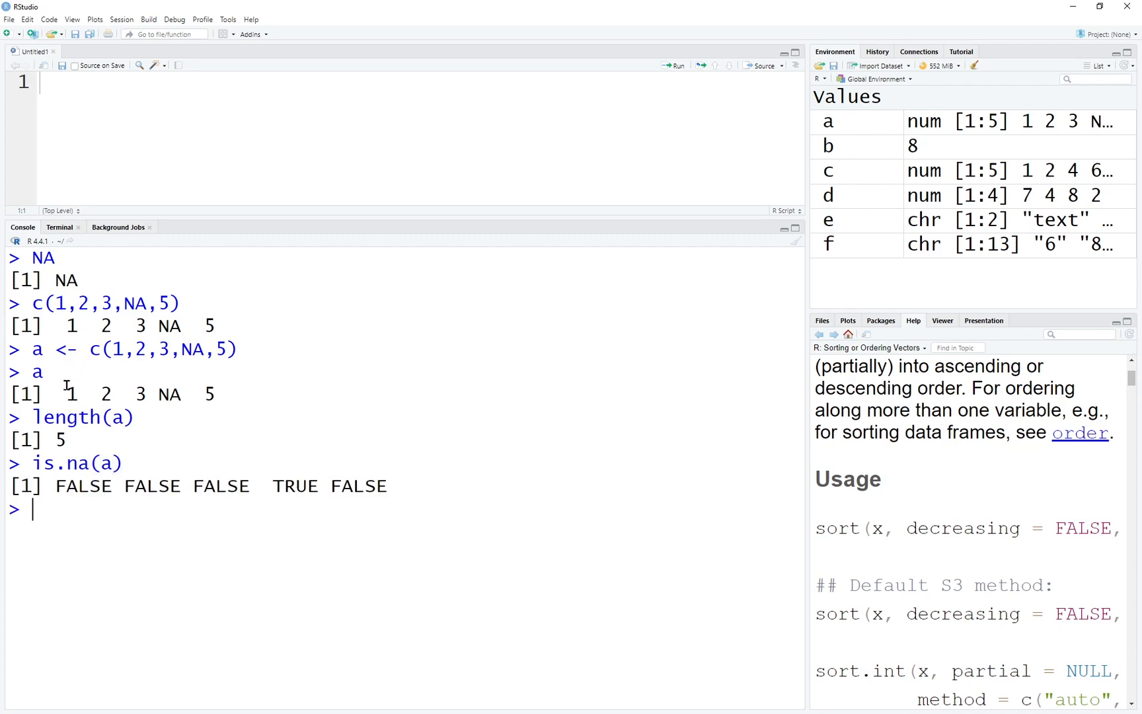
Step: Extract the missing element with a[is.na(a)], highlighting the TRUE flag
left_click_drag(64, 394, 146, 394)
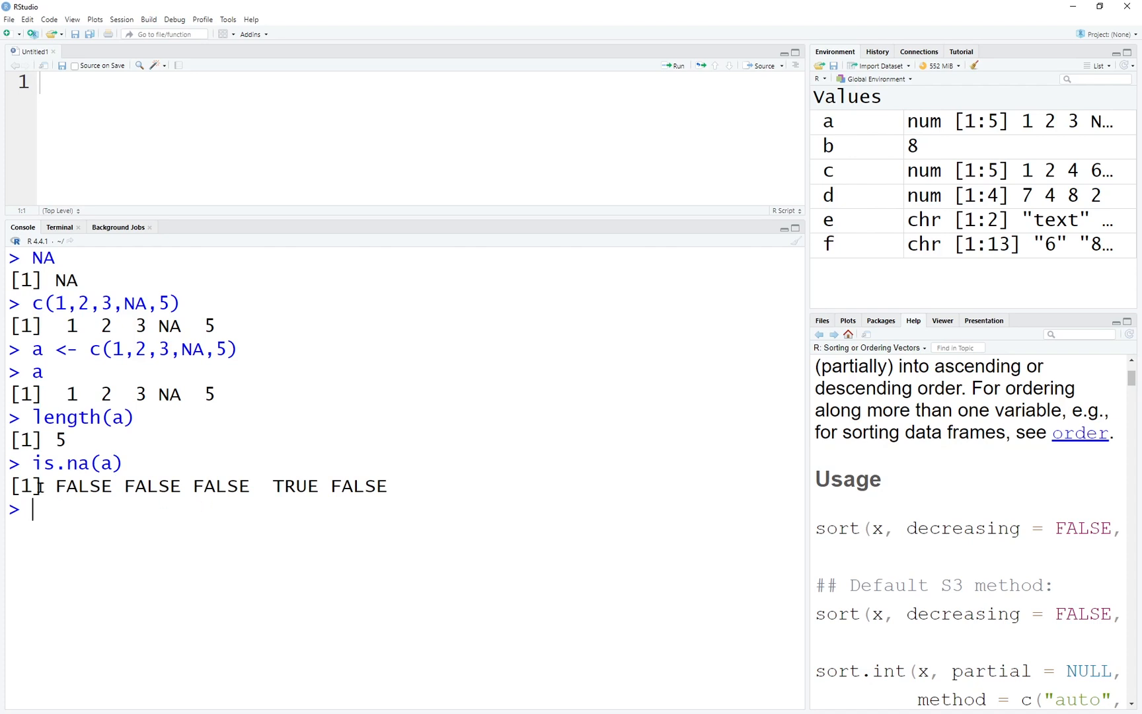
type("a")
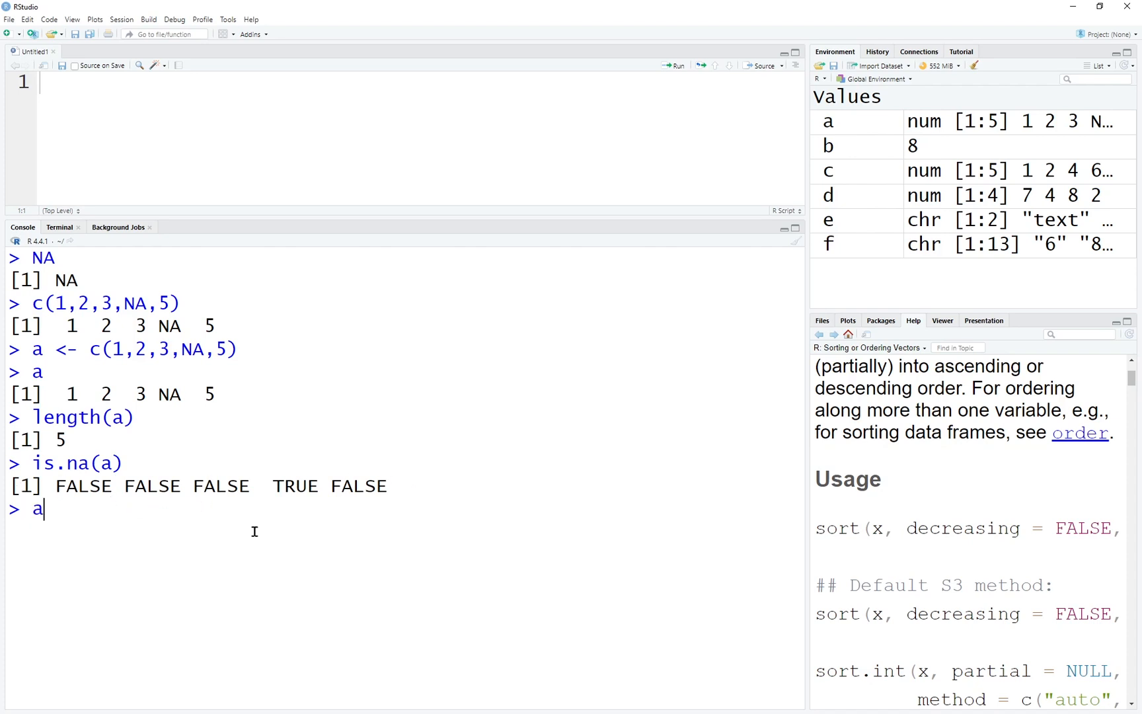
type("[]")
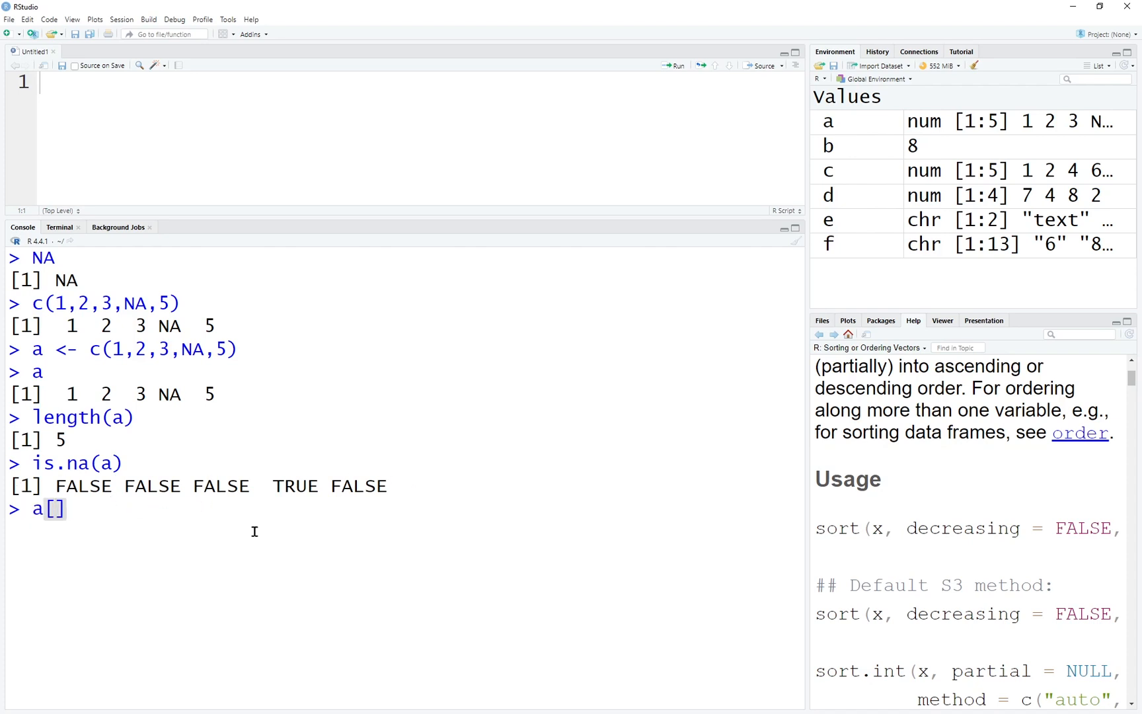
type("is.na(a")
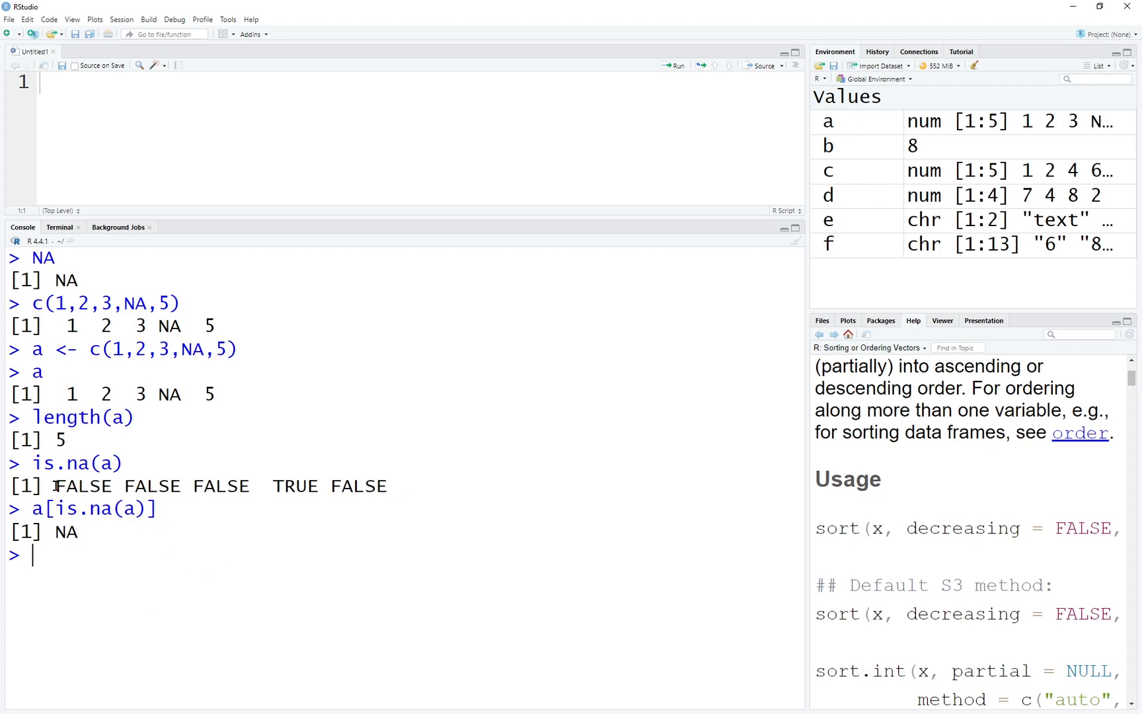
double_click(295, 486)
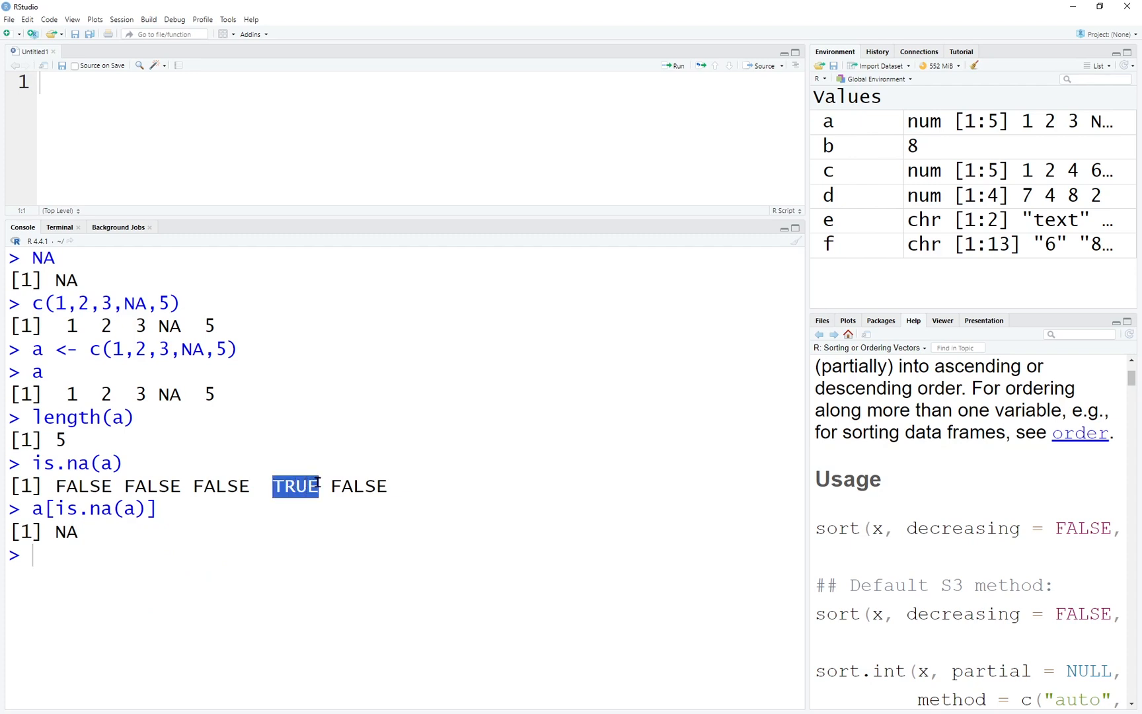
double_click(66, 509)
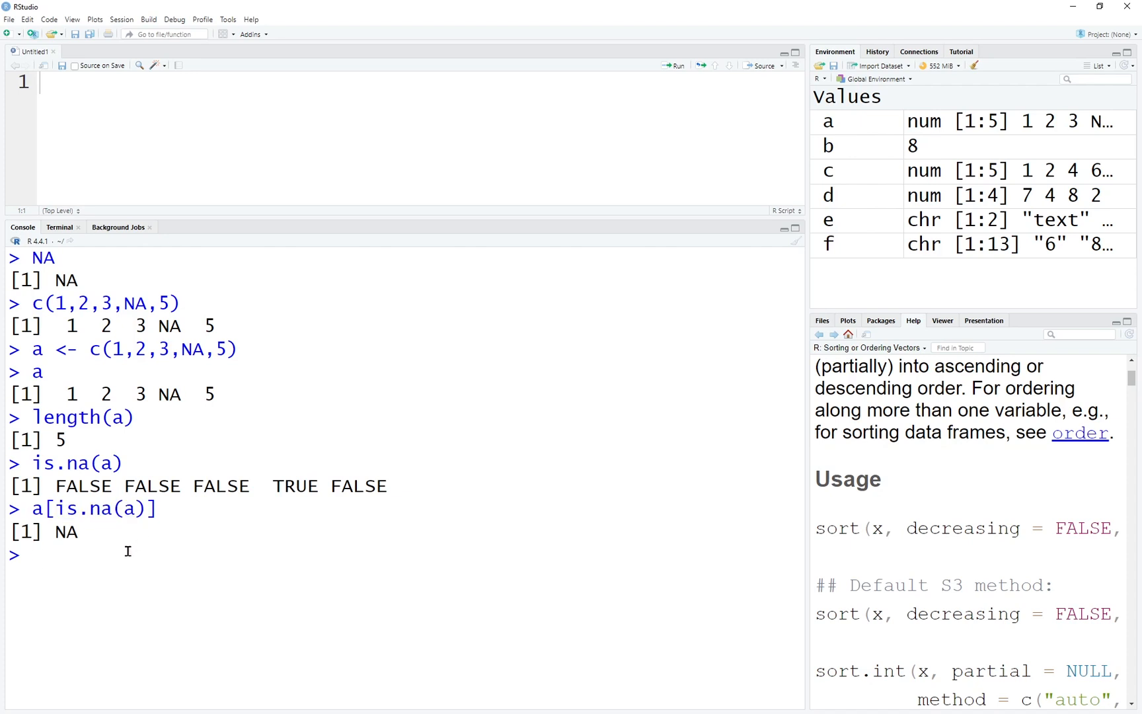
Step: Show non-missing values 1 2 3 5 with a[!is.na(a)] and clear the console
type("a[is.")
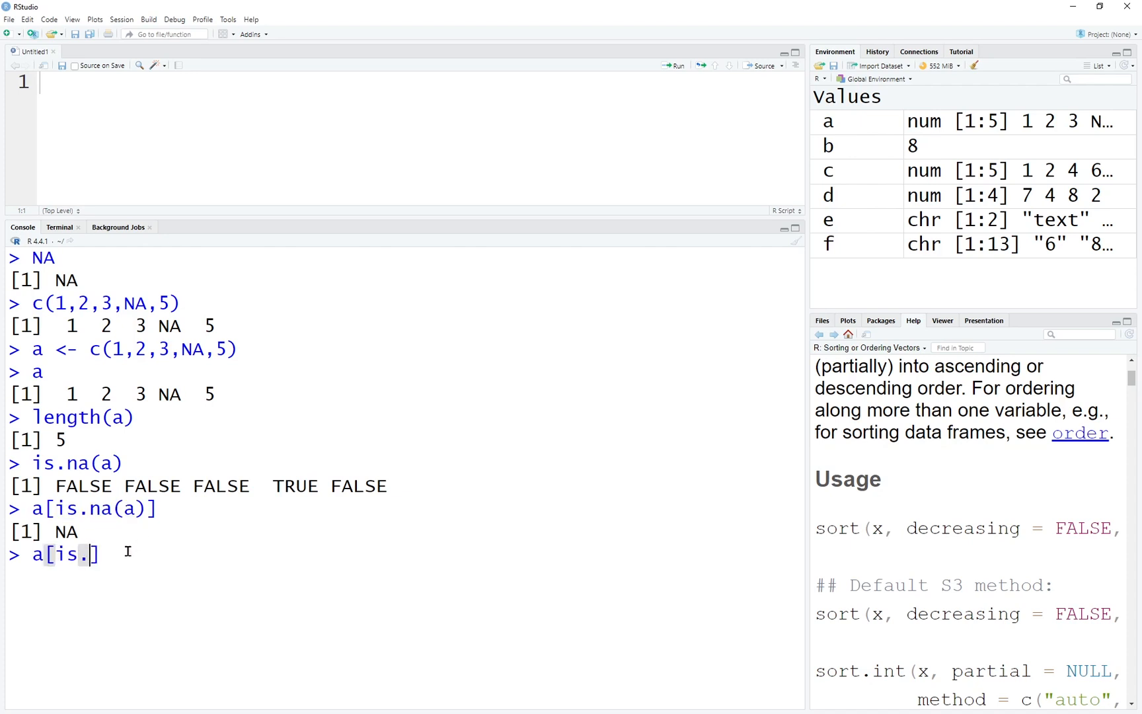
type("na(a")
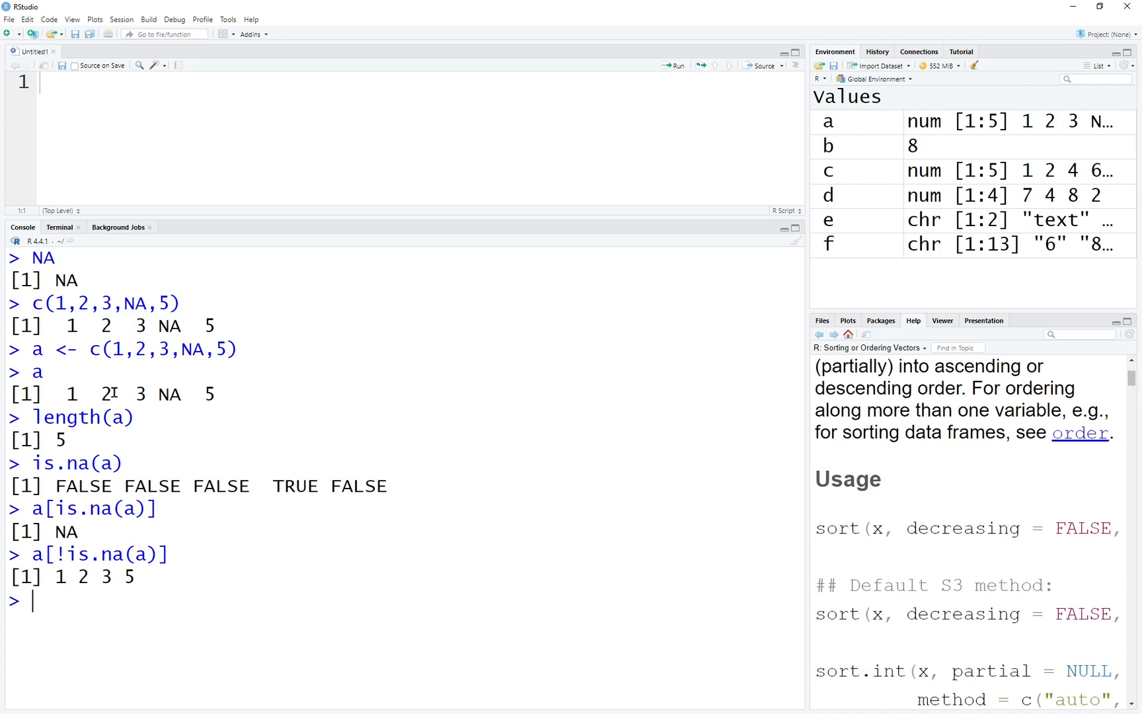
key("ctrl+l")
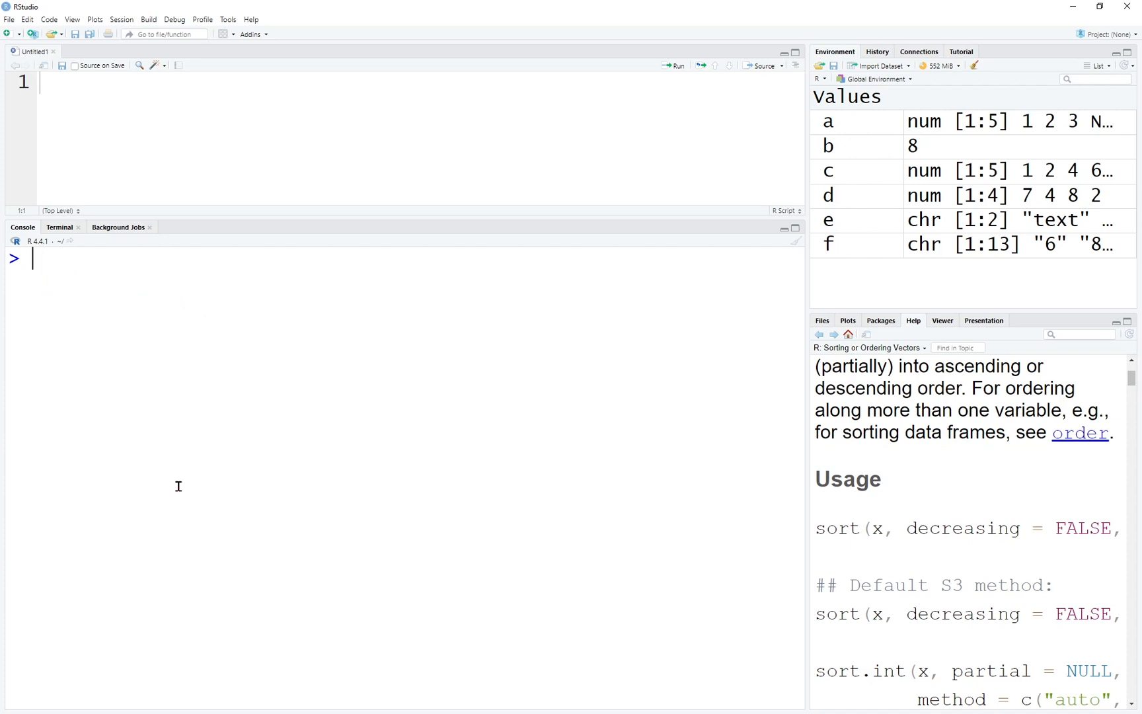
Step: Assign a <- "ch1" and b <- "ch2", try a+b, and combine with c(a,b)
type("a<-")
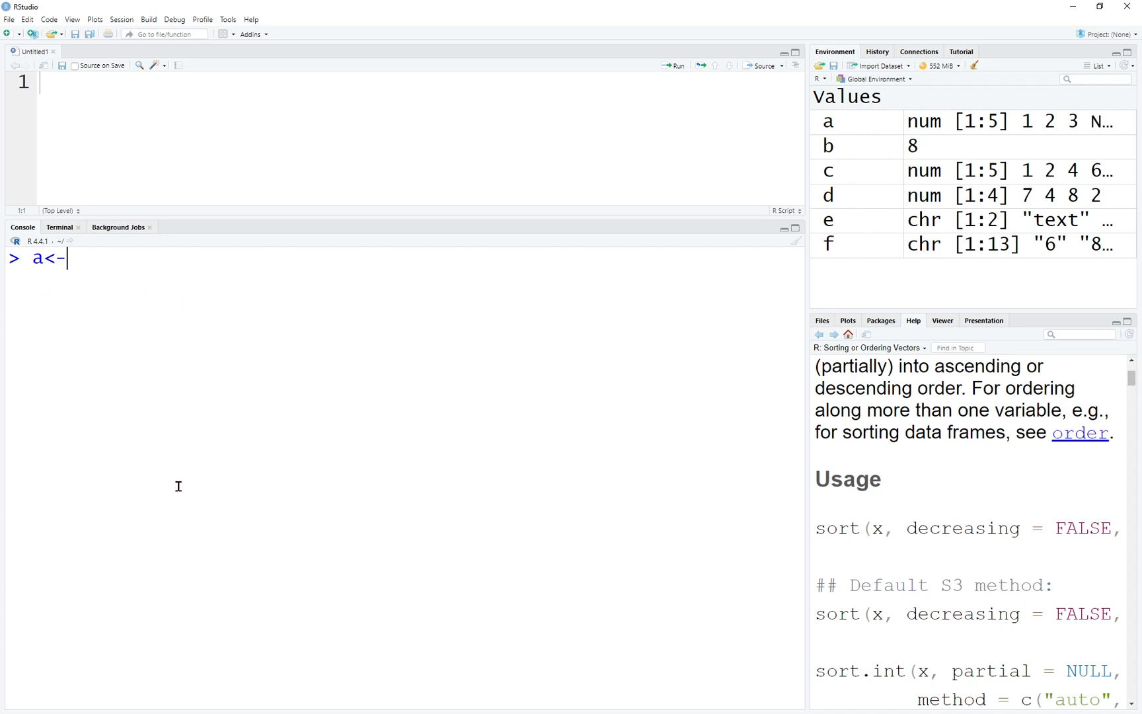
type("\"ch\"")
type("b")
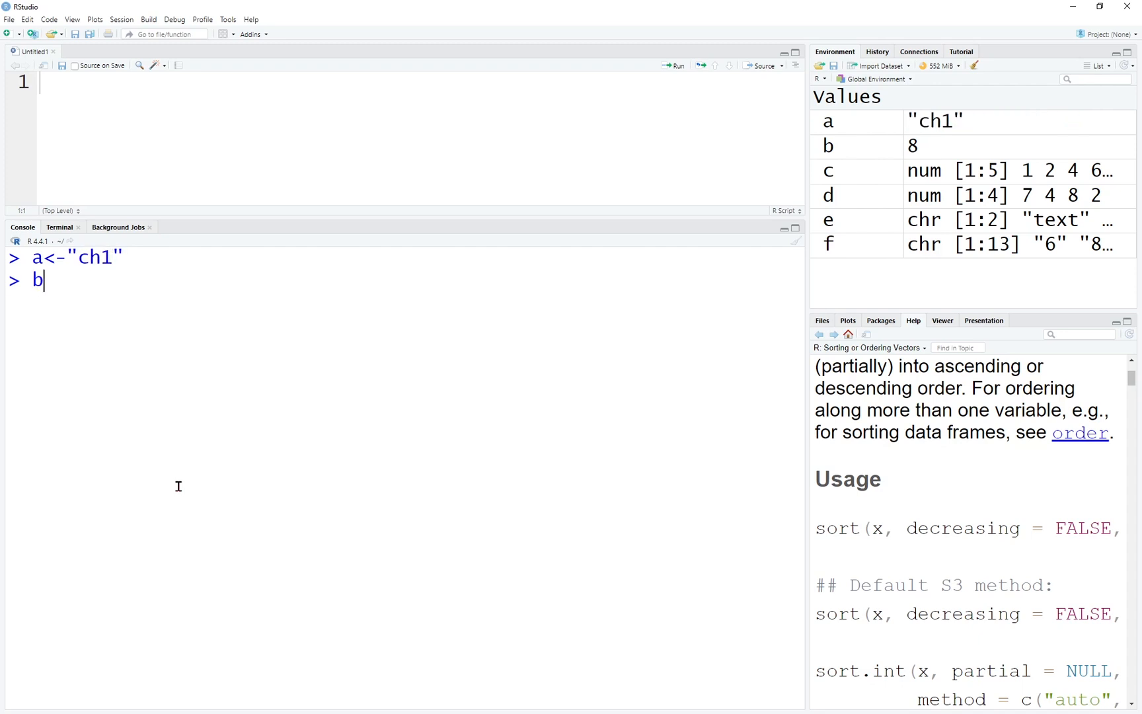
type("<-\"ch2")
type("a+b")
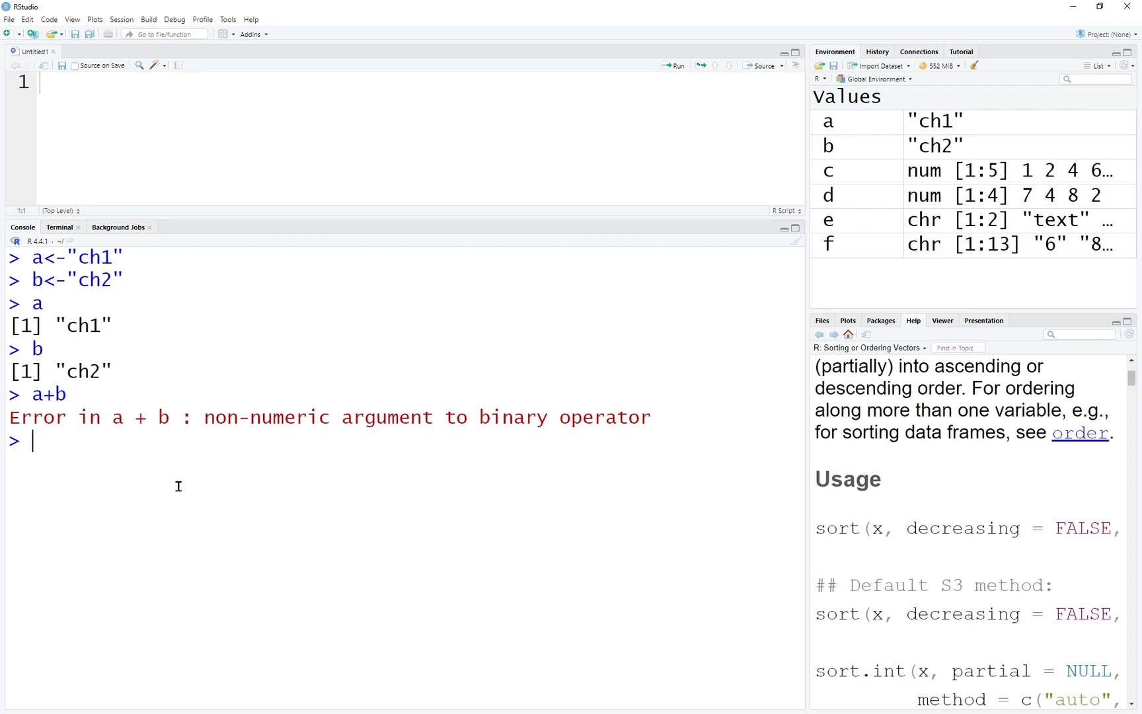
type("c")
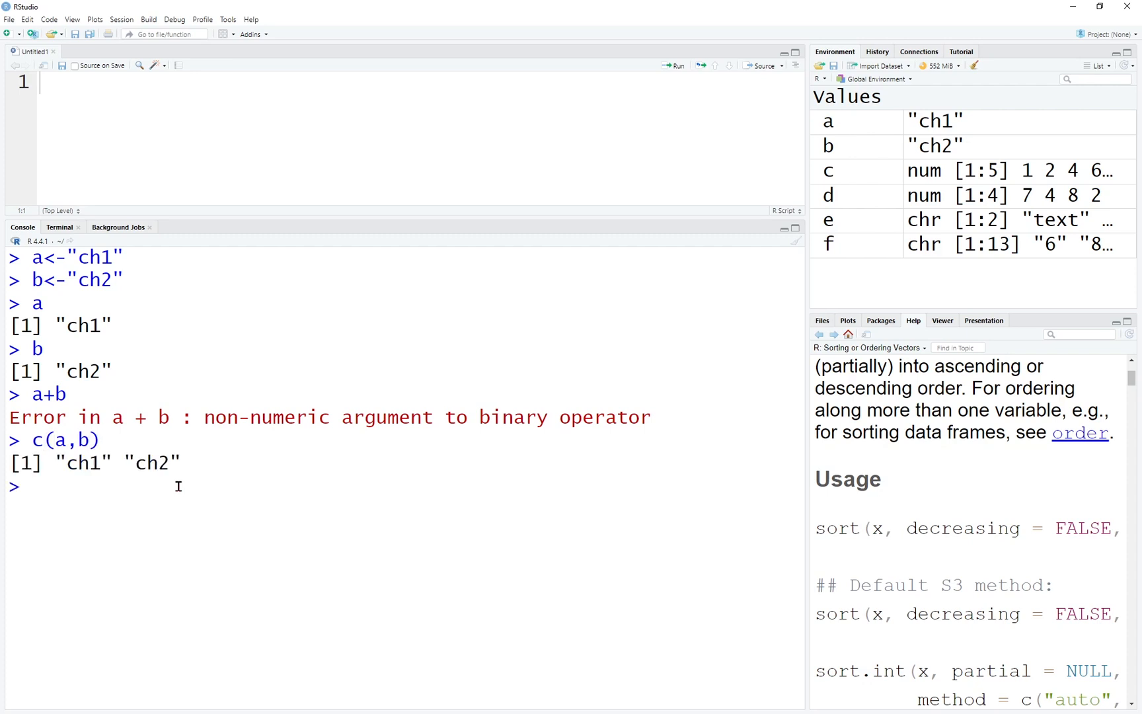
Step: Paste "X" and 1 with default, sep="" and sep="_" giving X 1, X1, X_1
type("paste(\"x")
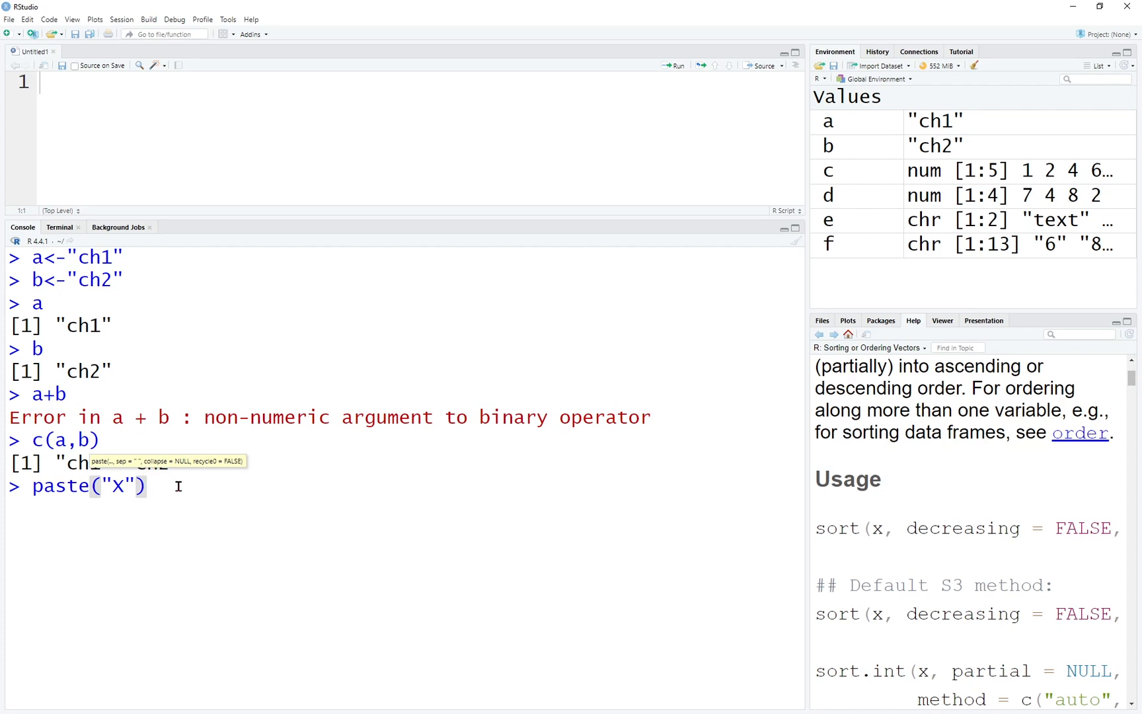
type(",")
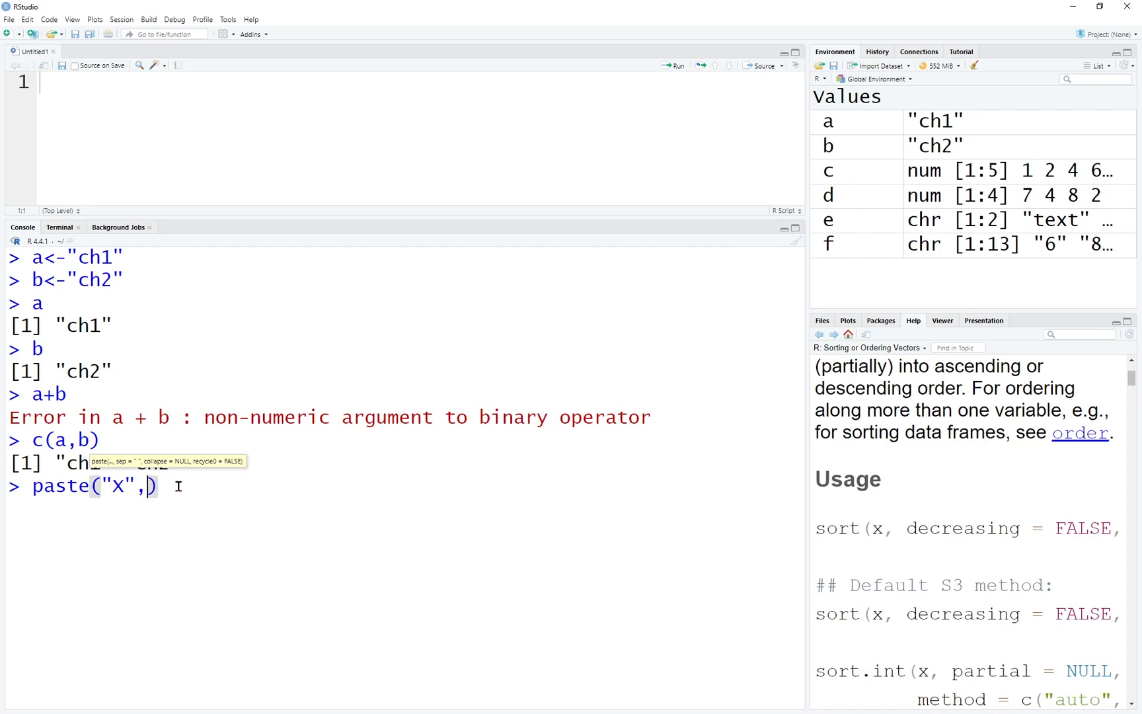
type("1")
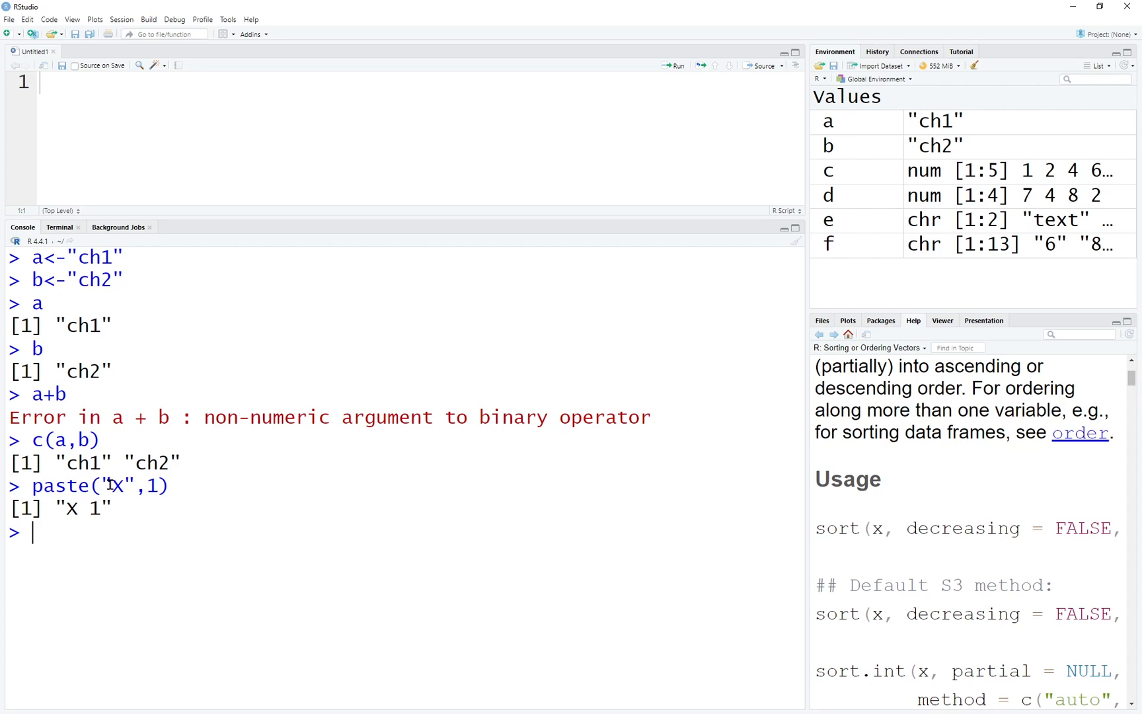
type("paste(\"X\",1,")
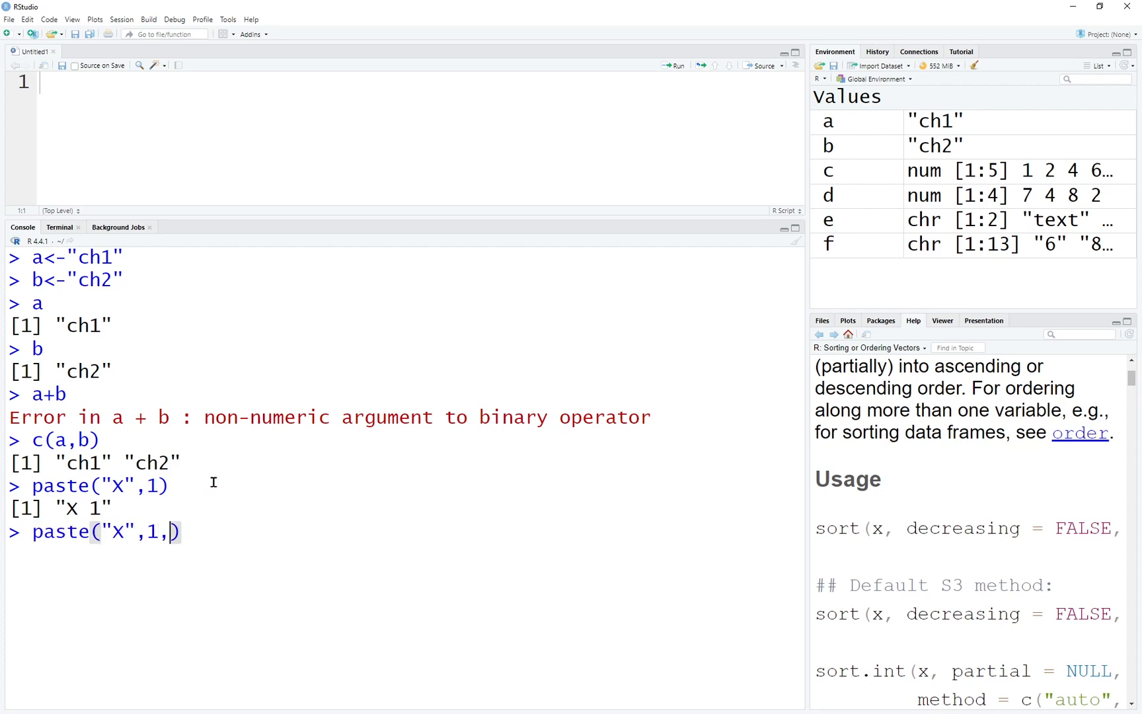
type("sep")
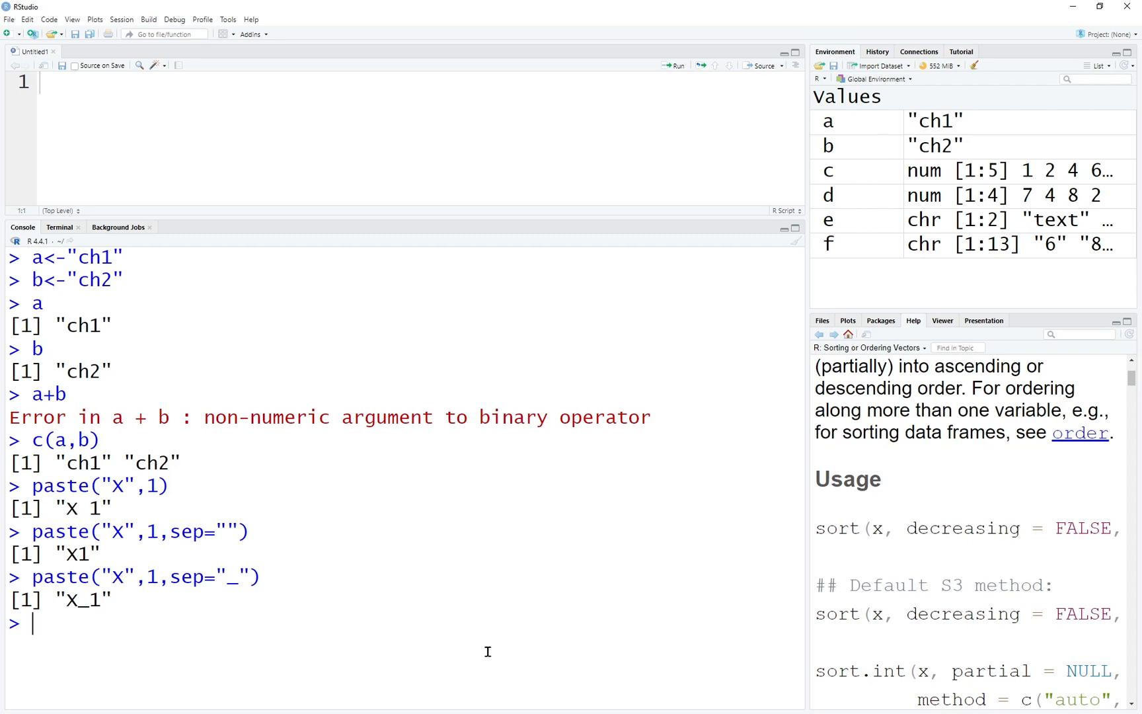
Step: Run paste(c("a","b"),1:4,sep="_") to get "a_1" "b_2" "a_3" "b_4", then clear the console
type("paste(c(")
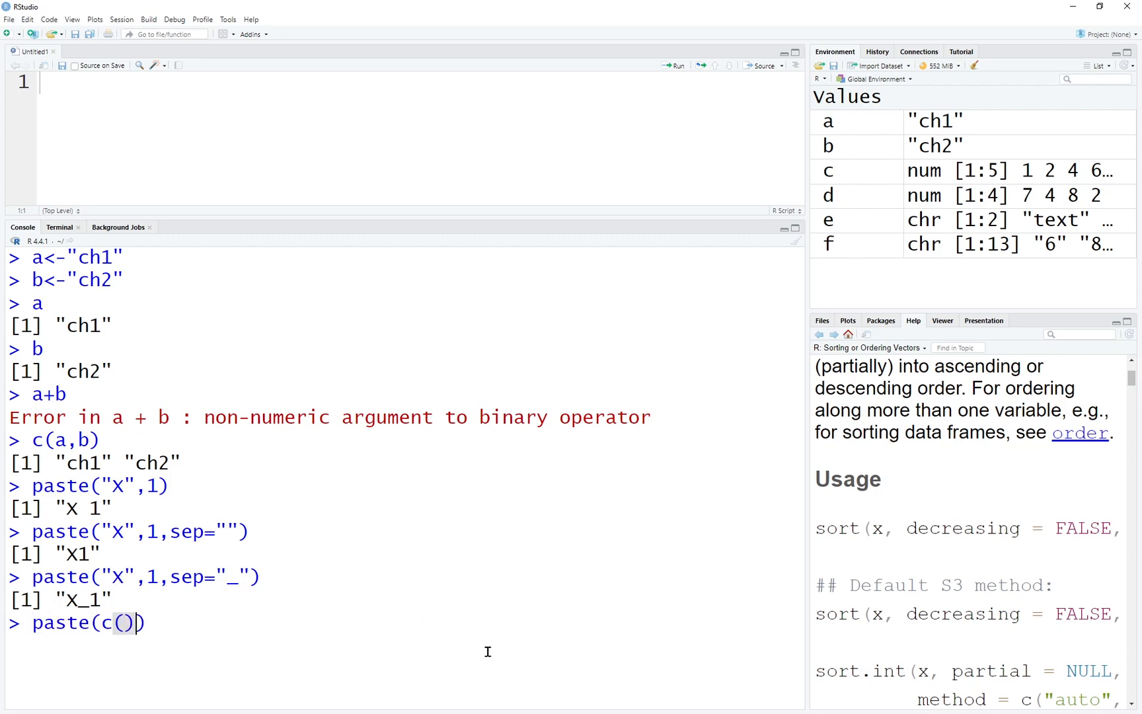
type("\"a\",")
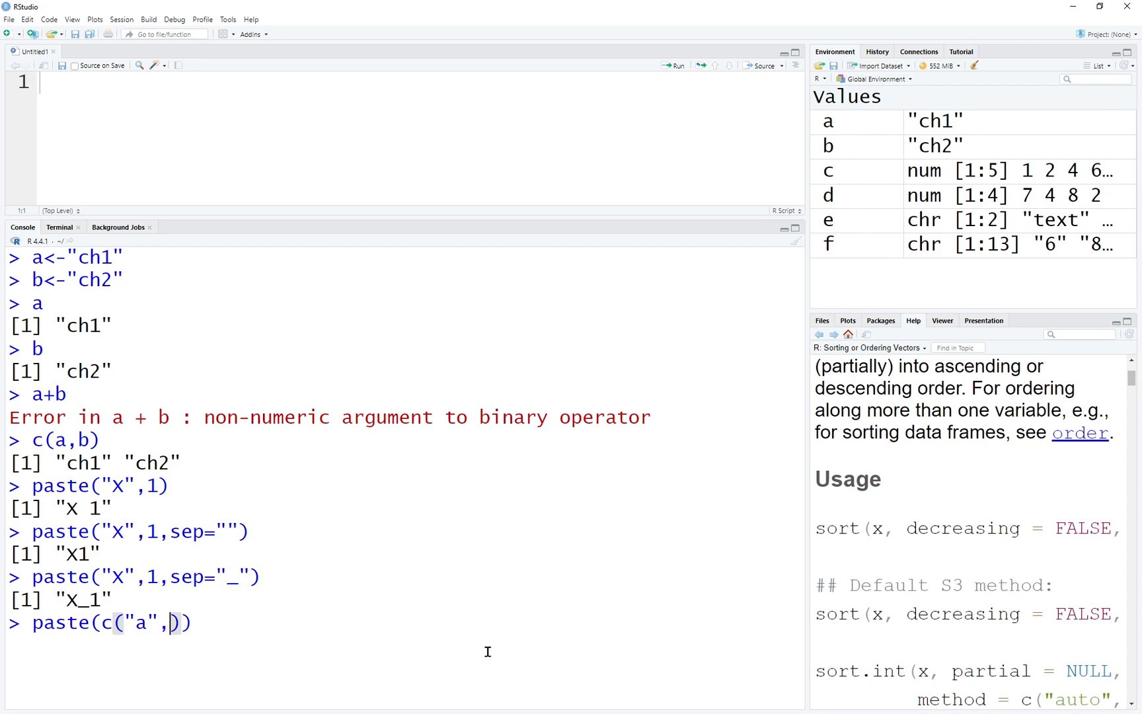
type("\"b\"")
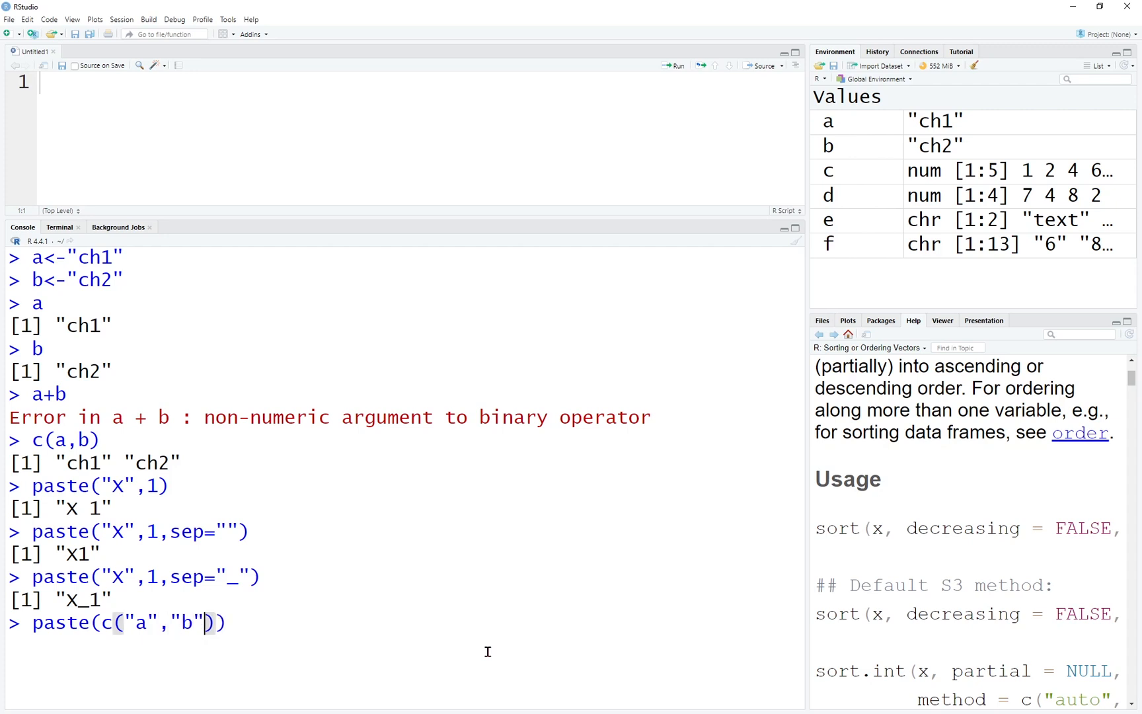
type(",")
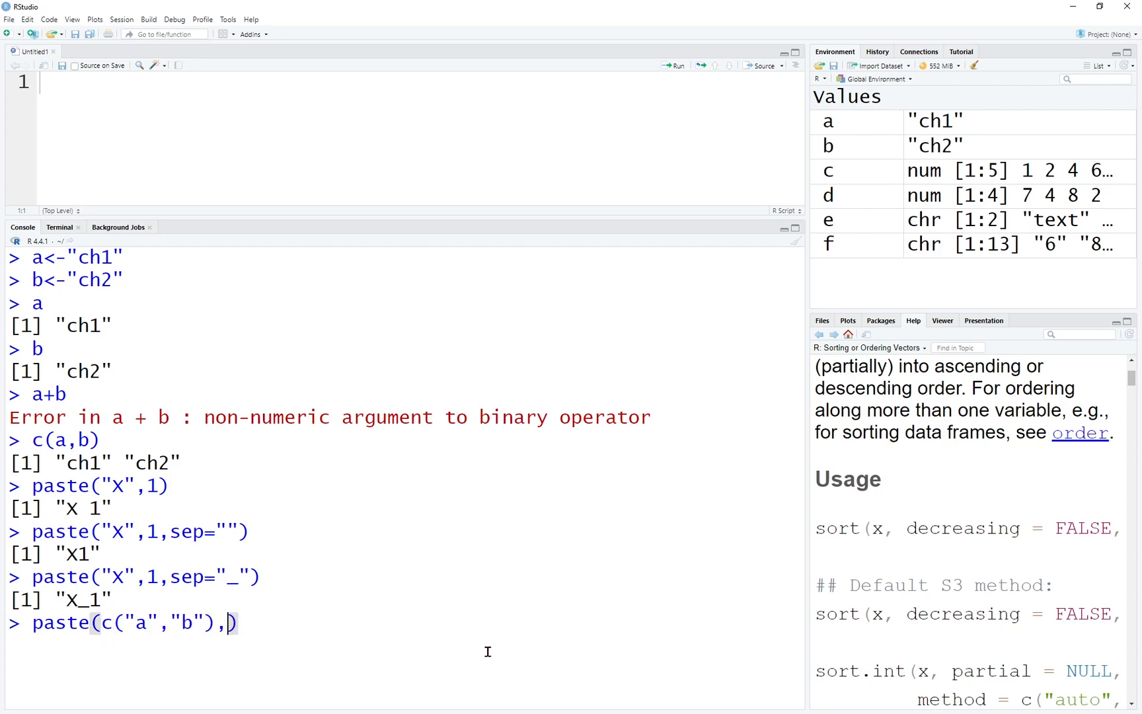
type("1:")
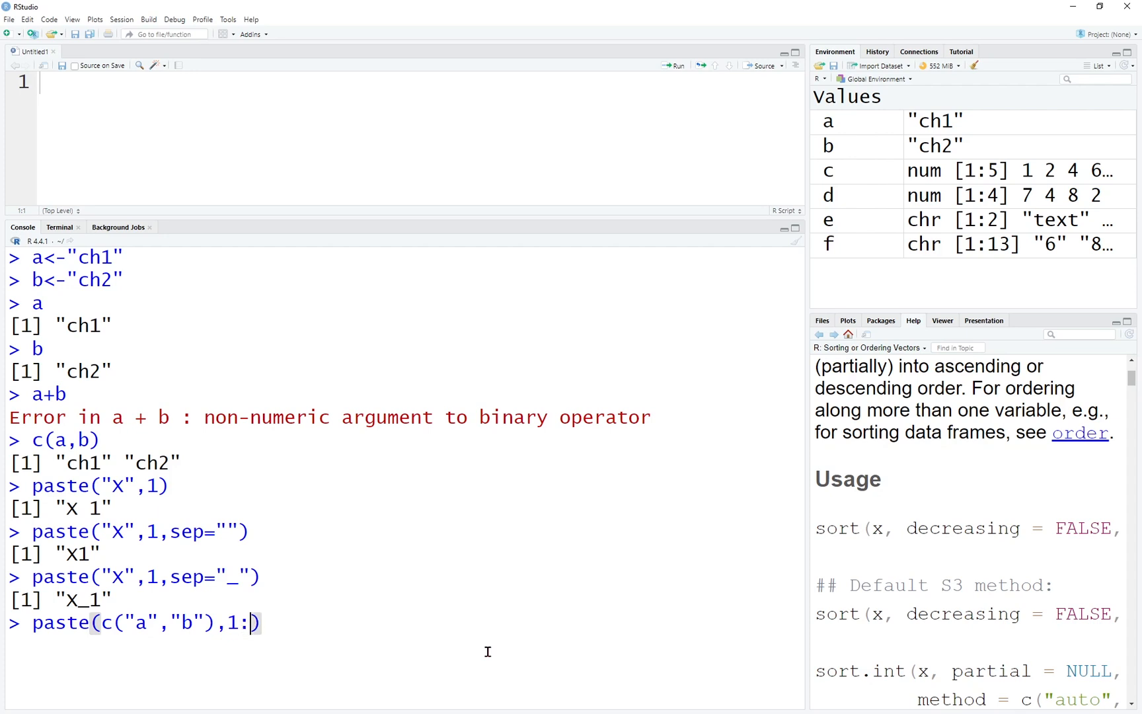
type("4,sep=\"\"")
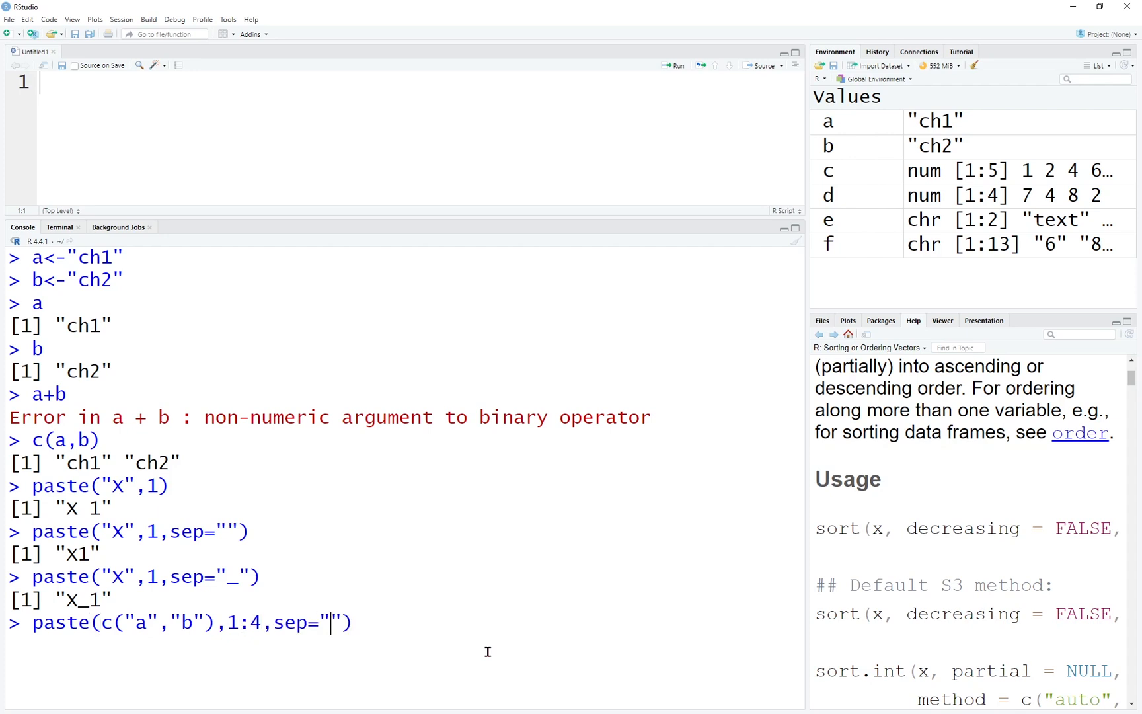
type("_")
key("Enter")
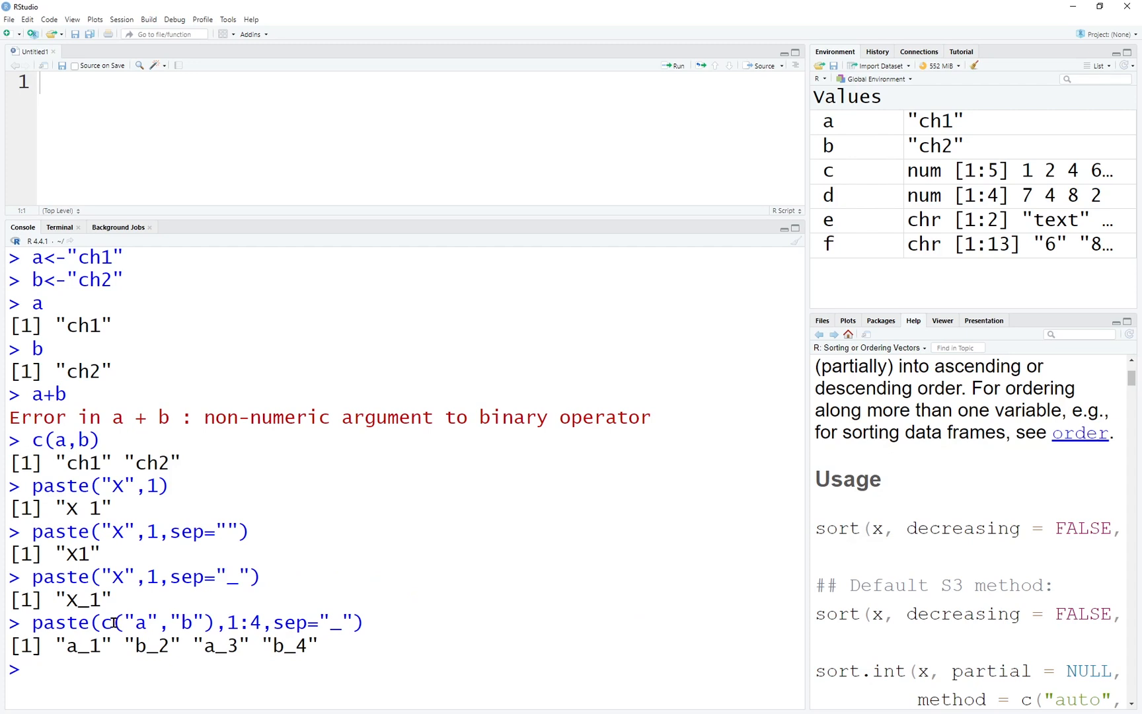
double_click(230, 622)
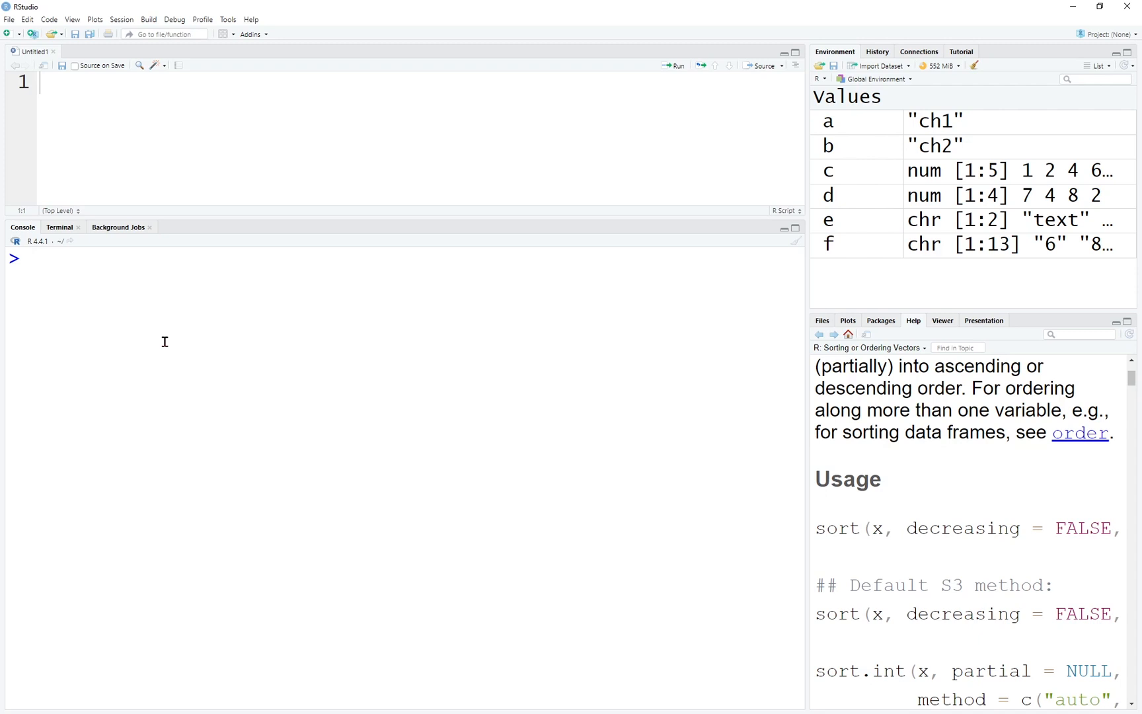
Step: Assign a<-c(4,5,1,3,4,76,57,56,234234,4) and show that a[2] returns 5
type("a<-c")
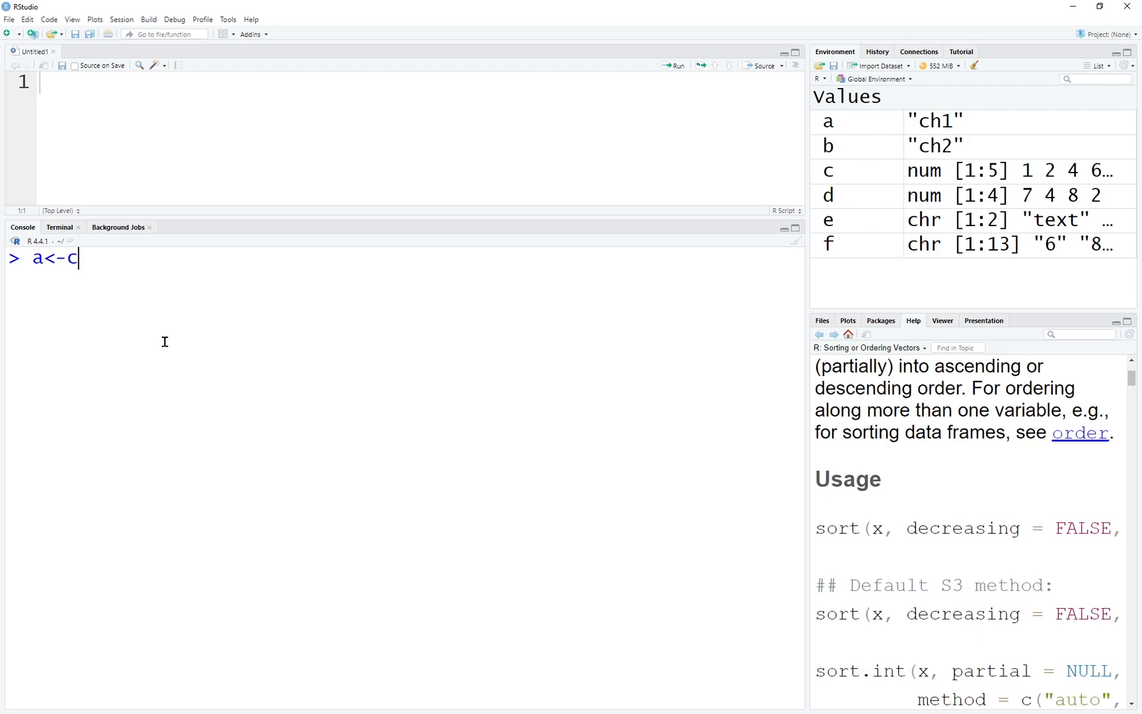
type("()")
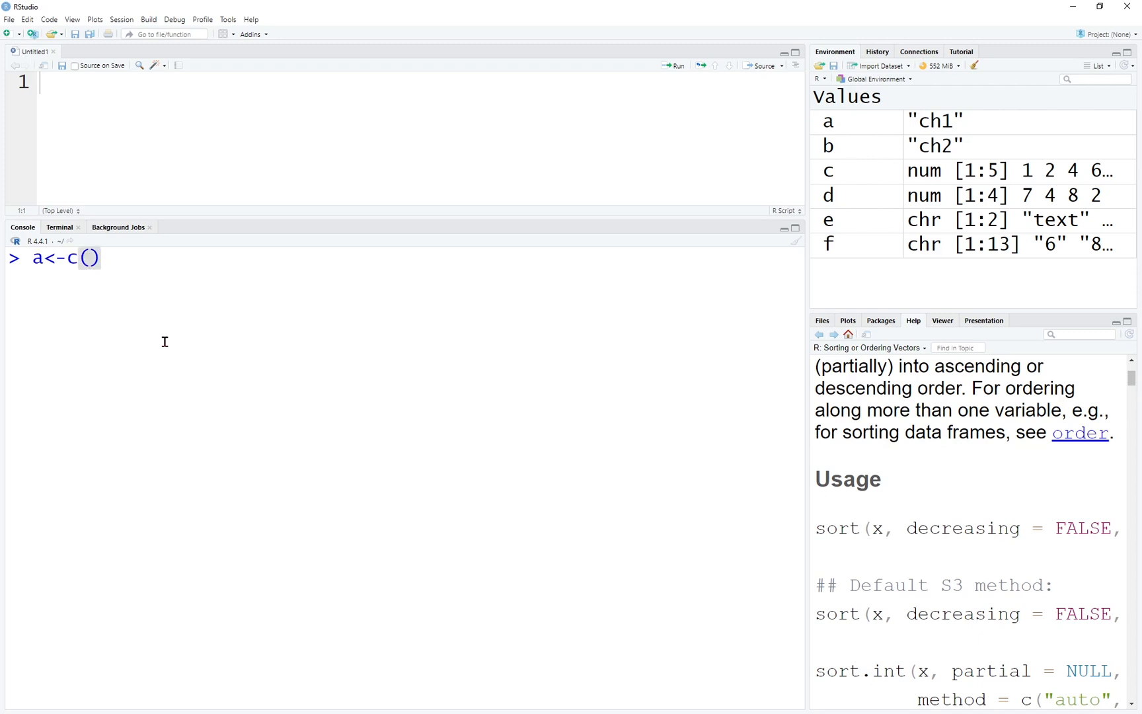
type("4,5,1,3,4,76,57")
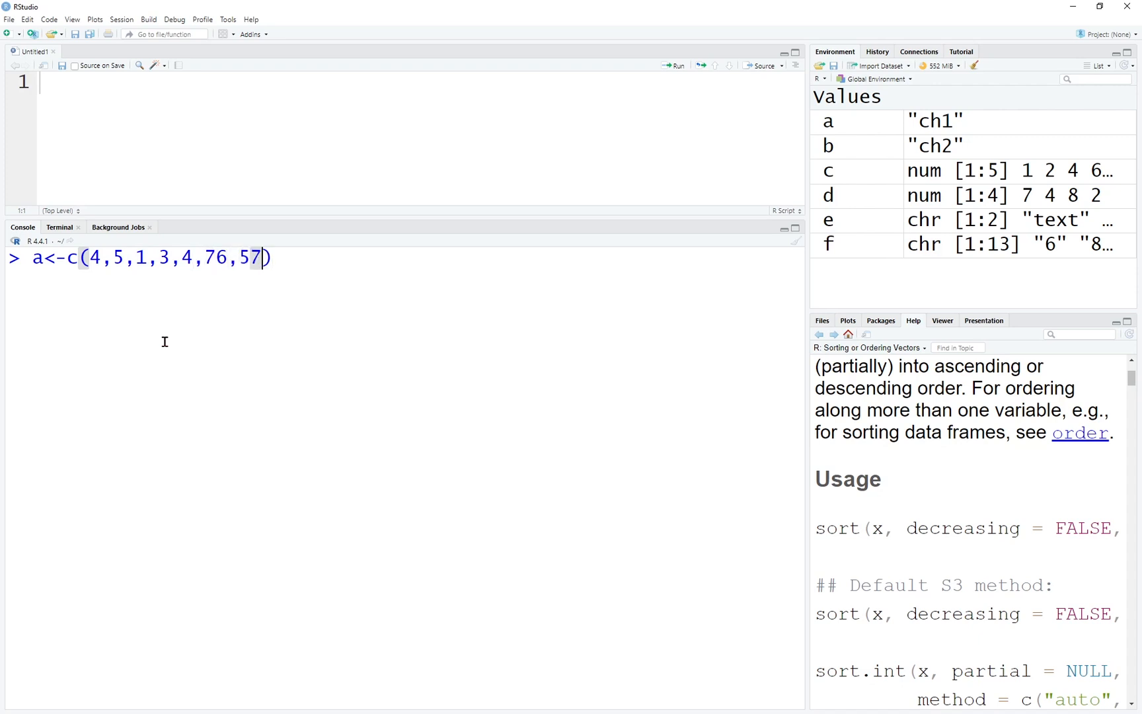
type(",56,234234,4")
type("a")
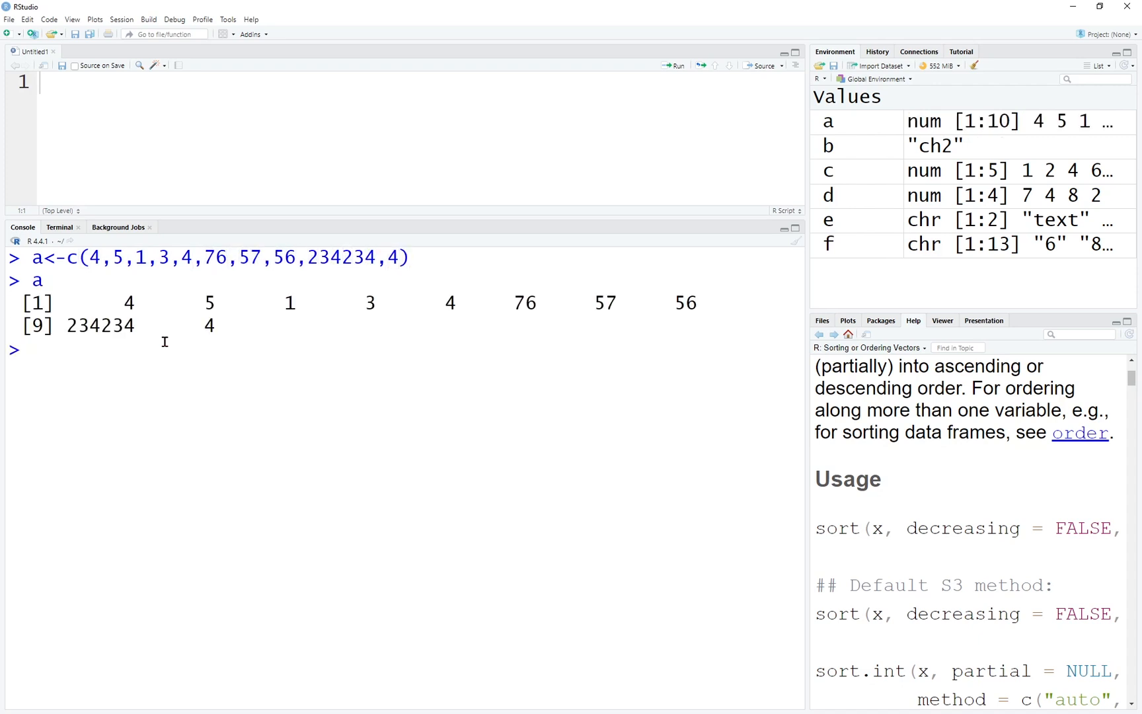
double_click(210, 302)
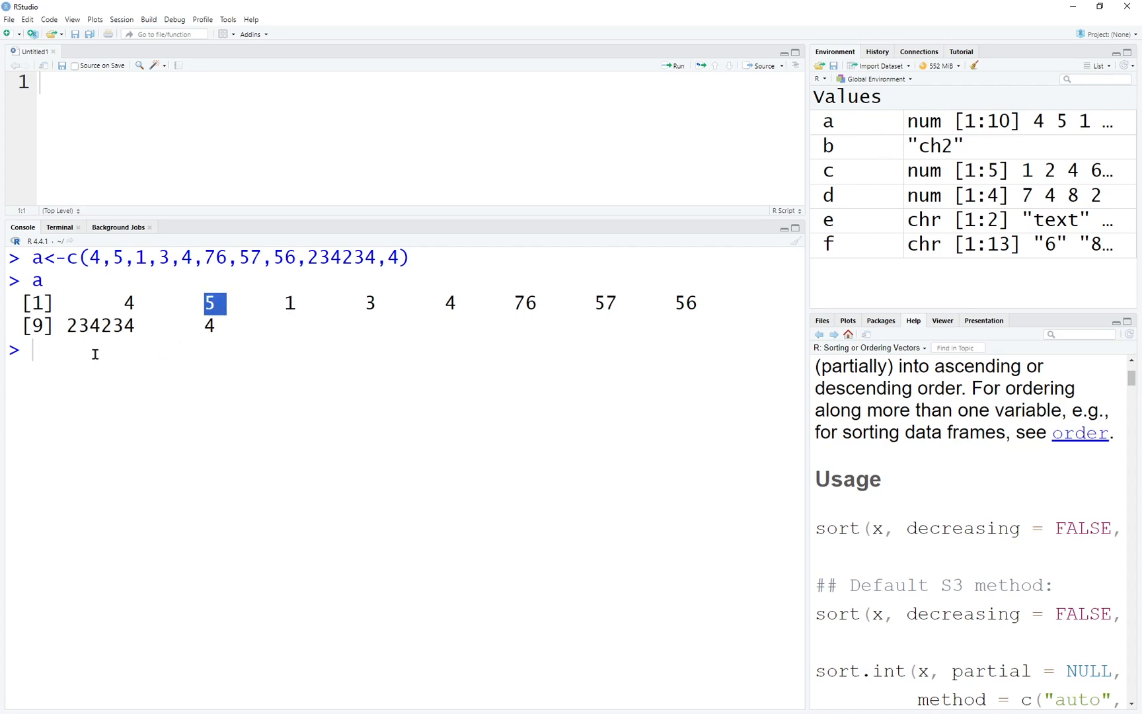
type("a[2]")
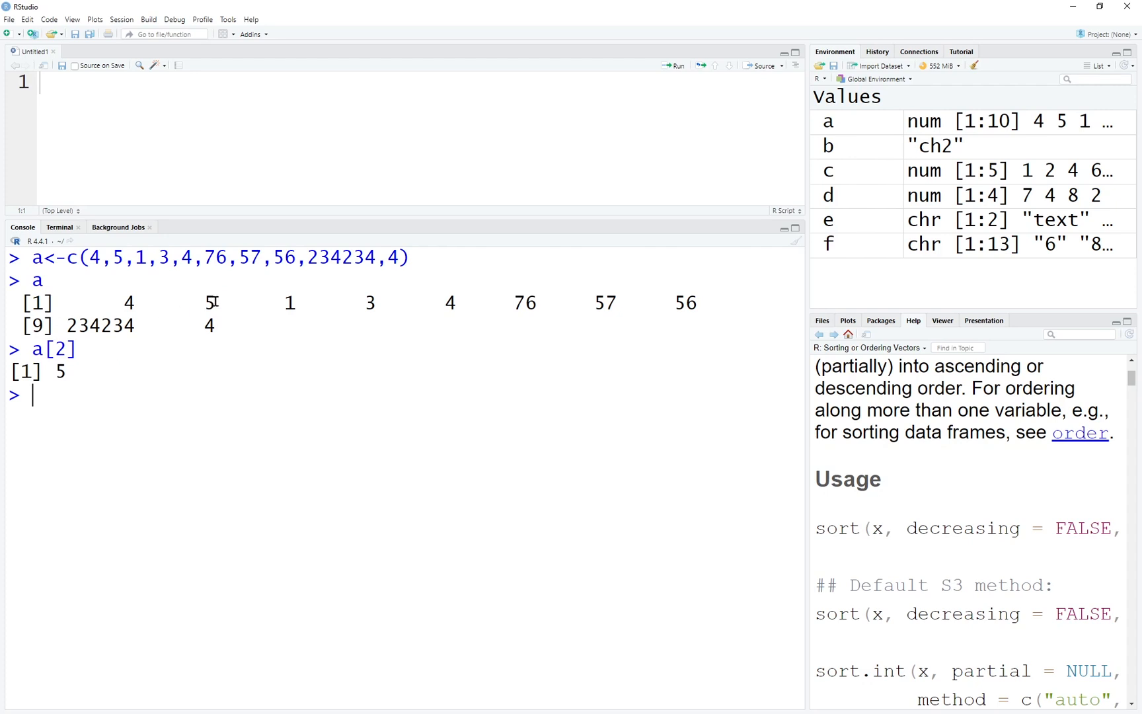
Step: Show that a[10] and a[length(a)] both return the last element, 4
double_click(210, 325)
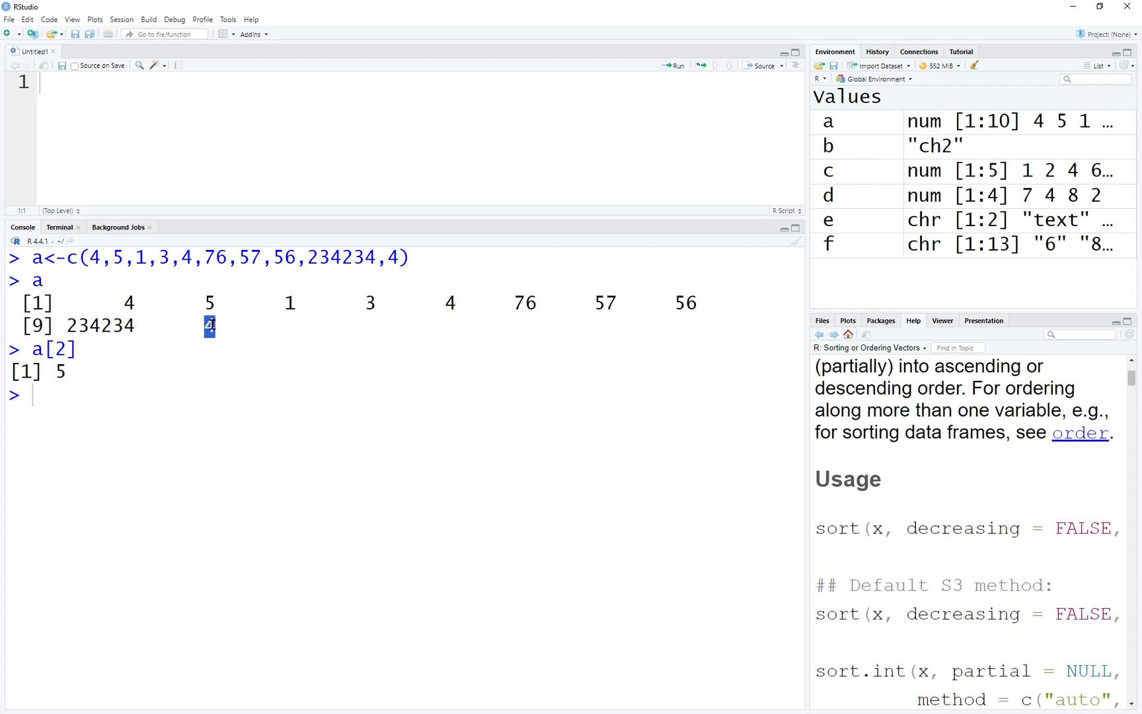
type("a[]")
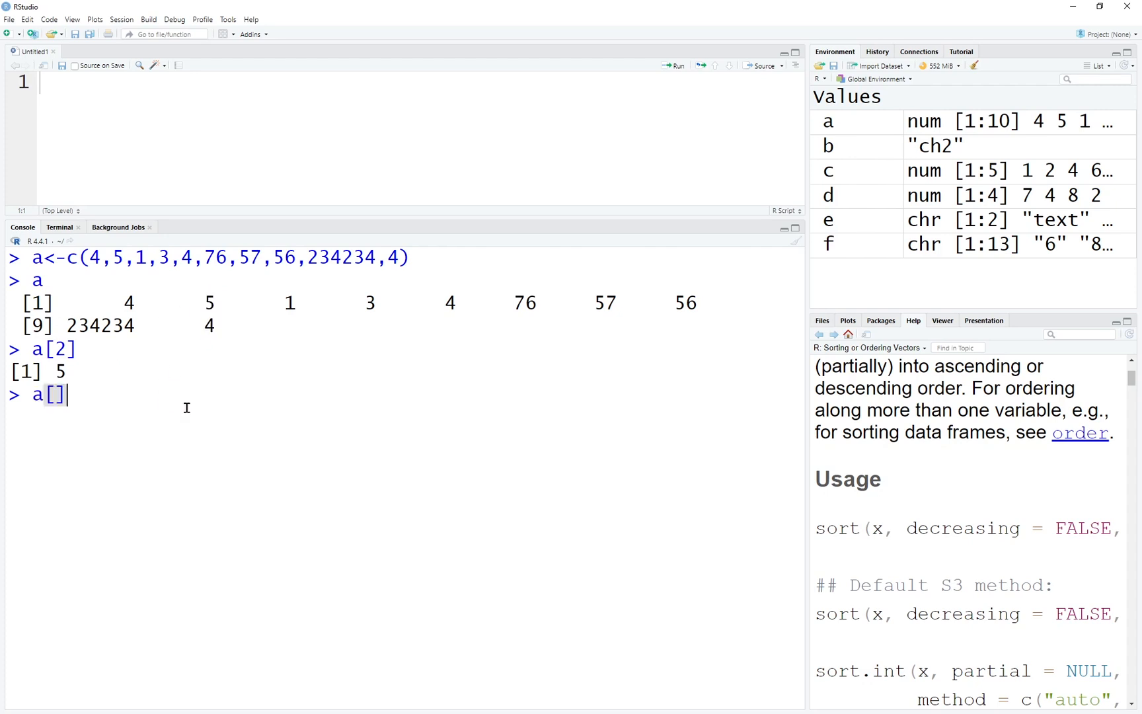
type("10")
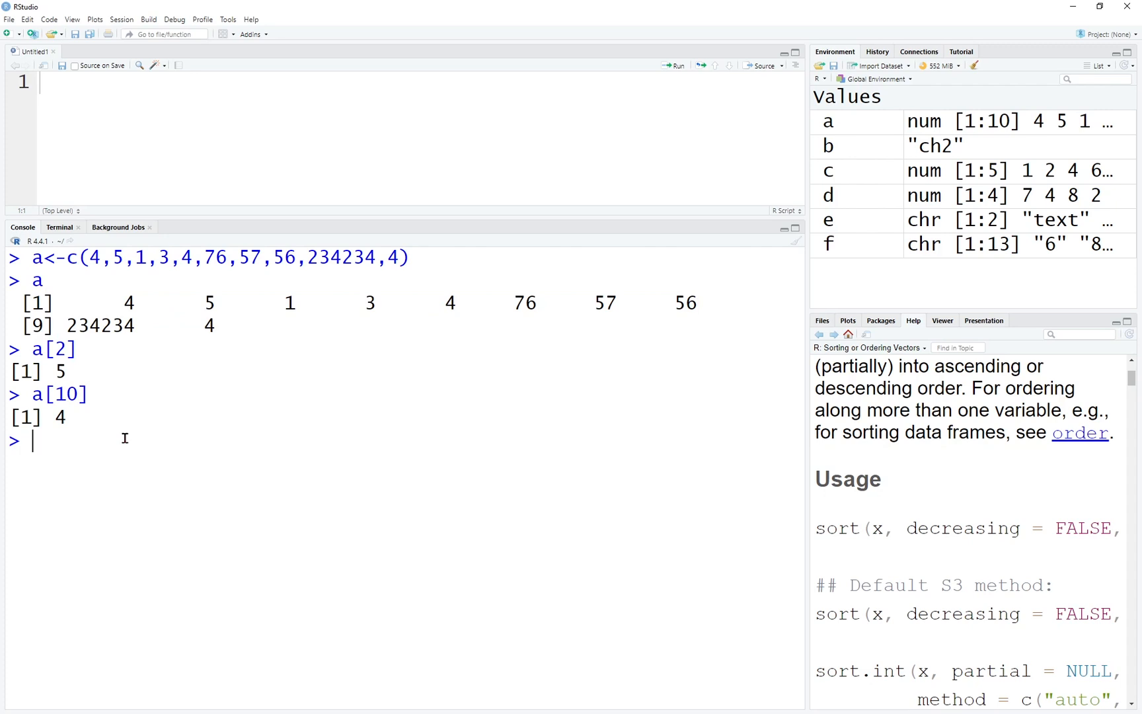
type("a")
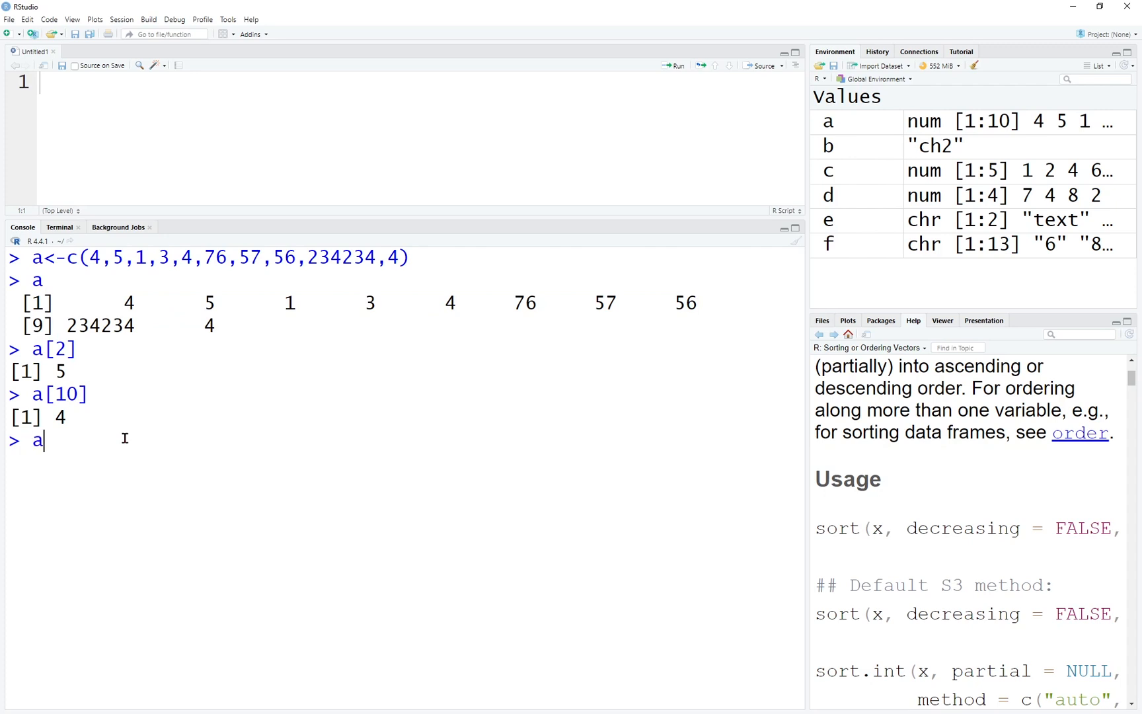
type("[]")
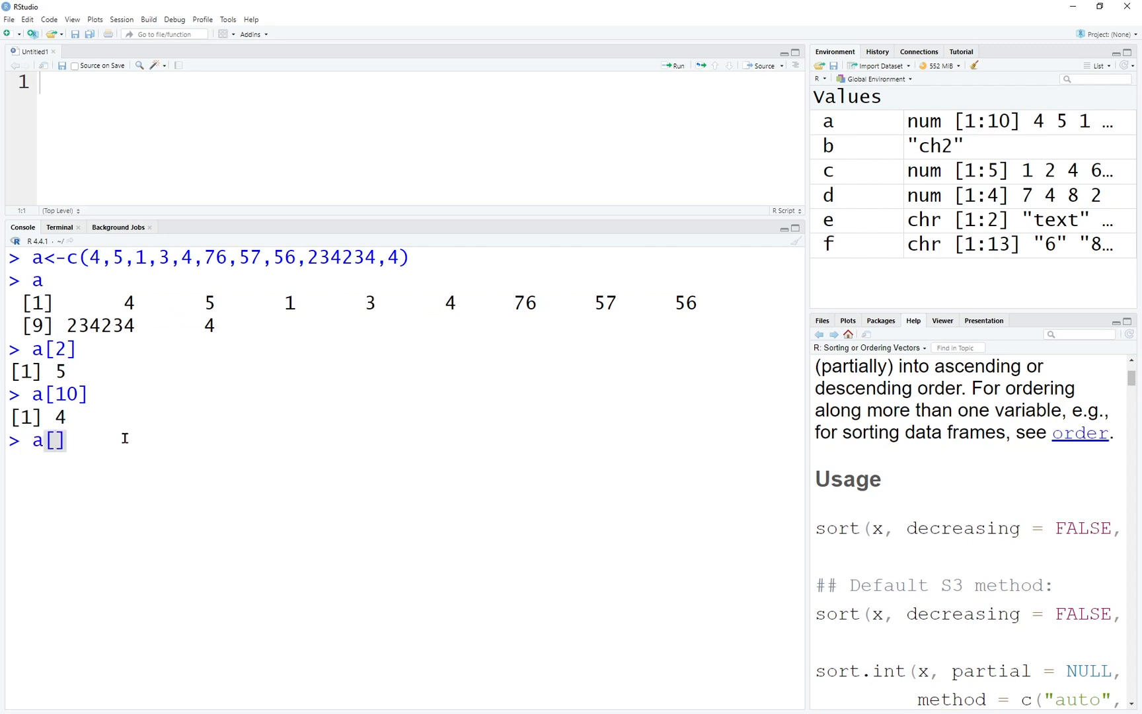
type("length()")
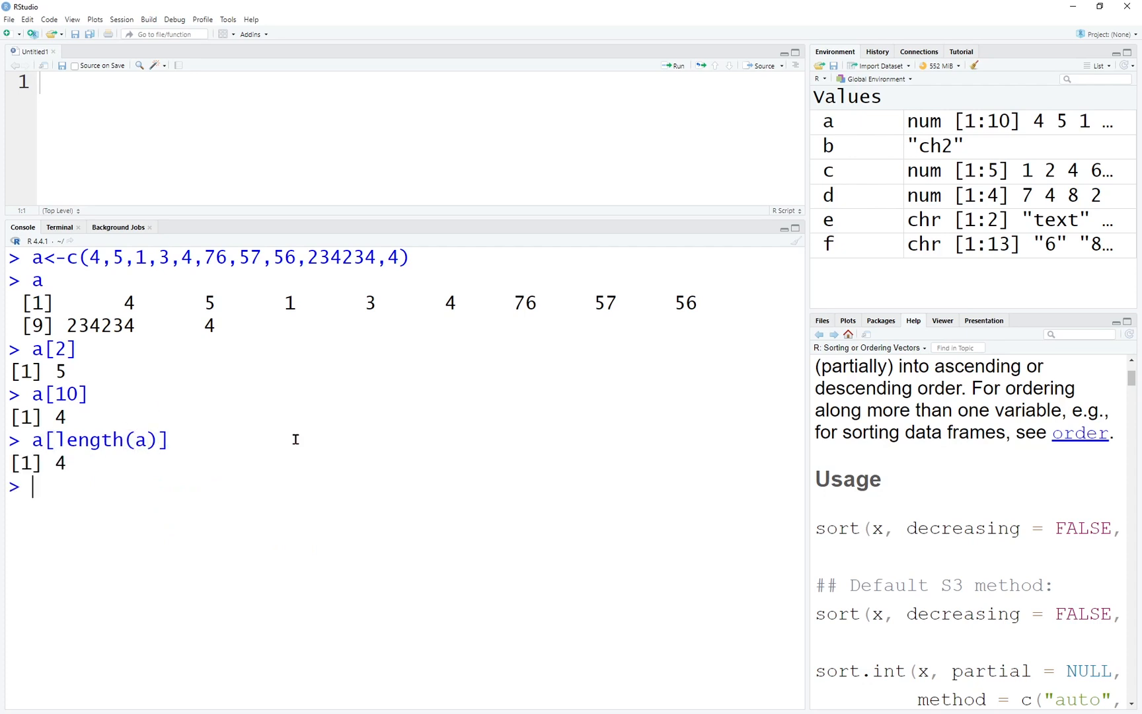
double_click(209, 325)
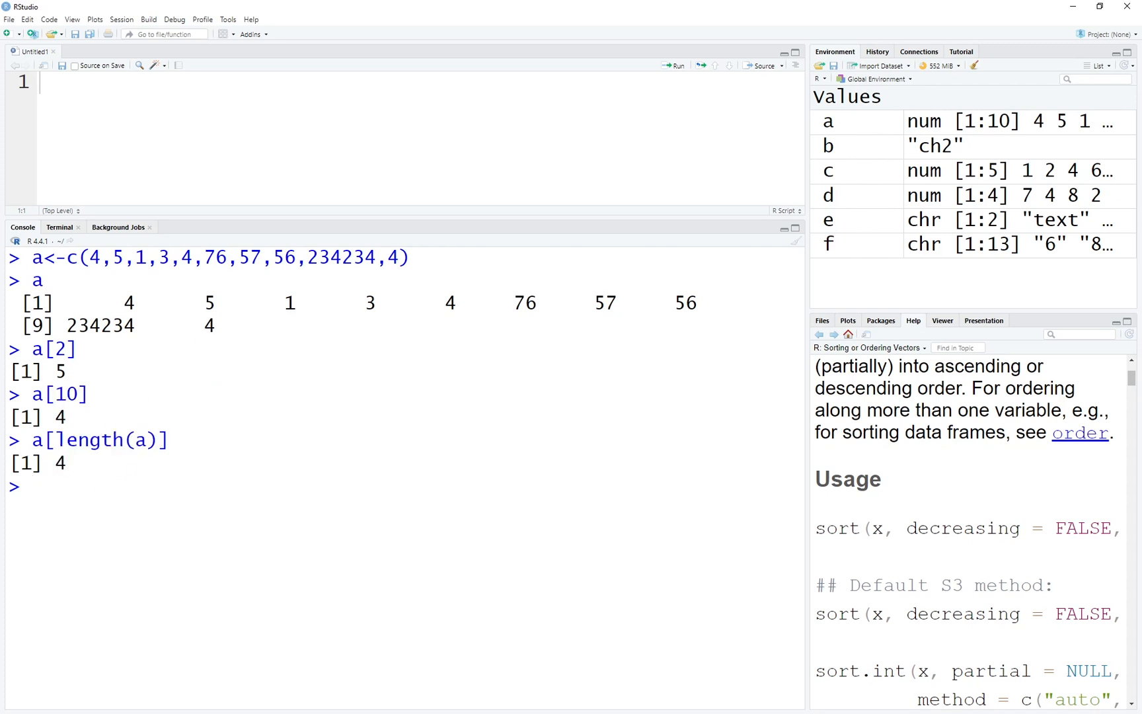
Step: Slice a[4:6] to return the fourth through sixth elements: 3, 4, 76
type("a[]")
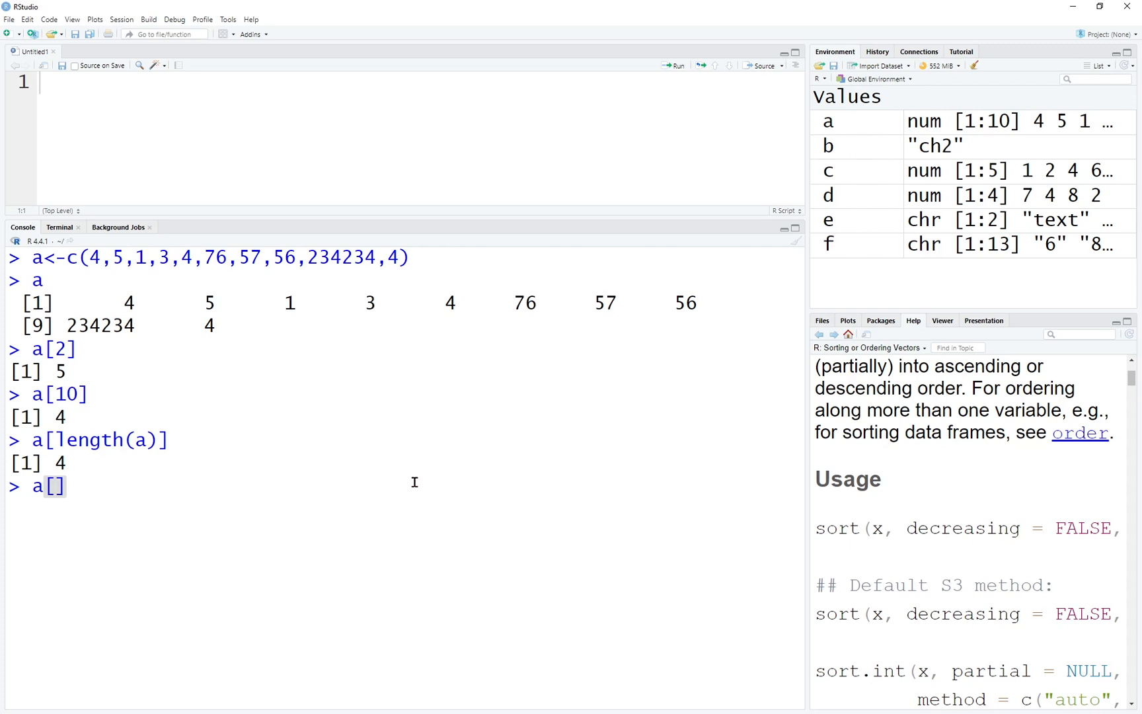
double_click(368, 302)
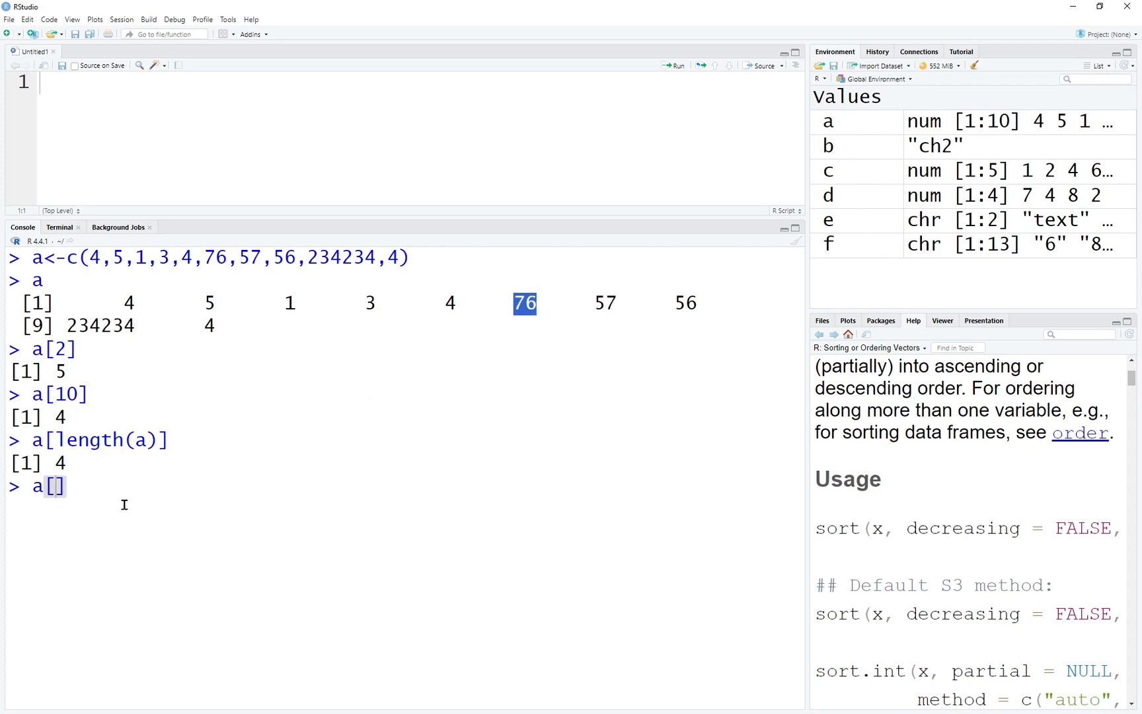
type("4:6")
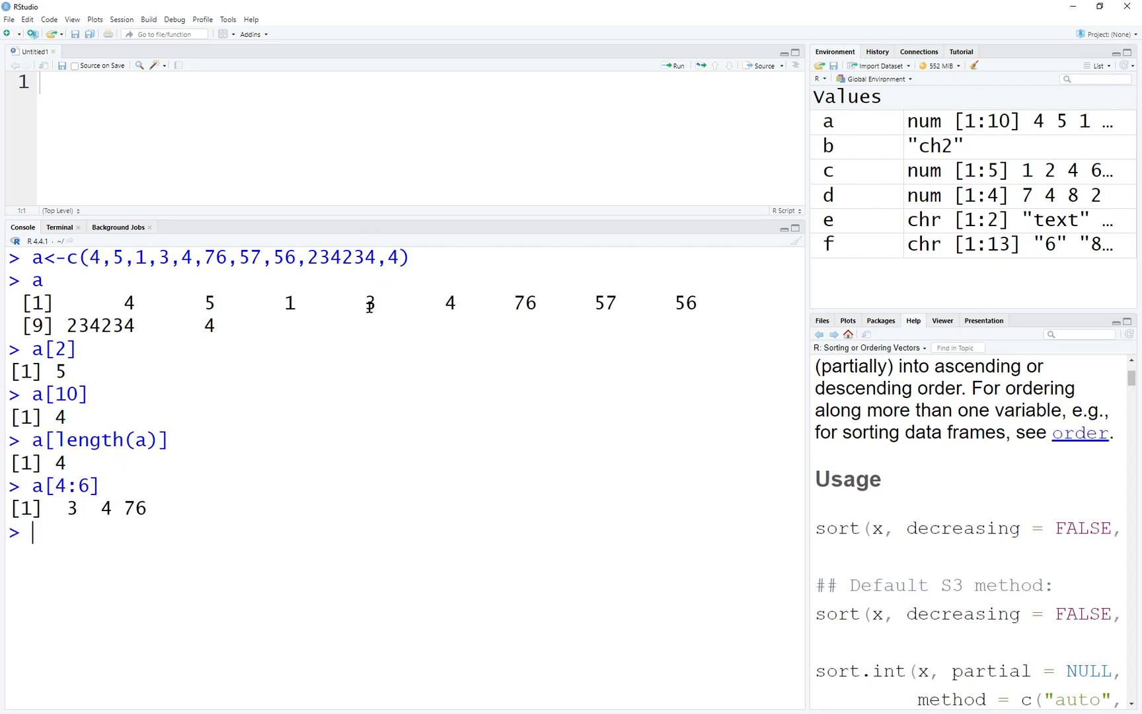
double_click(370, 302)
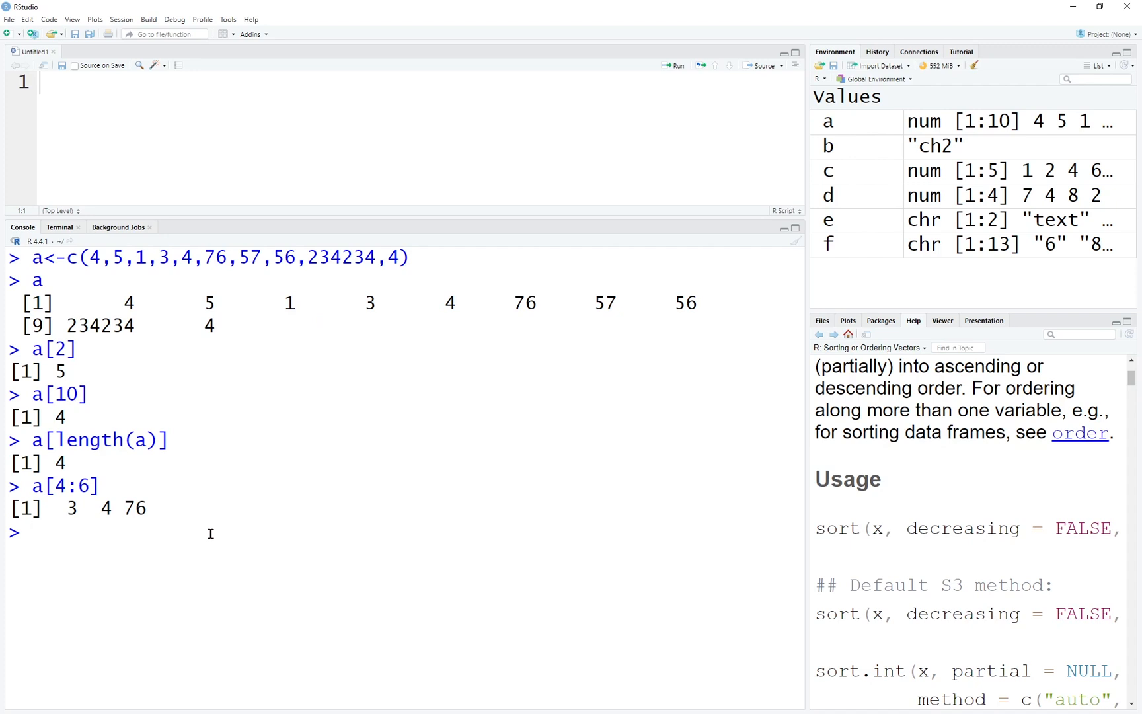
Step: Get the 'from' length error from seq(1:length(a),2), then run seq(1,length(a),2) for 1 3 5 7 9
type("1:length(a)")
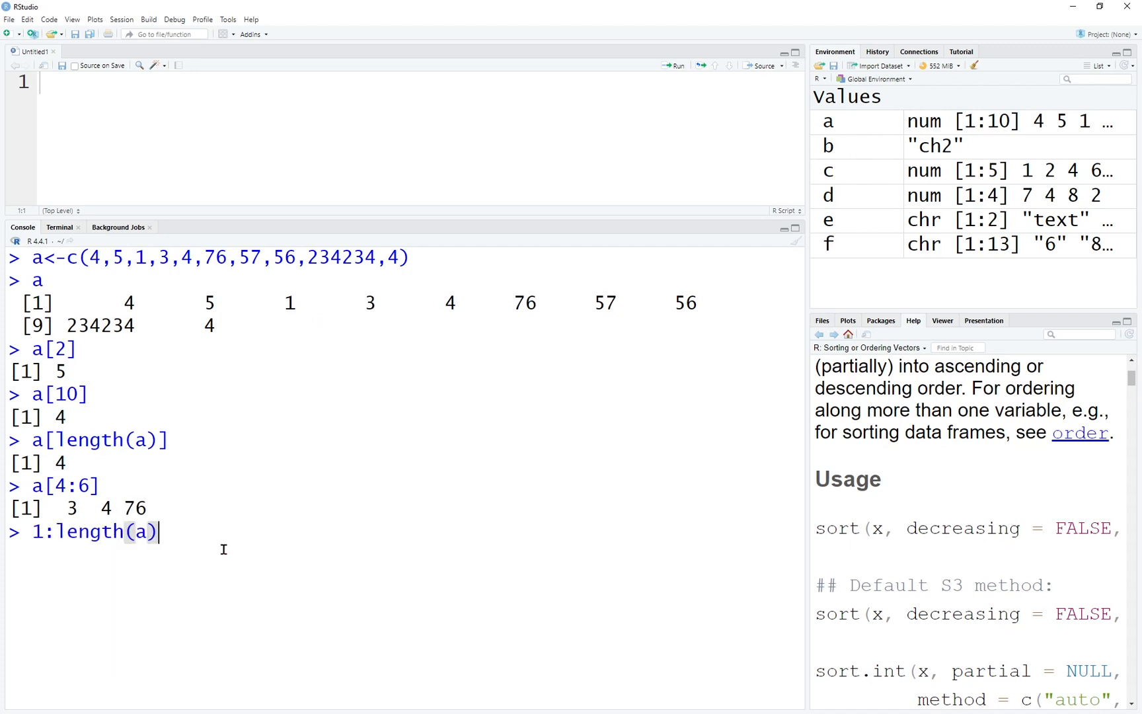
mouse_move(291, 299)
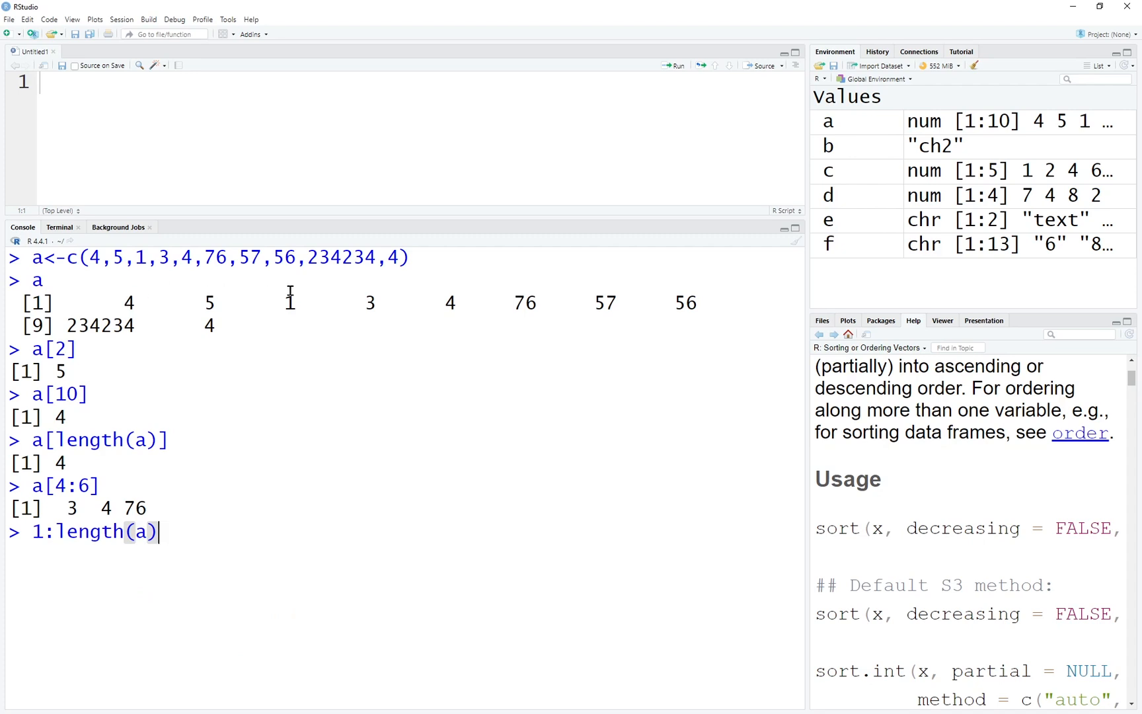
mouse_move(261, 407)
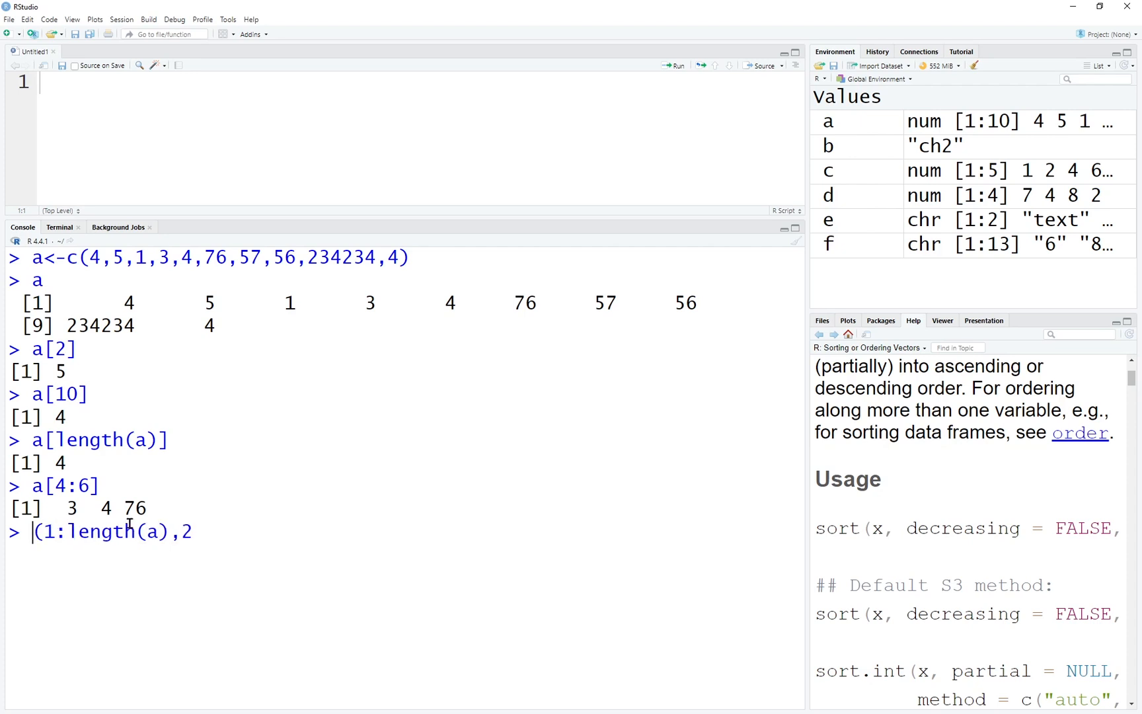
type("seq")
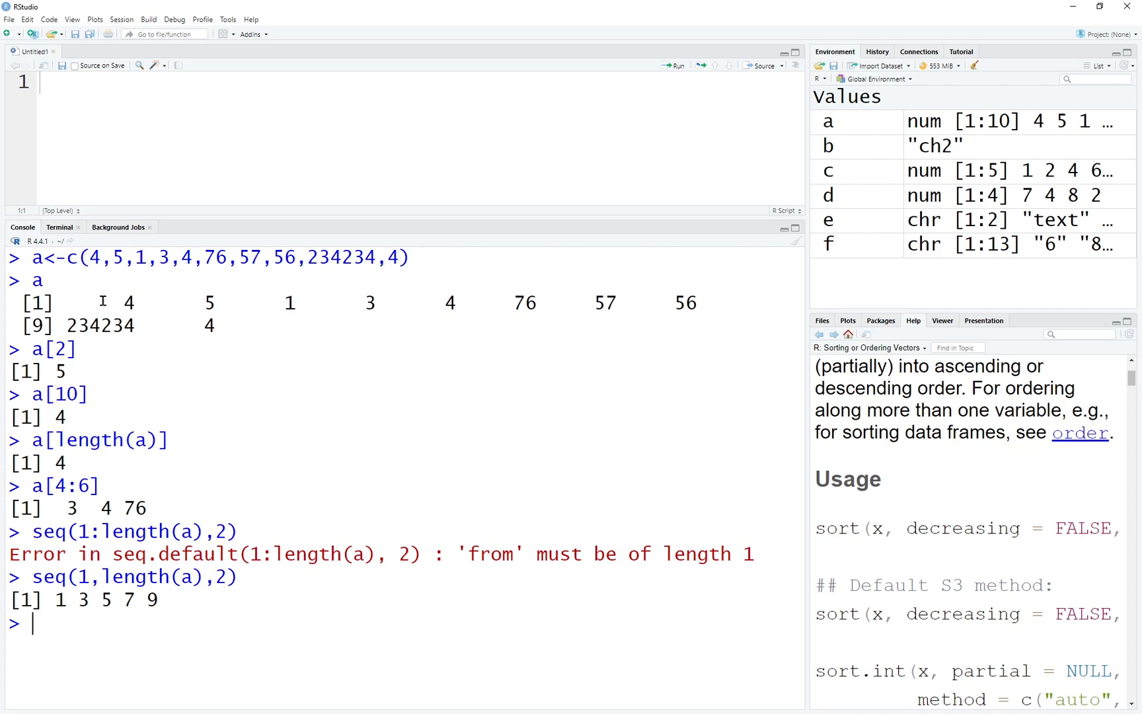
type("a")
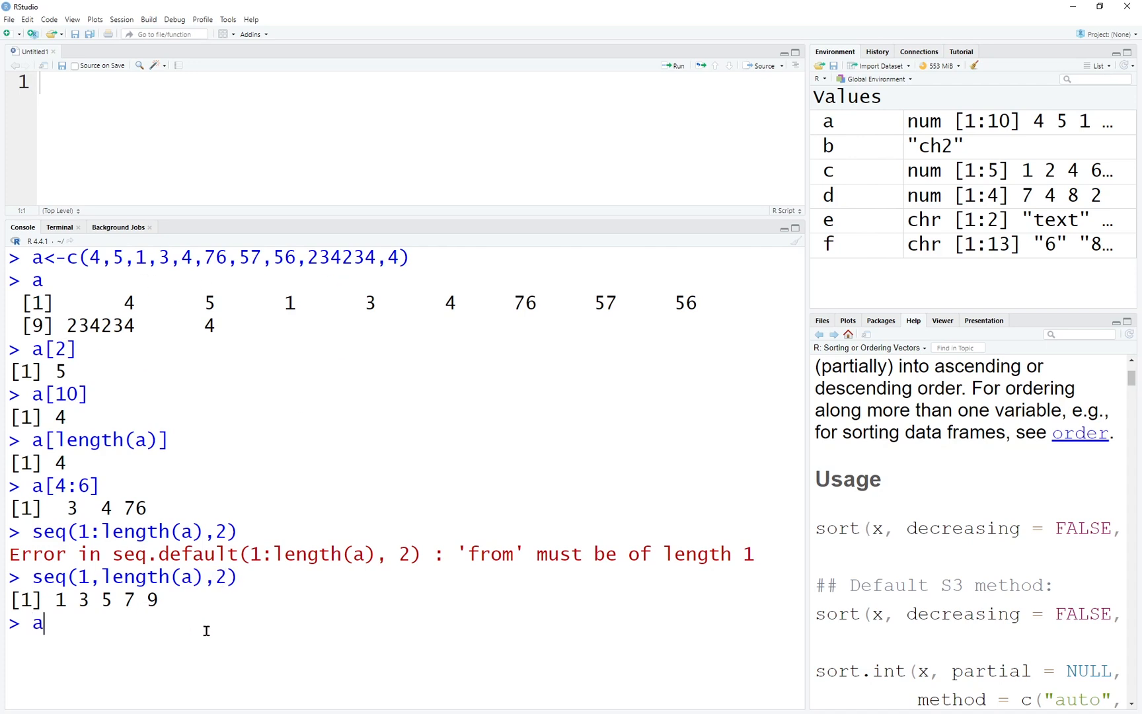
type("[]")
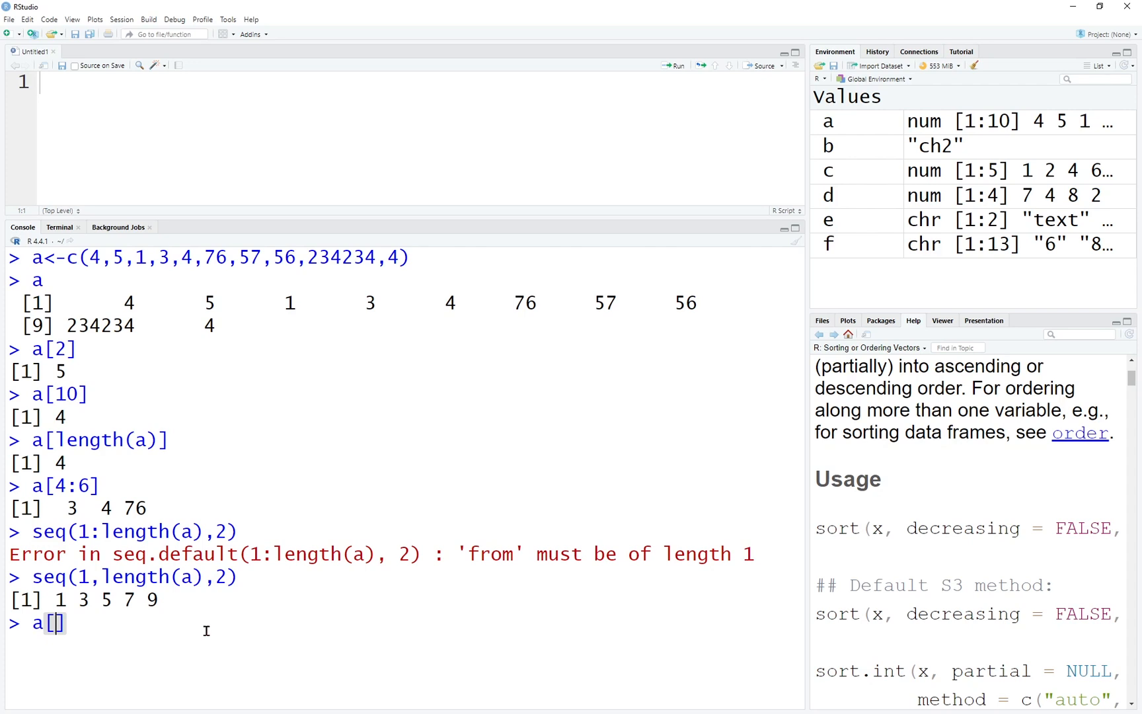
type("seq(1,length(a")
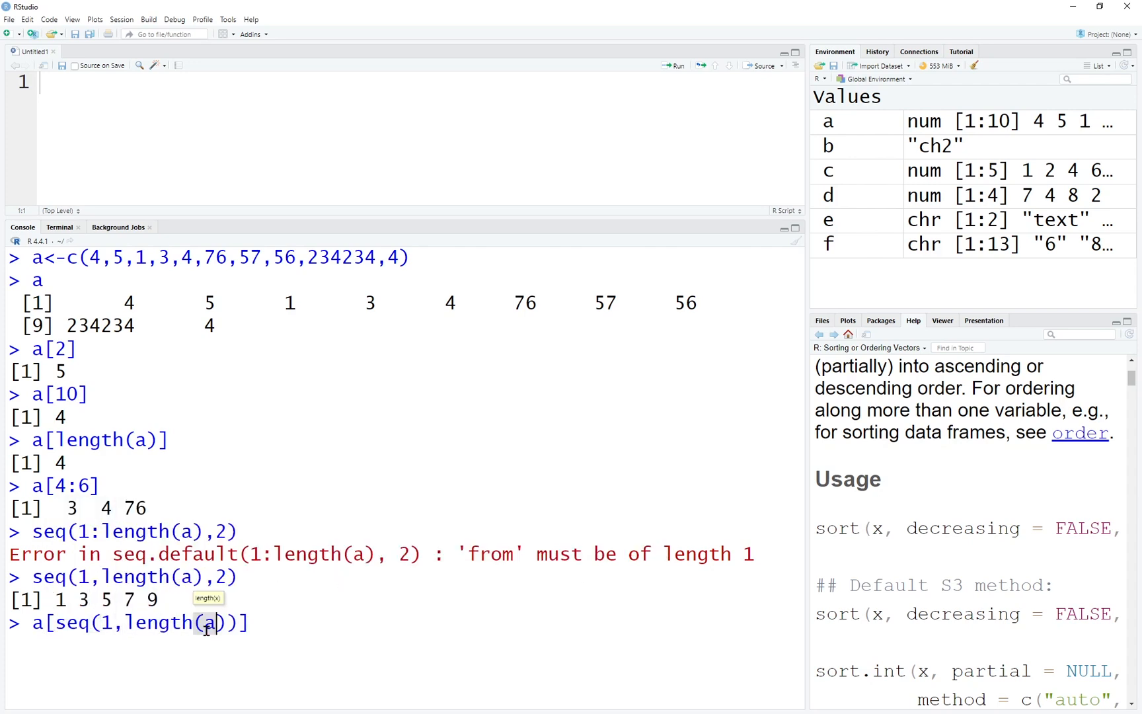
type(",")
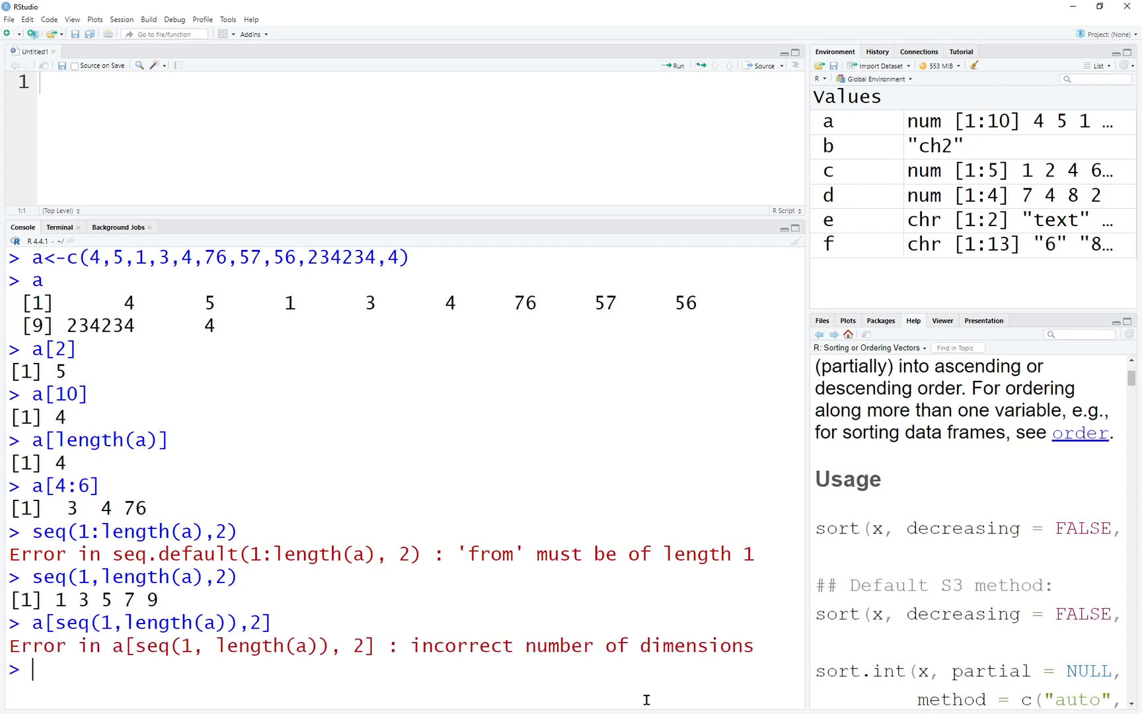
type("a[seq(1,length(a)),2]")
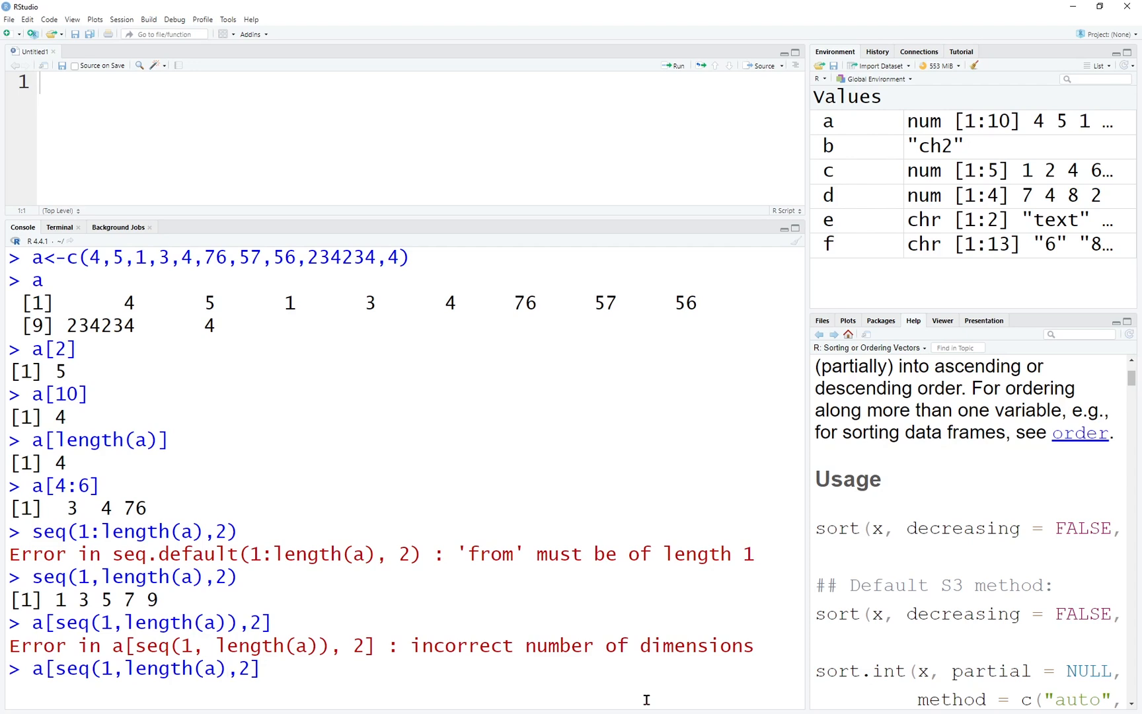
type("]")
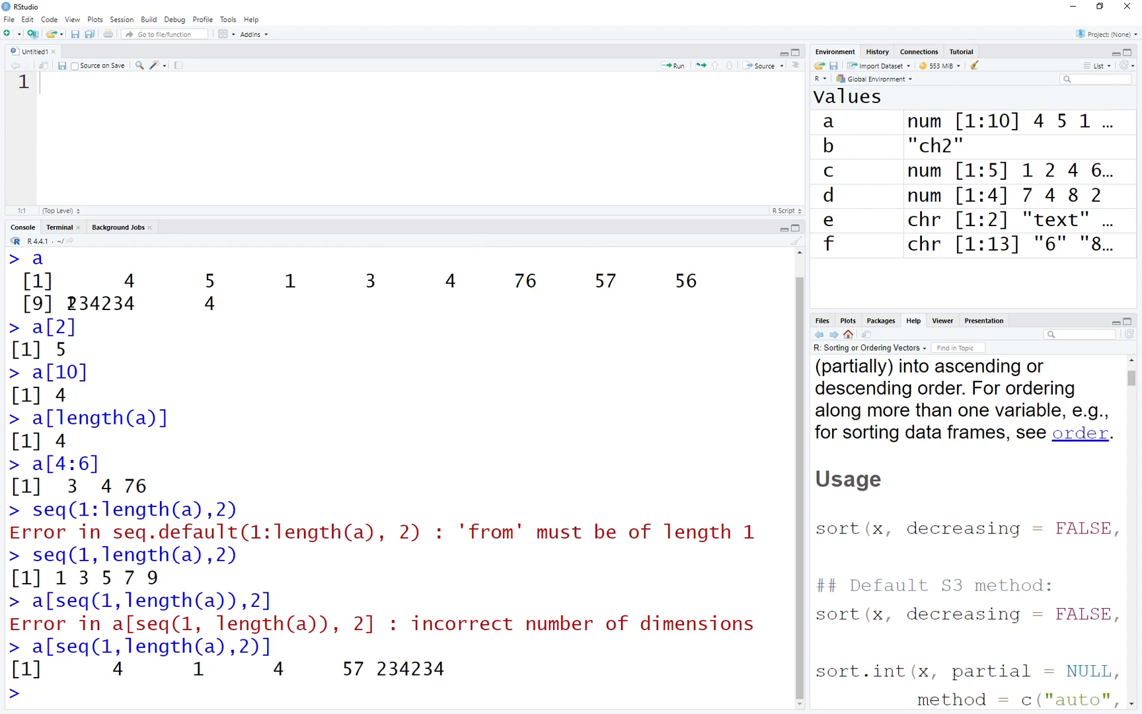
mouse_move(124, 323)
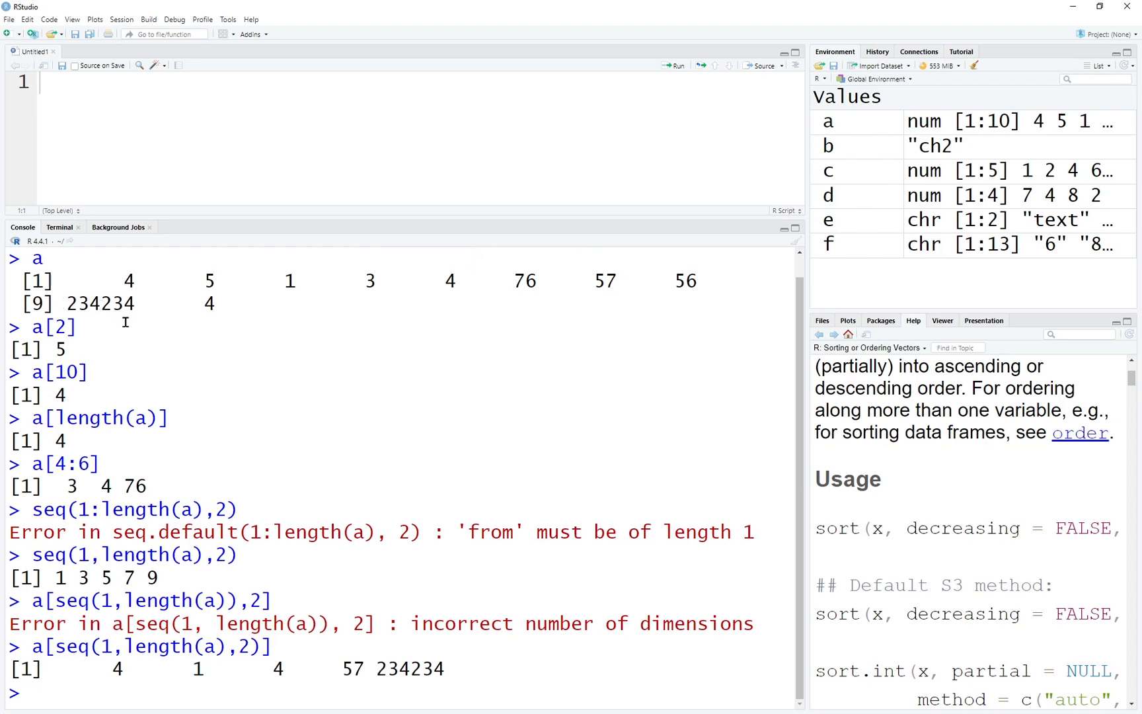